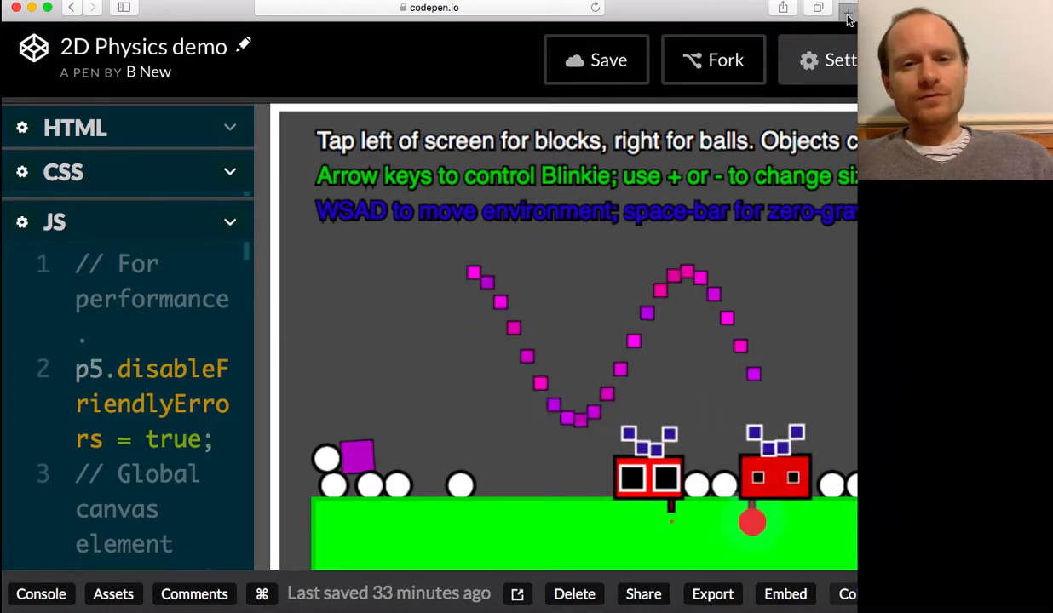
Step: Open codepen.io in a new browser tab and browse the Picked Pens gallery
click(848, 7)
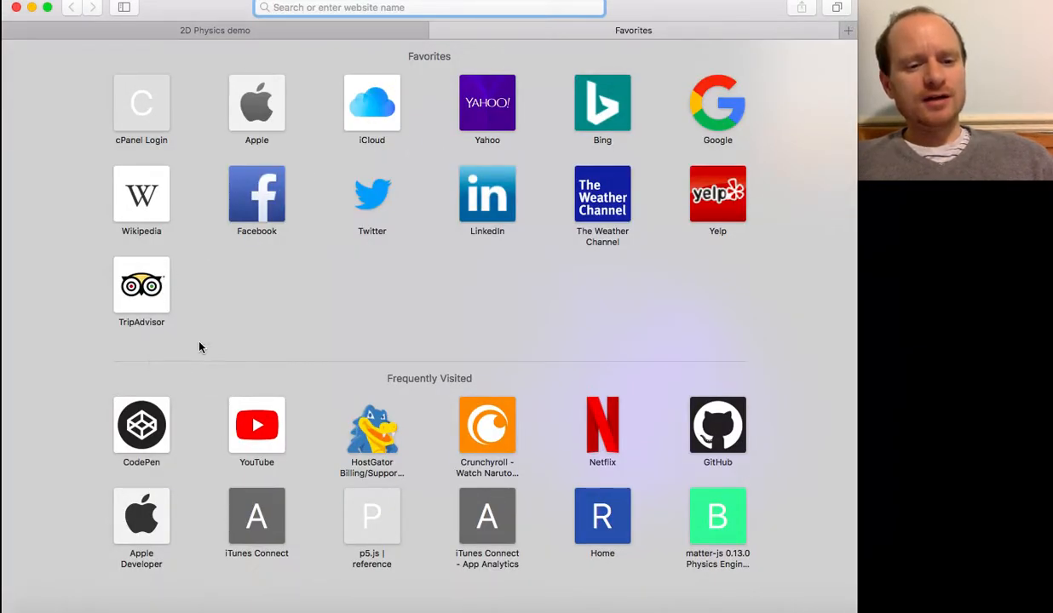
text(codepen.io)
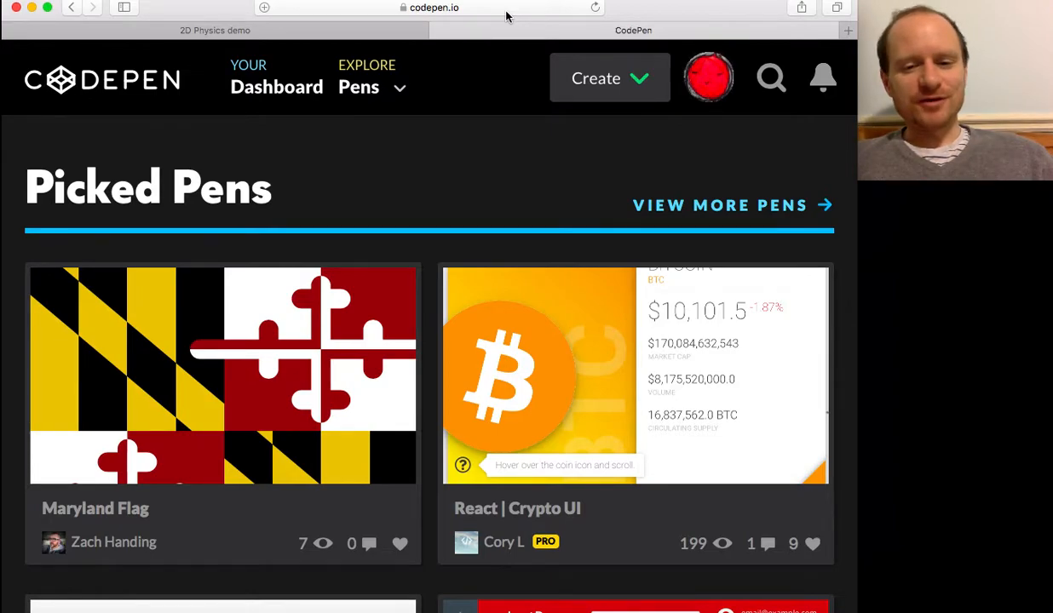
scroll(down, 3)
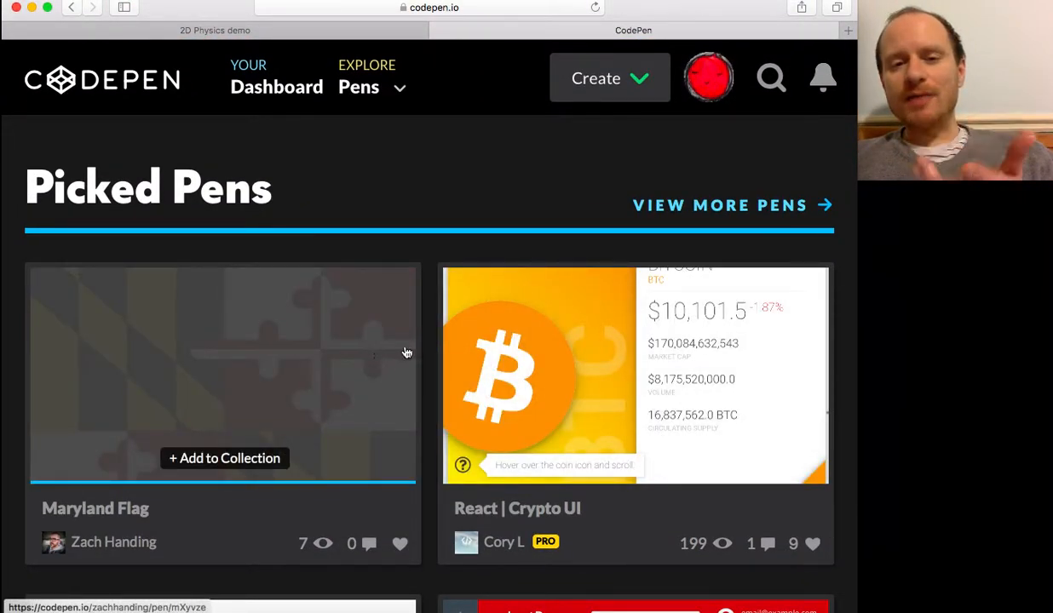
scroll(down, 3)
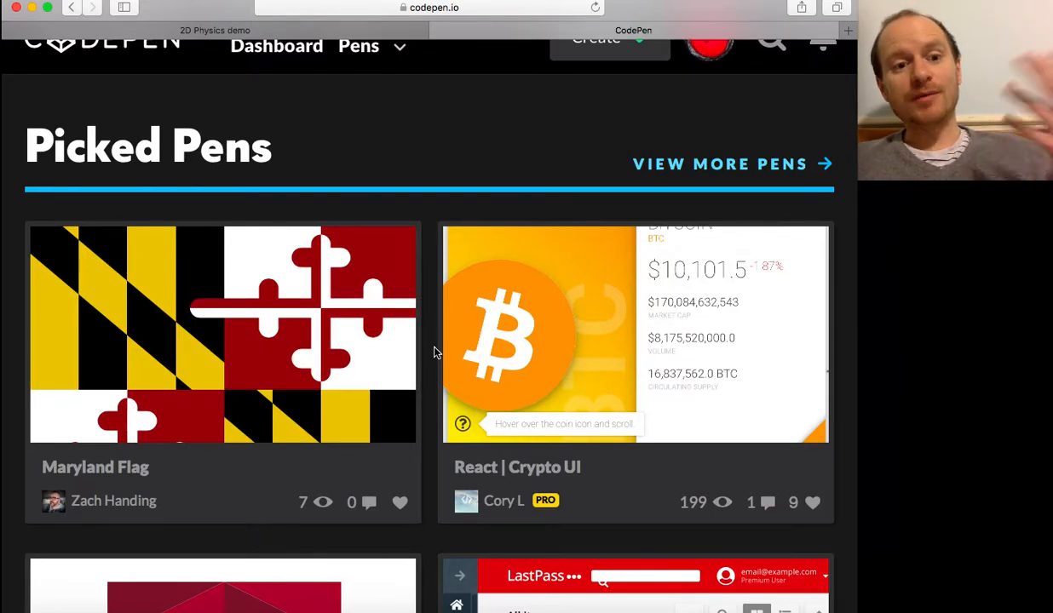
scroll(down, 3)
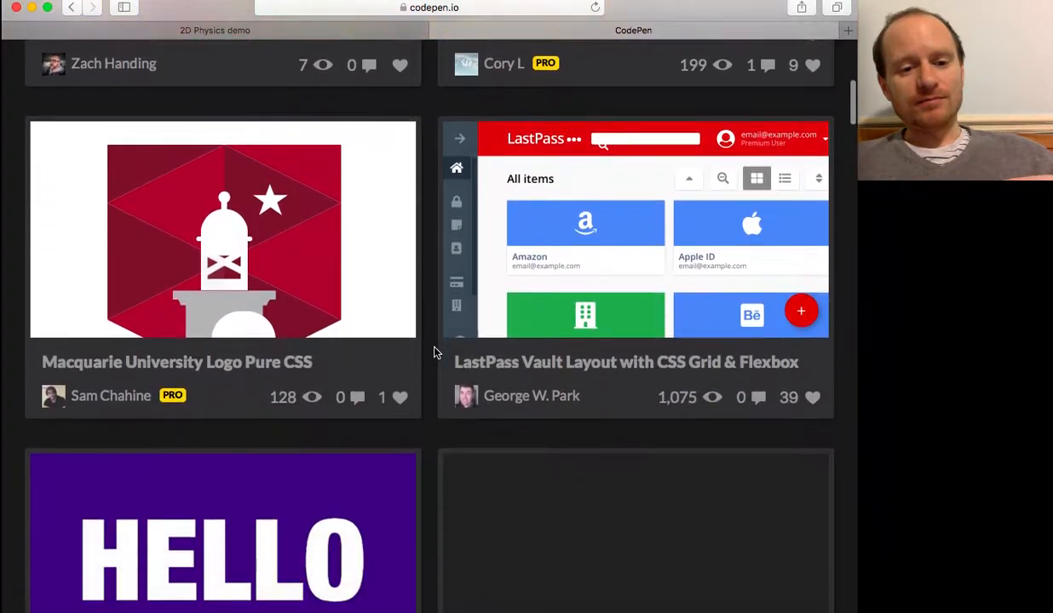
scroll(up, 3)
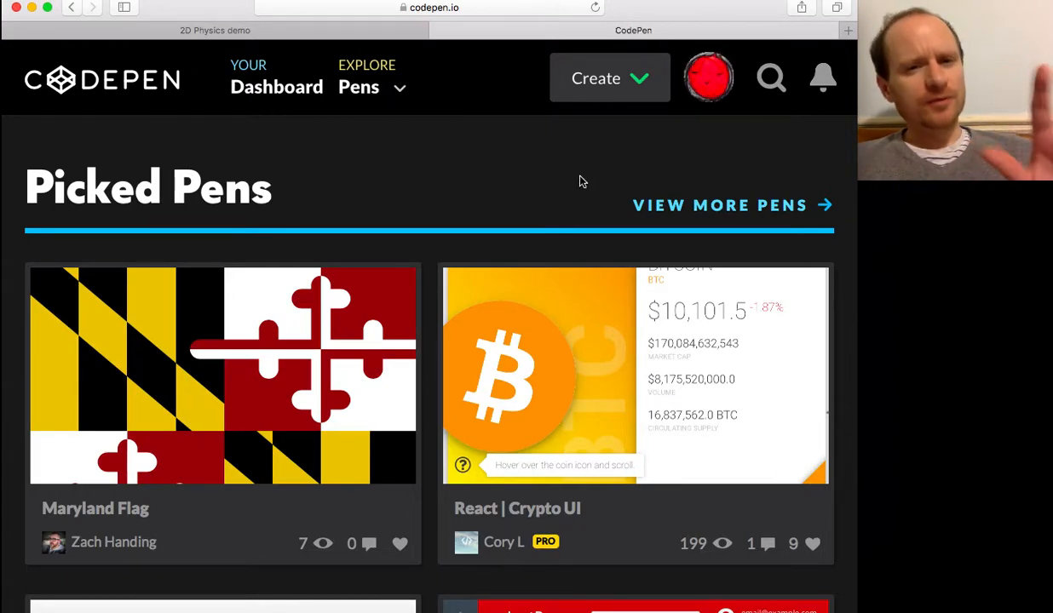
mouse_move(660, 174)
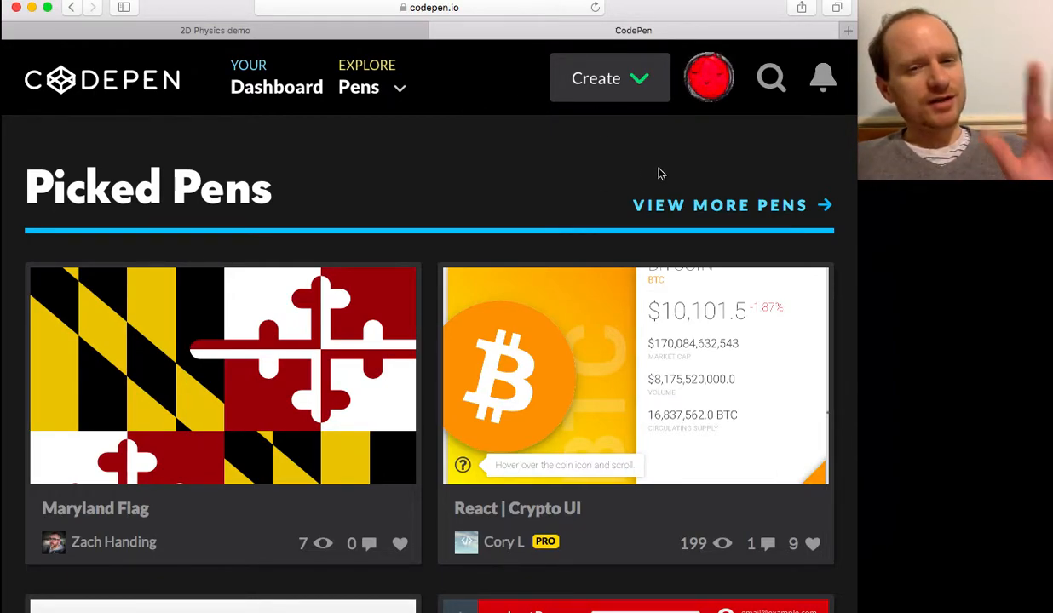
mouse_move(763, 138)
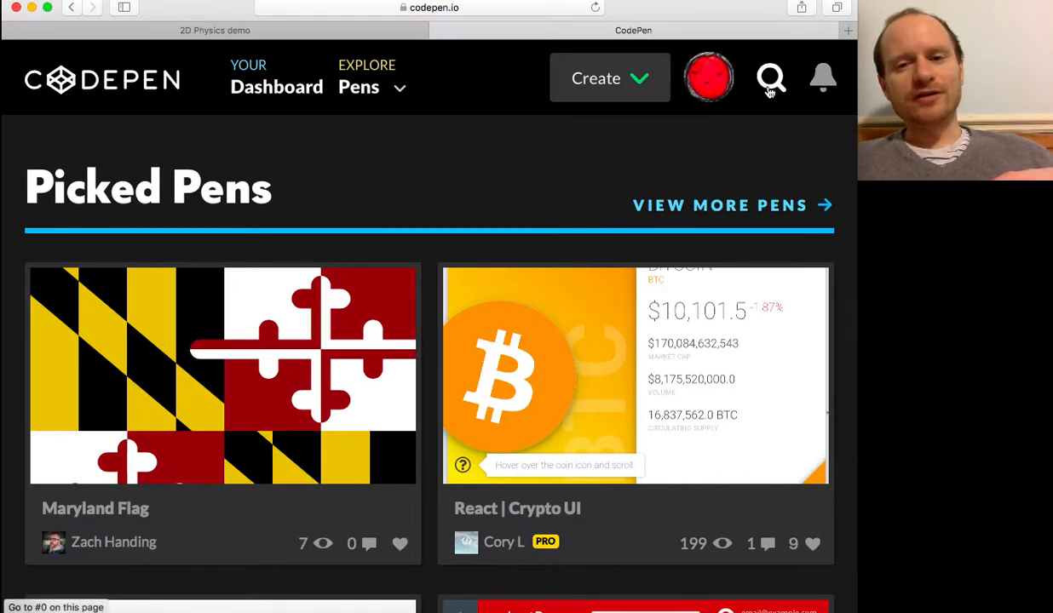
Step: Search CodePen for '2d physics demo' and scroll down to the Pens results
click(770, 77)
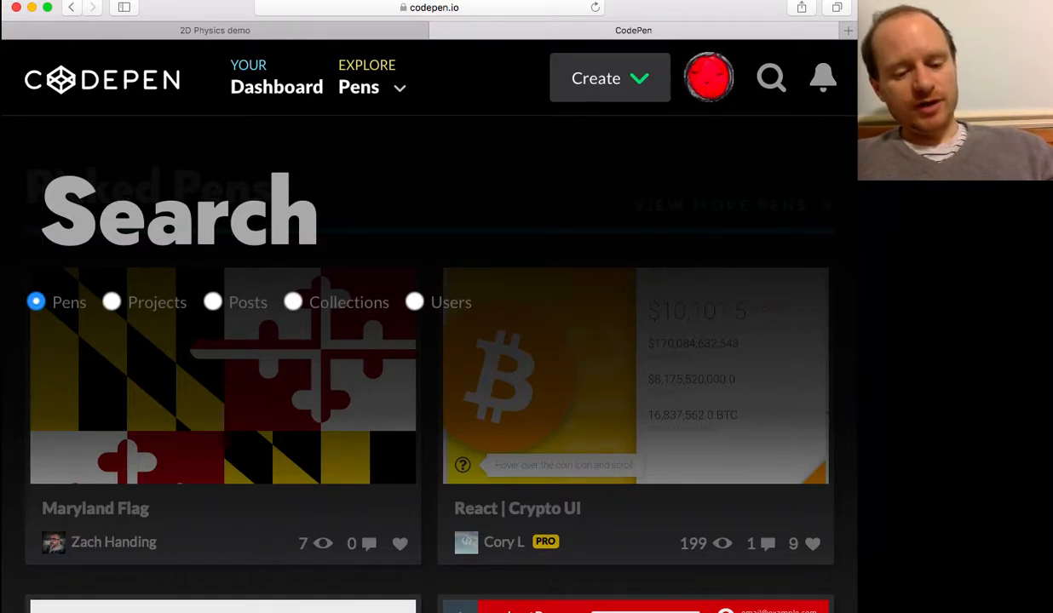
text(2d physics demo)
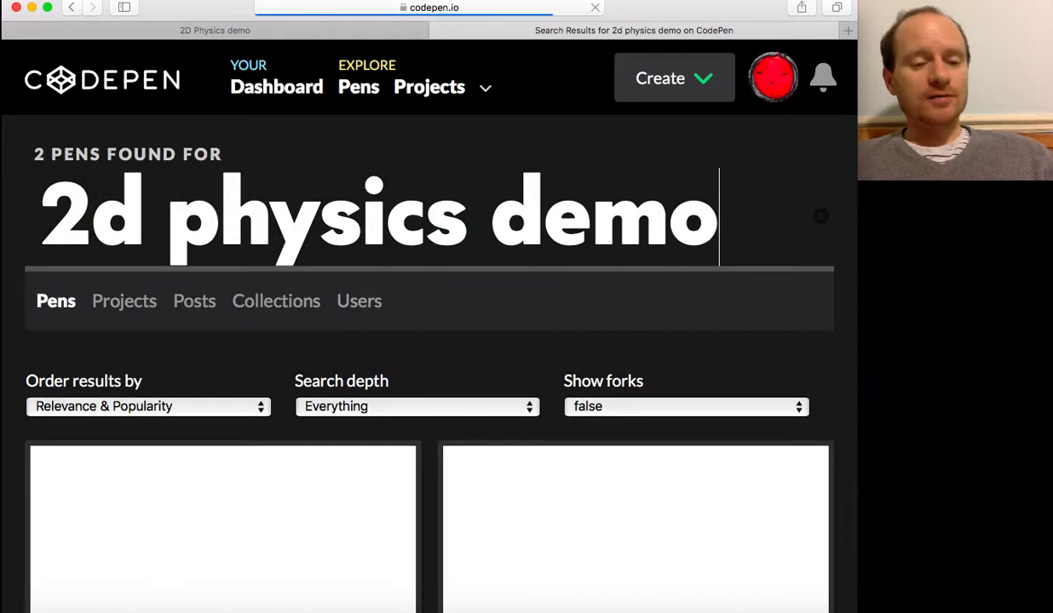
scroll(down, 3)
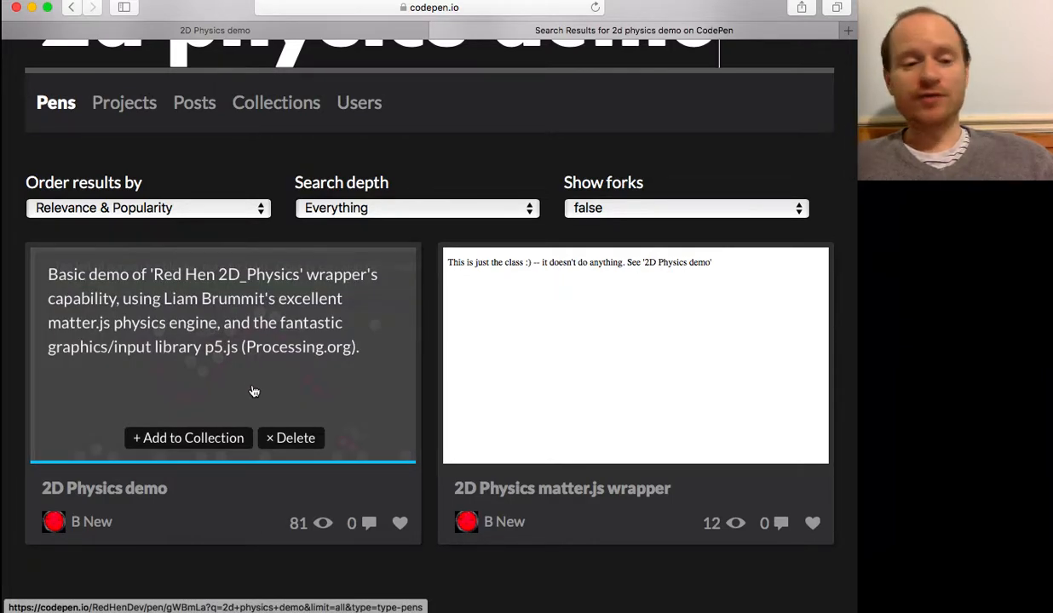
mouse_move(173, 313)
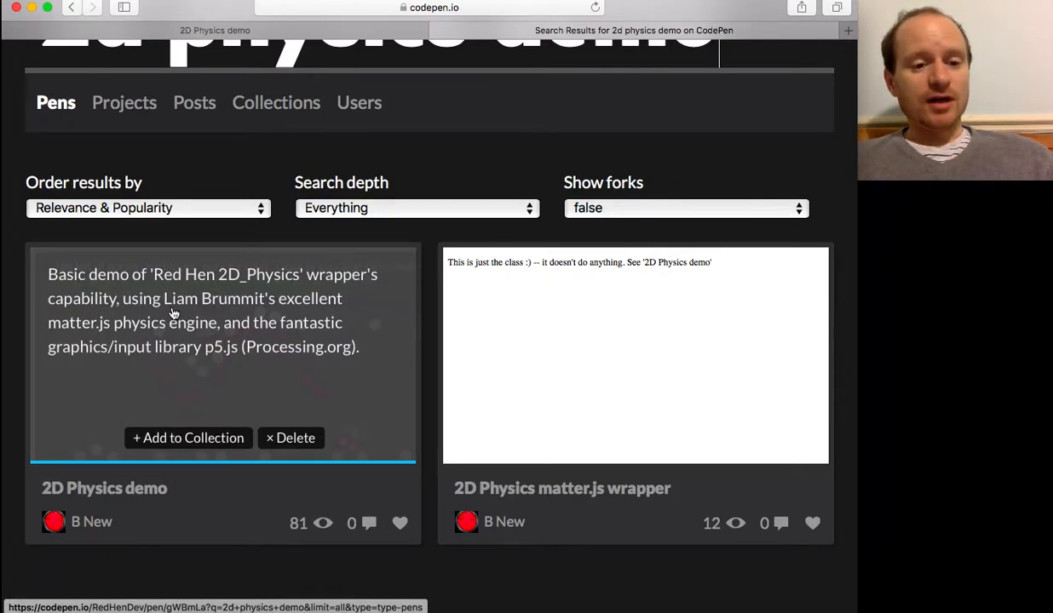
mouse_move(277, 319)
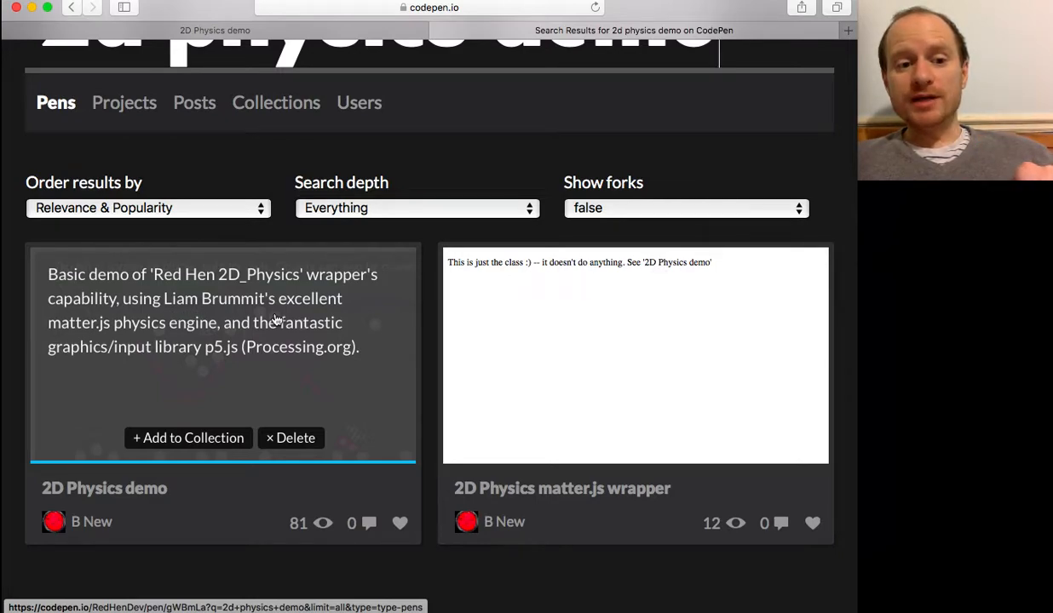
mouse_move(311, 289)
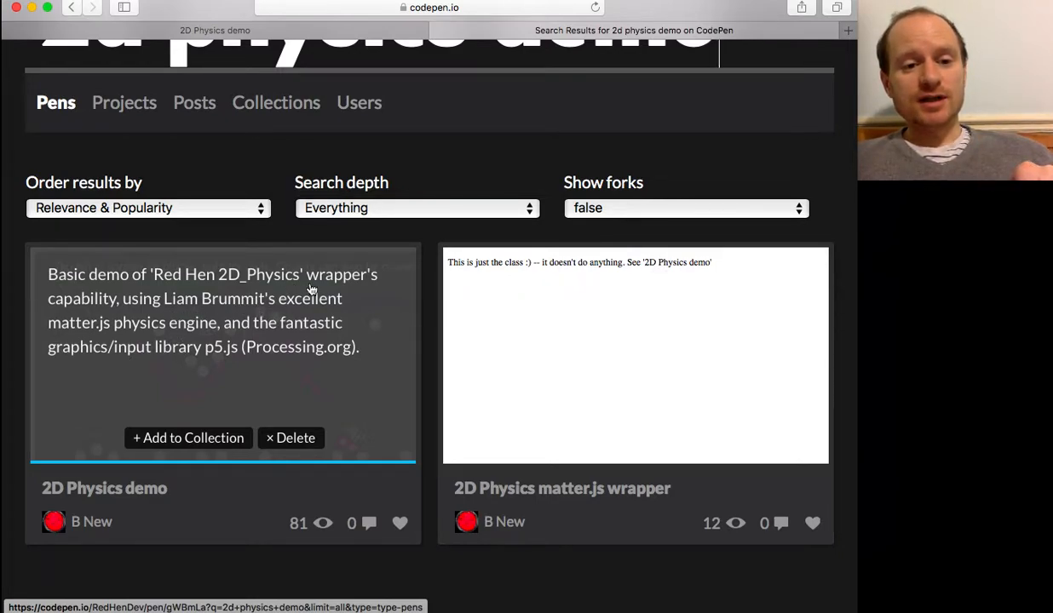
mouse_move(132, 335)
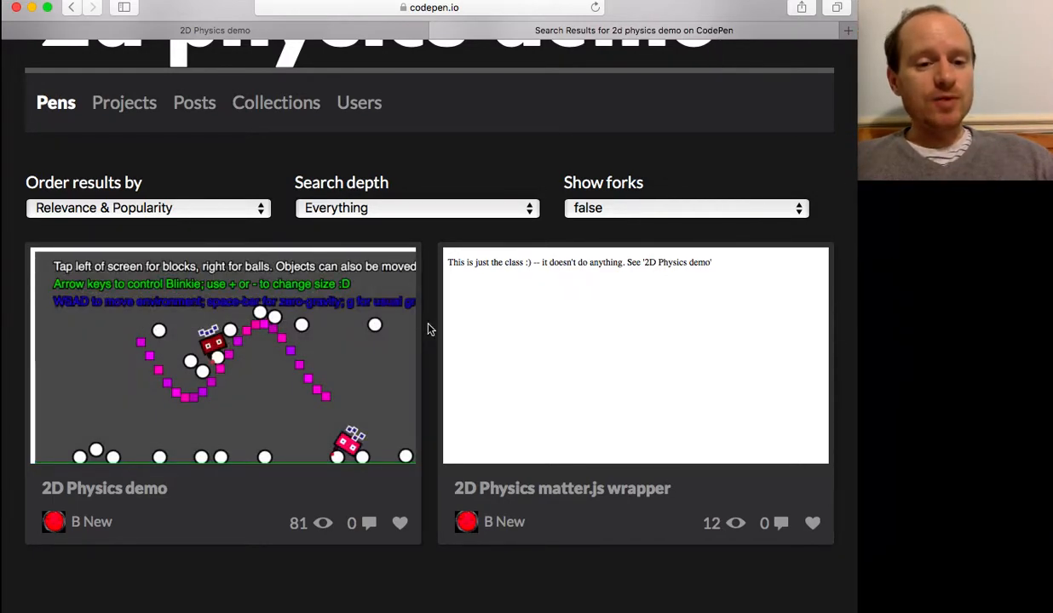
Step: Open the 2D Physics demo pen from the search results
click(104, 489)
text(b)
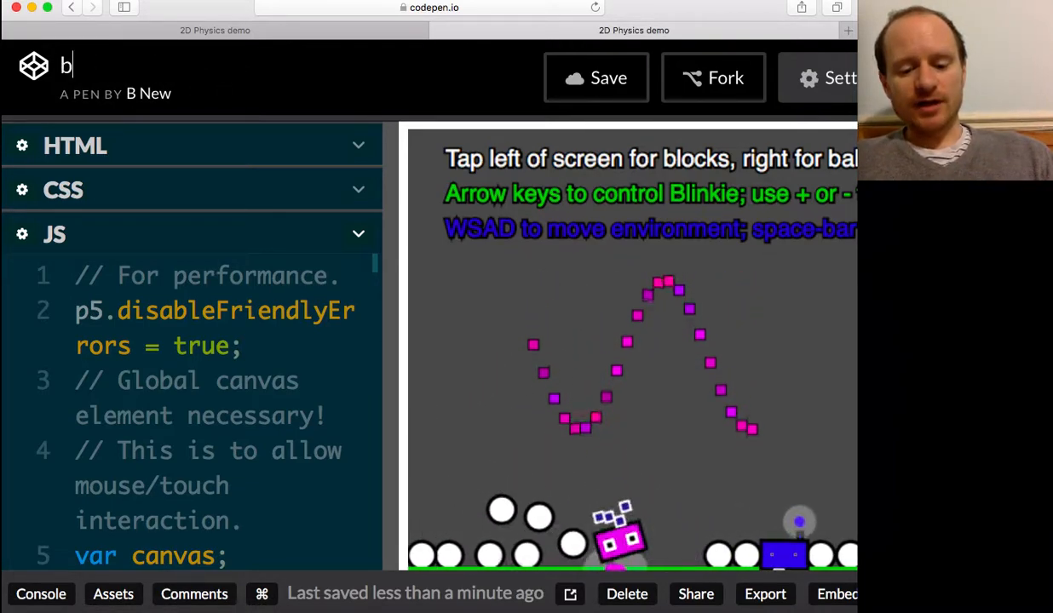
Step: Retitle the pen 'basic physics demo', clear its JavaScript, and save it
text(asic physics)
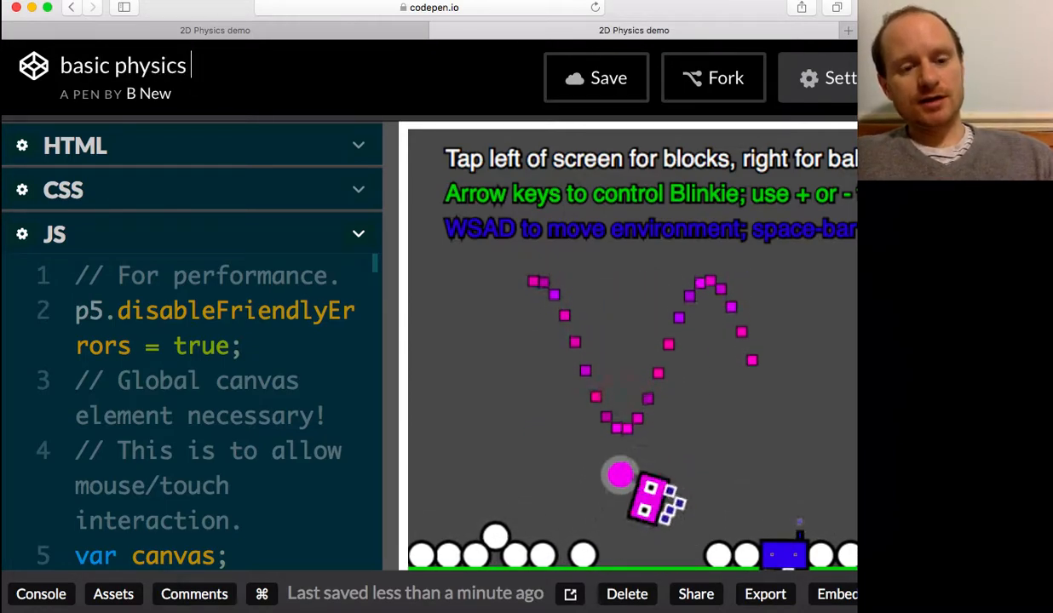
click(596, 77)
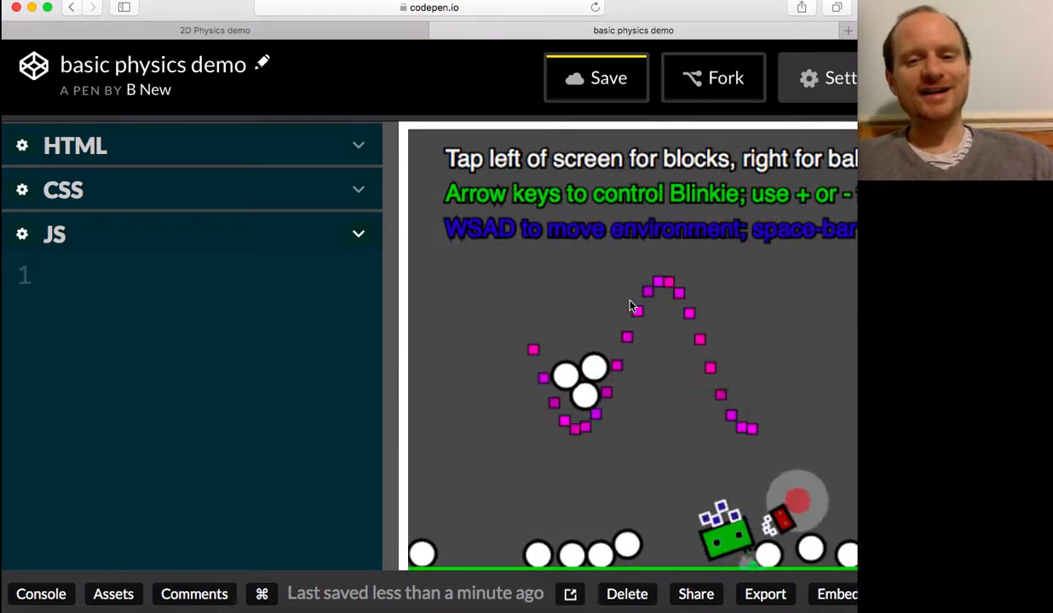
click(596, 77)
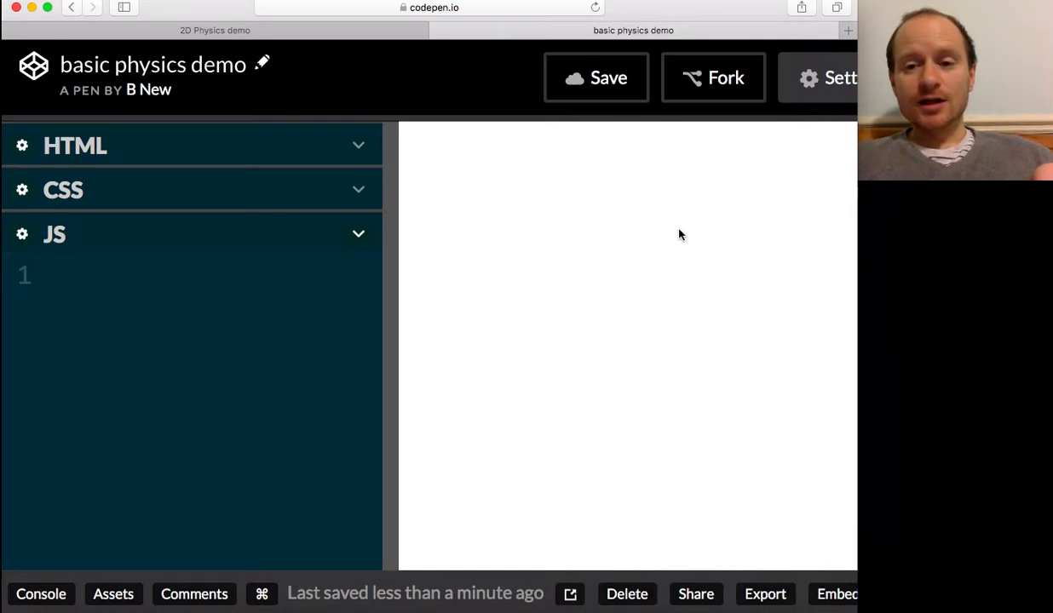
mouse_move(585, 398)
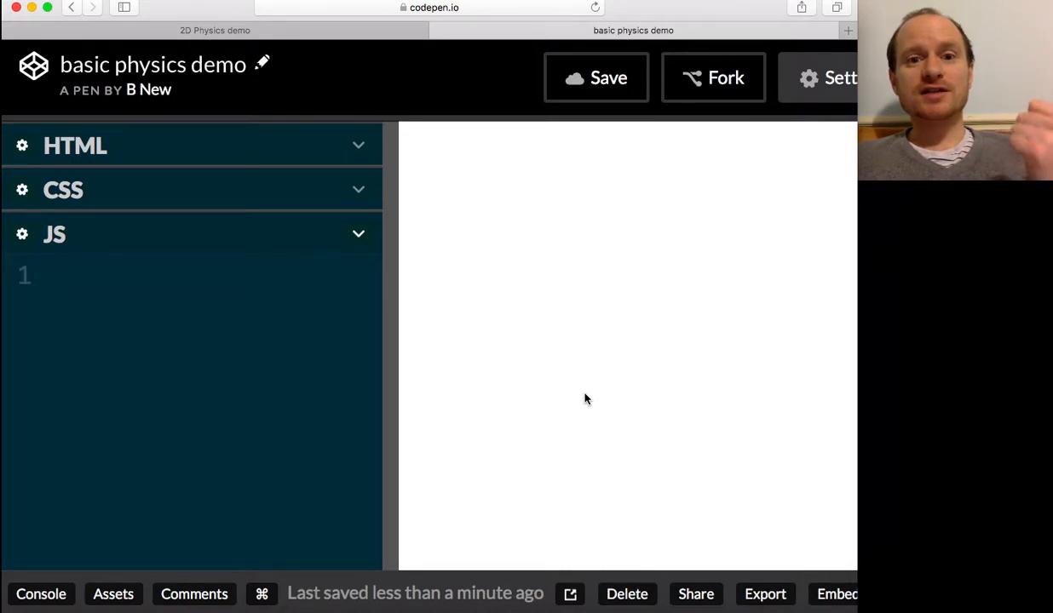
mouse_move(317, 174)
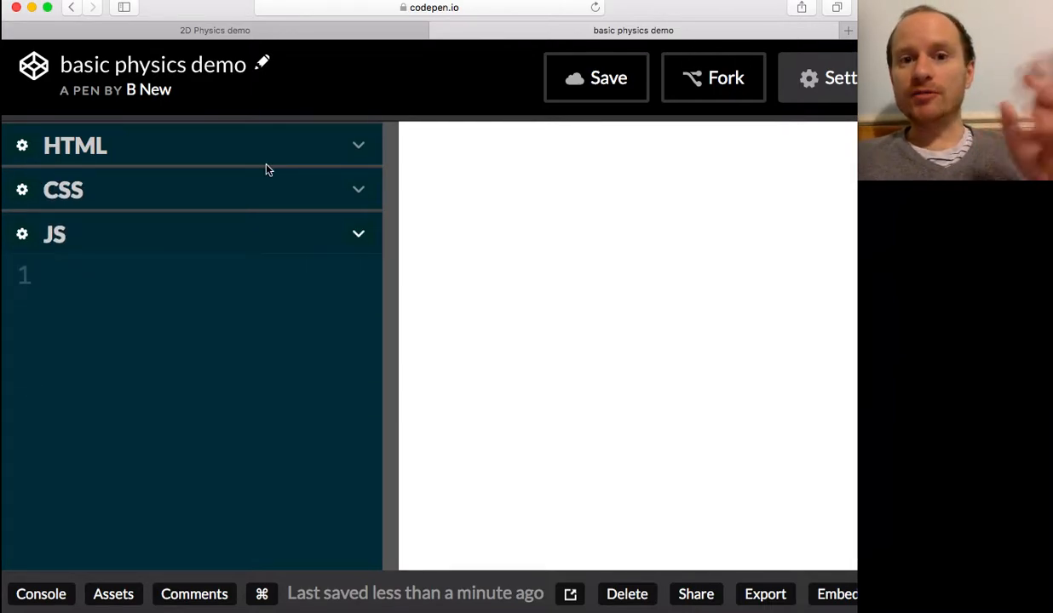
mouse_move(230, 334)
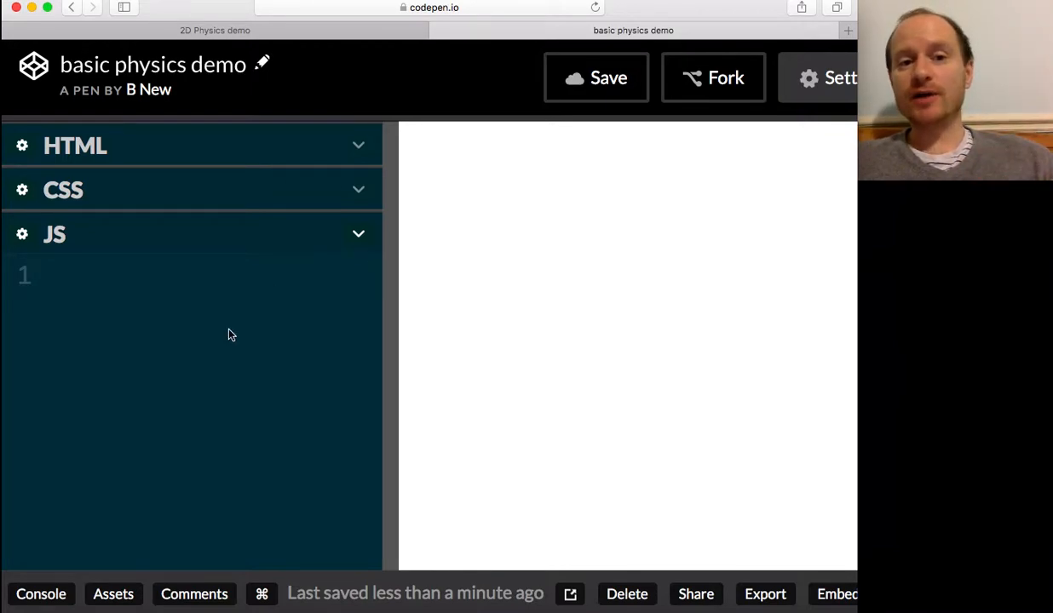
mouse_move(534, 155)
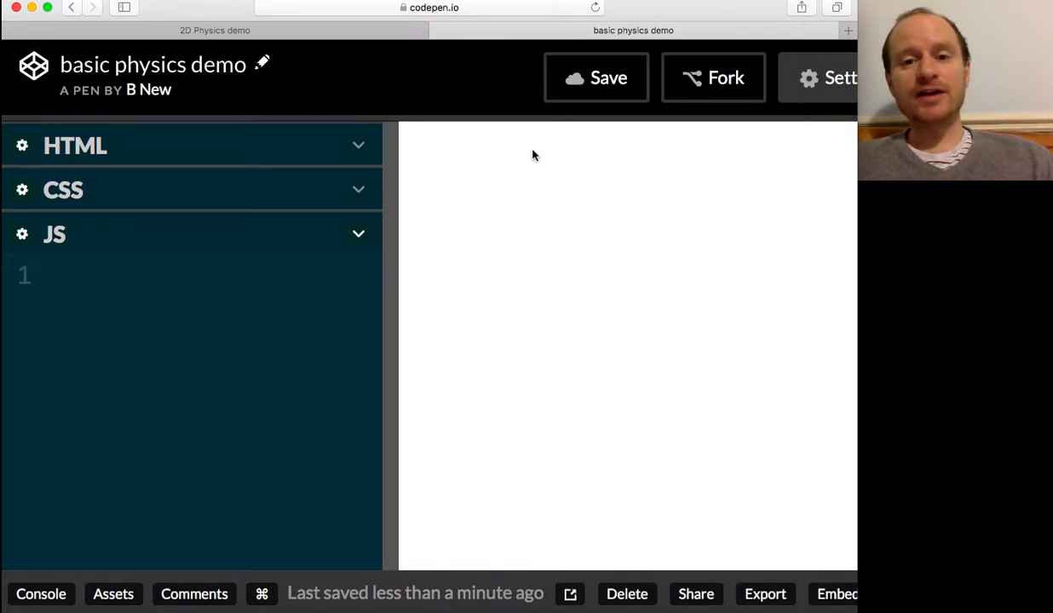
mouse_move(608, 190)
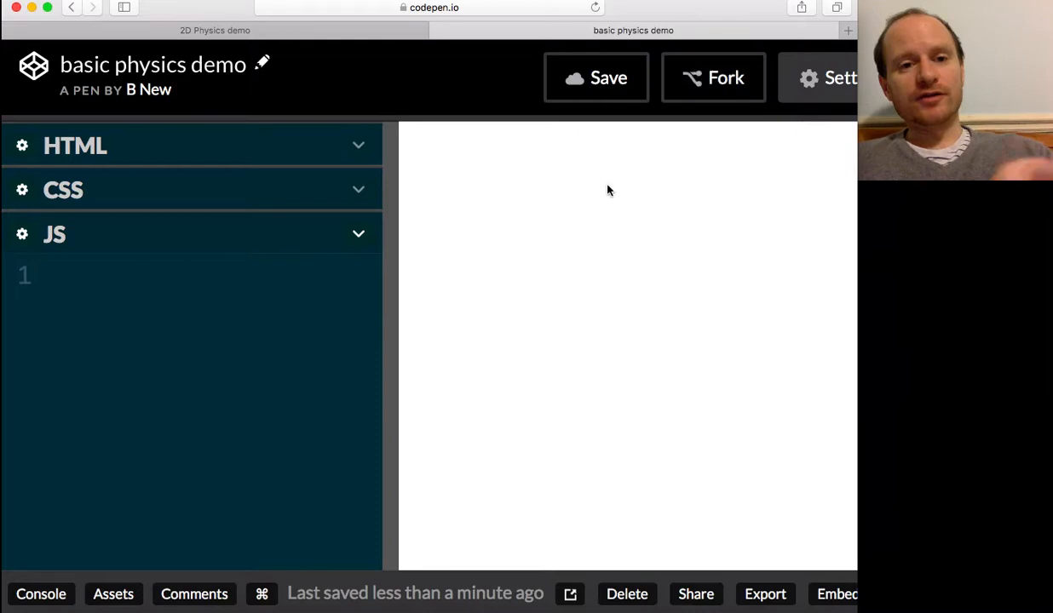
mouse_move(590, 295)
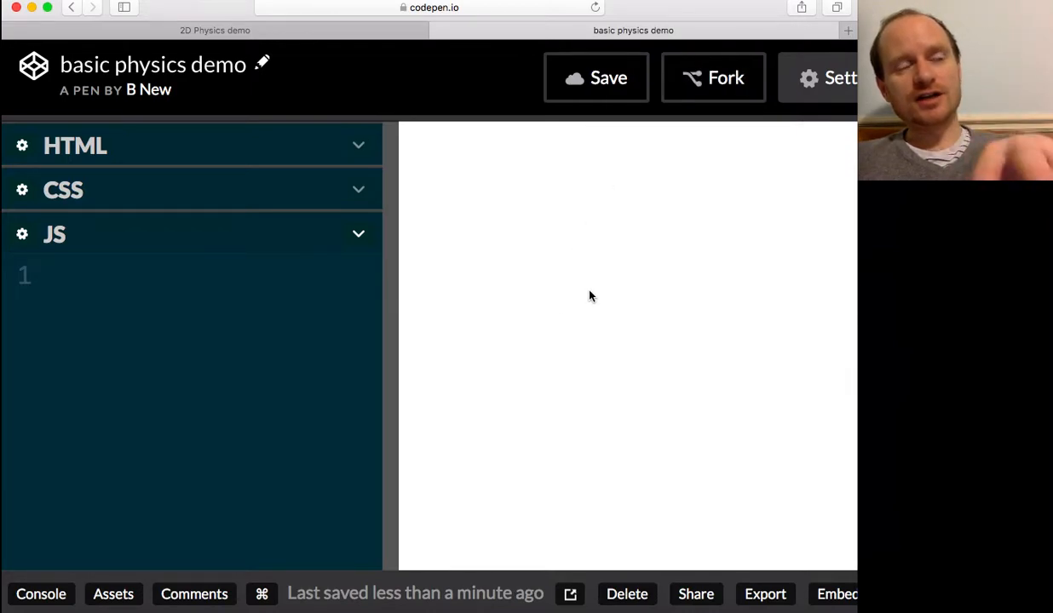
mouse_move(607, 303)
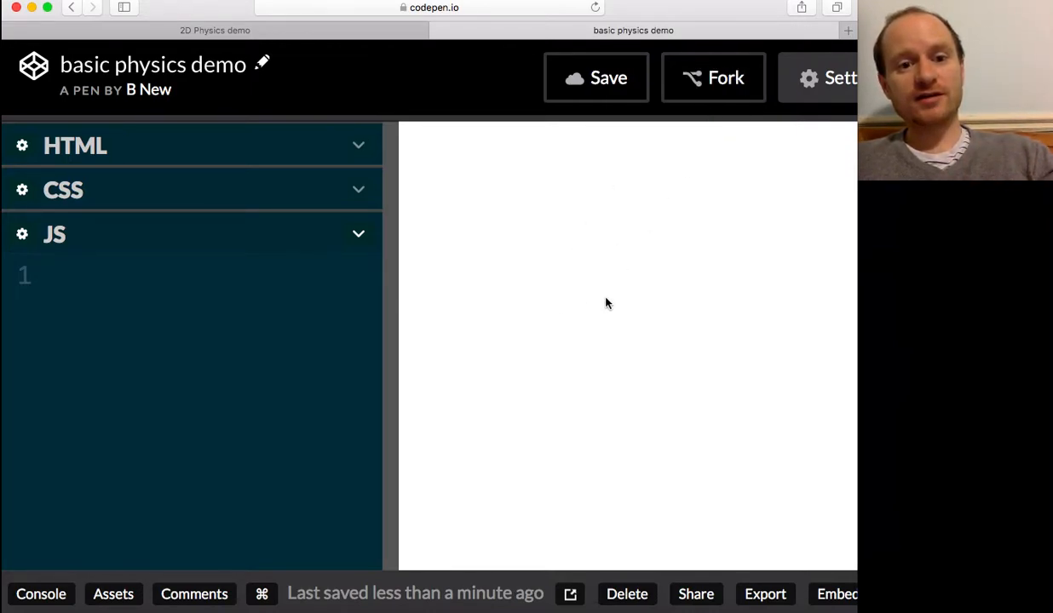
mouse_move(384, 309)
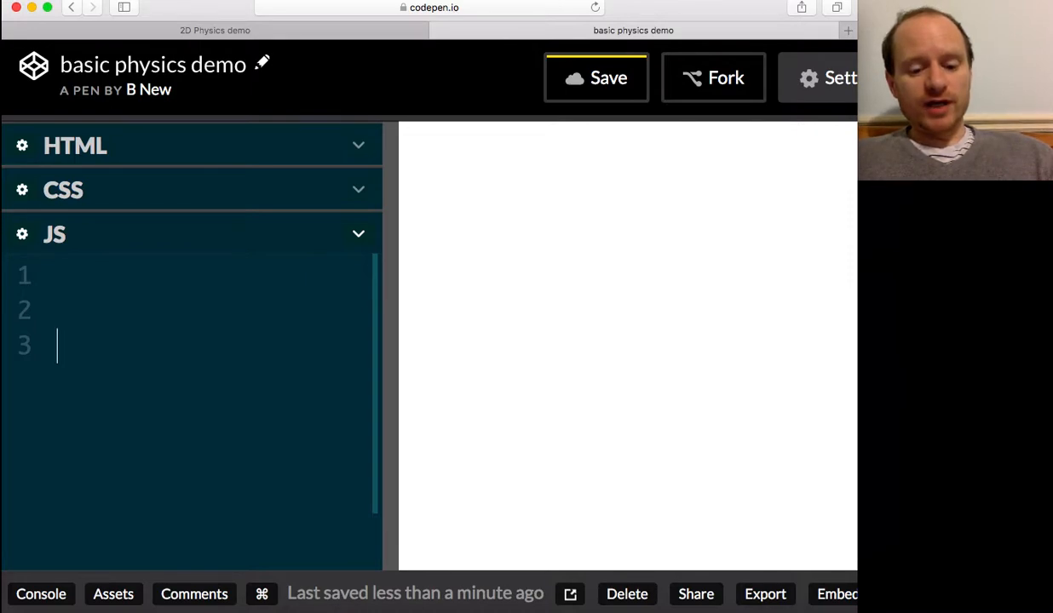
Step: Write empty function setup(){} and function draw(){} in the JS panel, then save
text(fu)
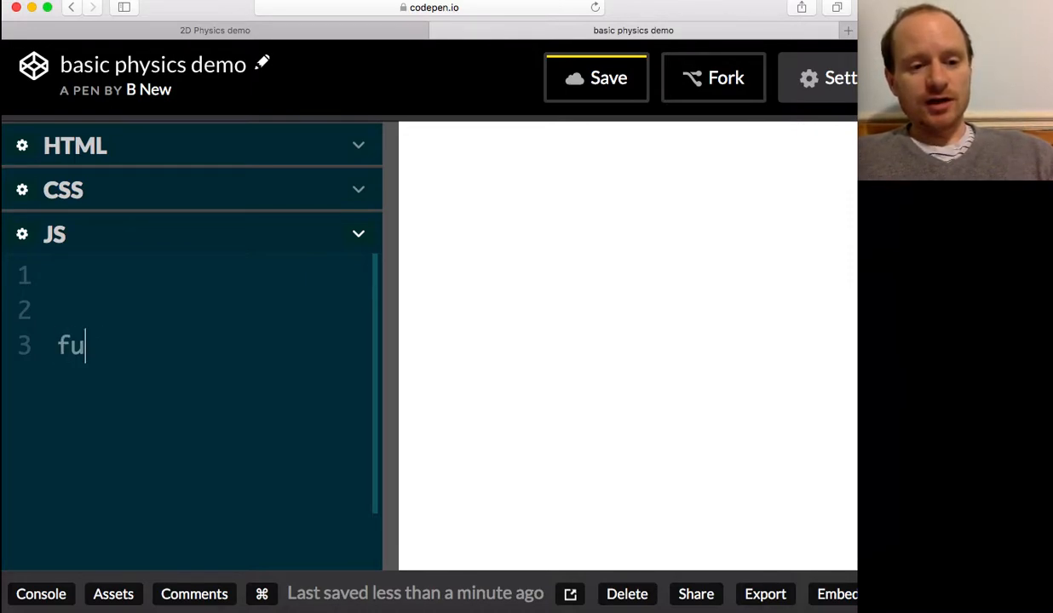
text(nction)
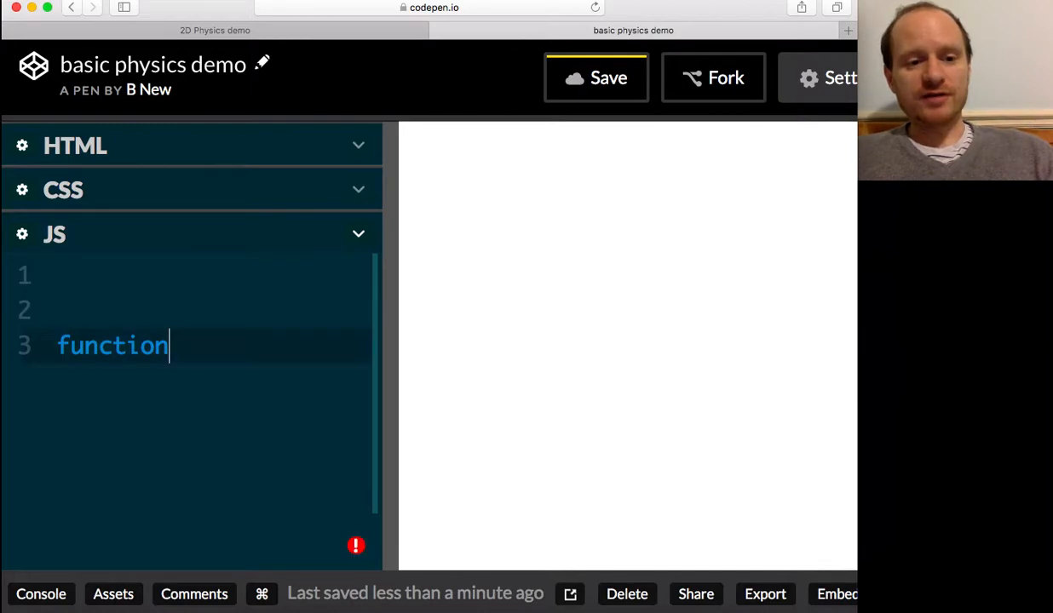
text(set)
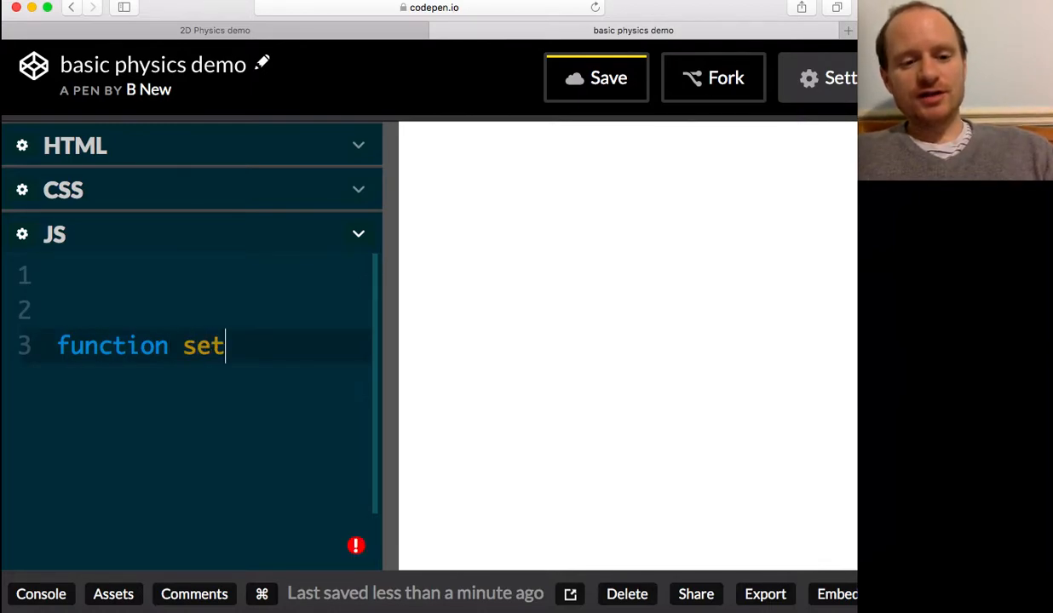
text(up())
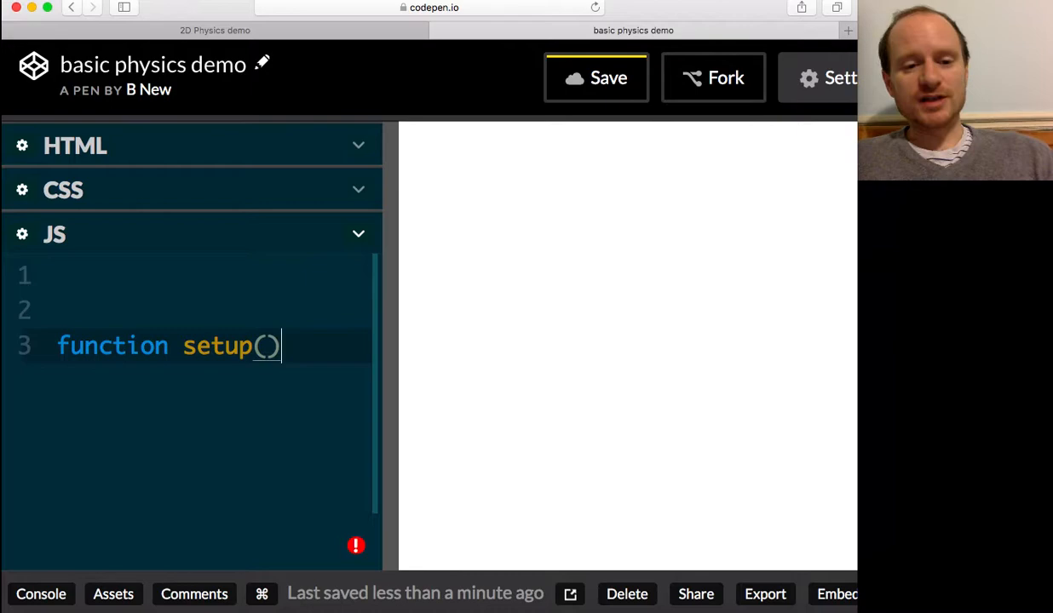
text({)
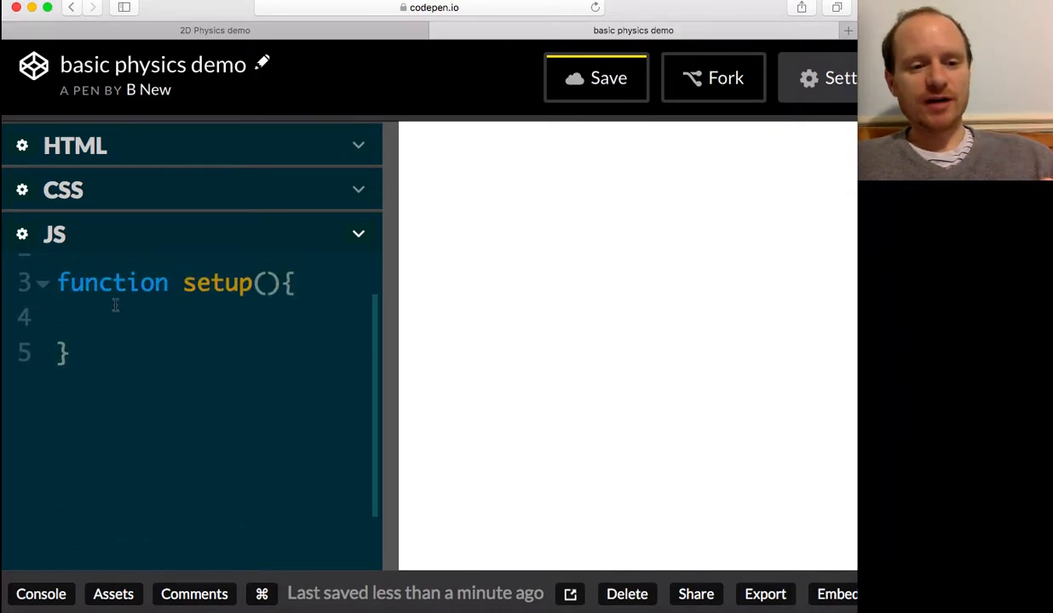
text(func)
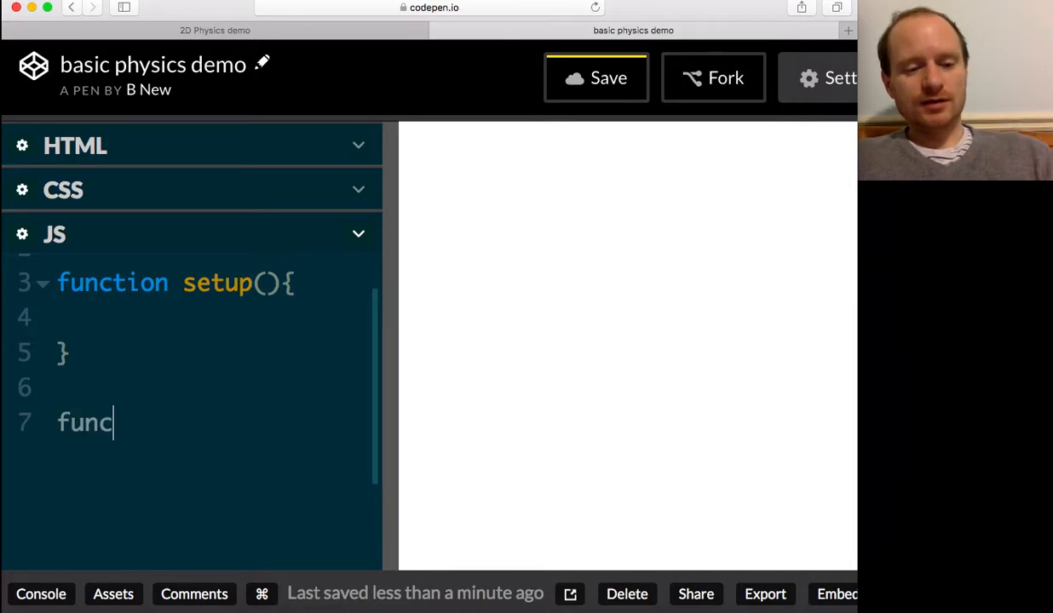
text(tion d)
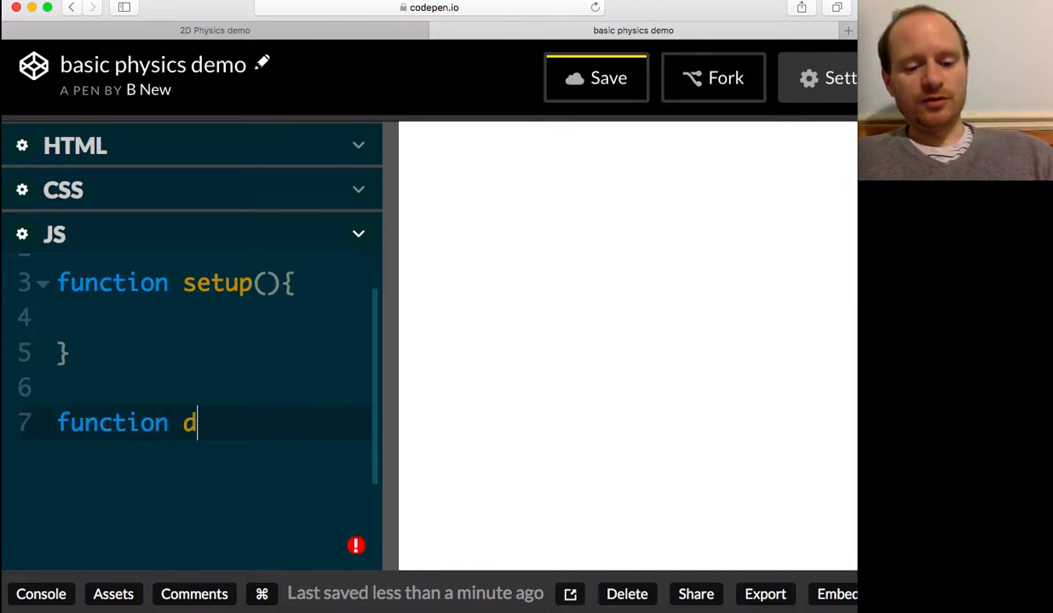
text(raw)
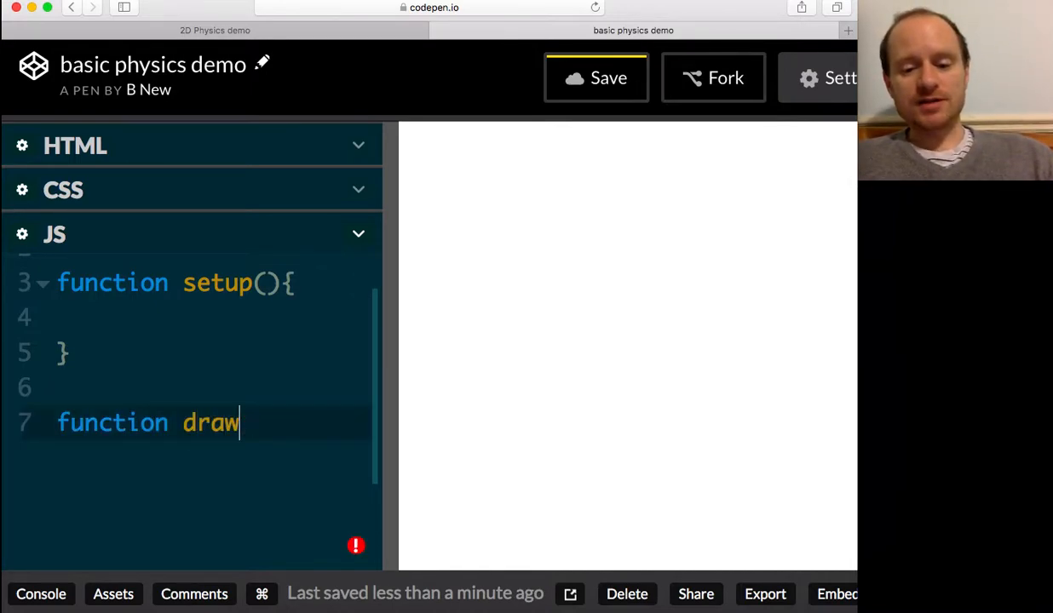
text((){)
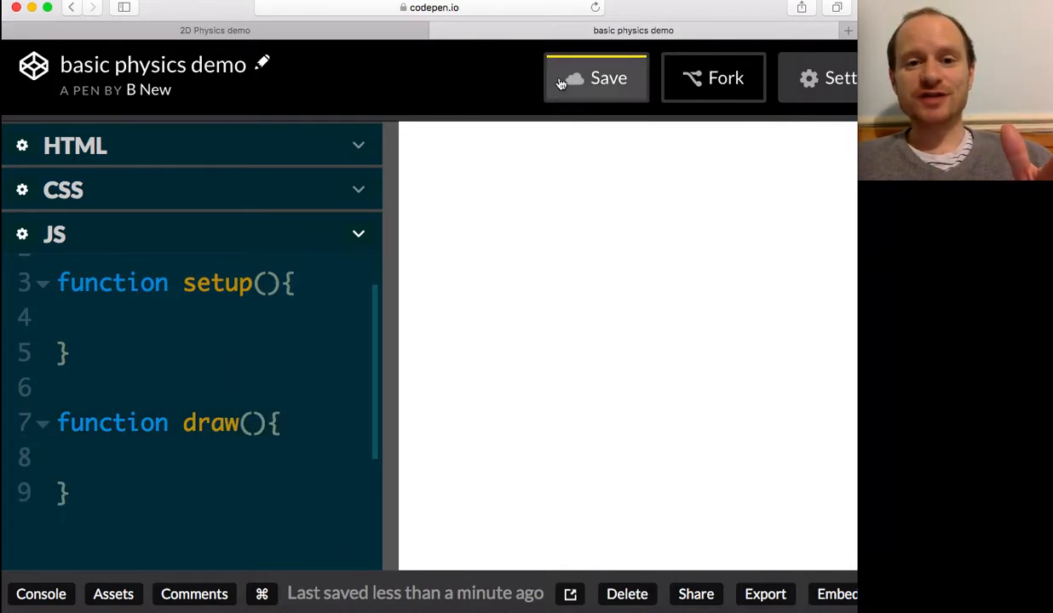
click(85, 317)
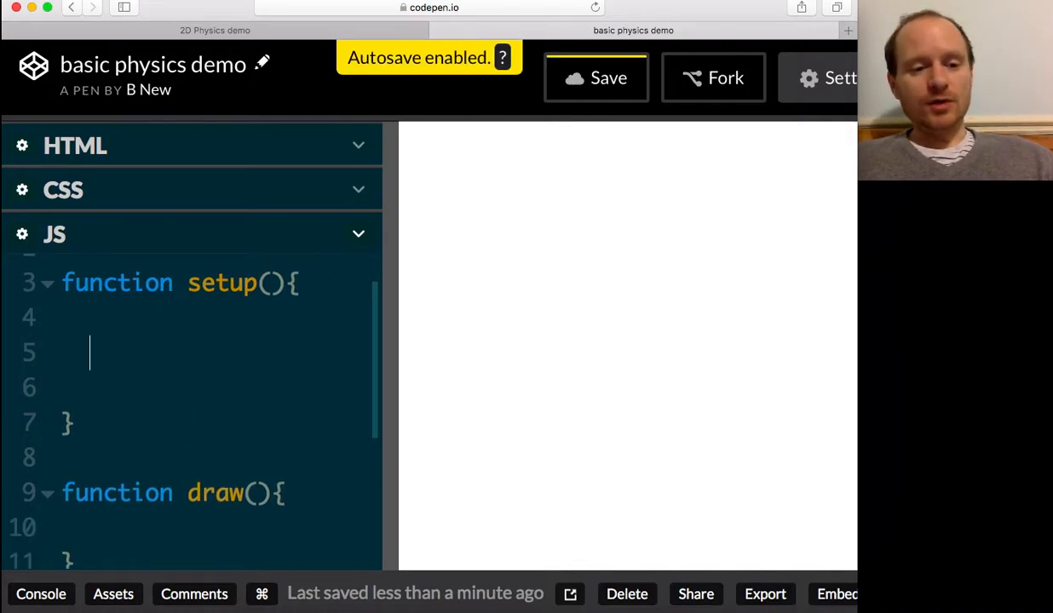
Step: Add createCanvas(400,400); inside setup()
text(c)
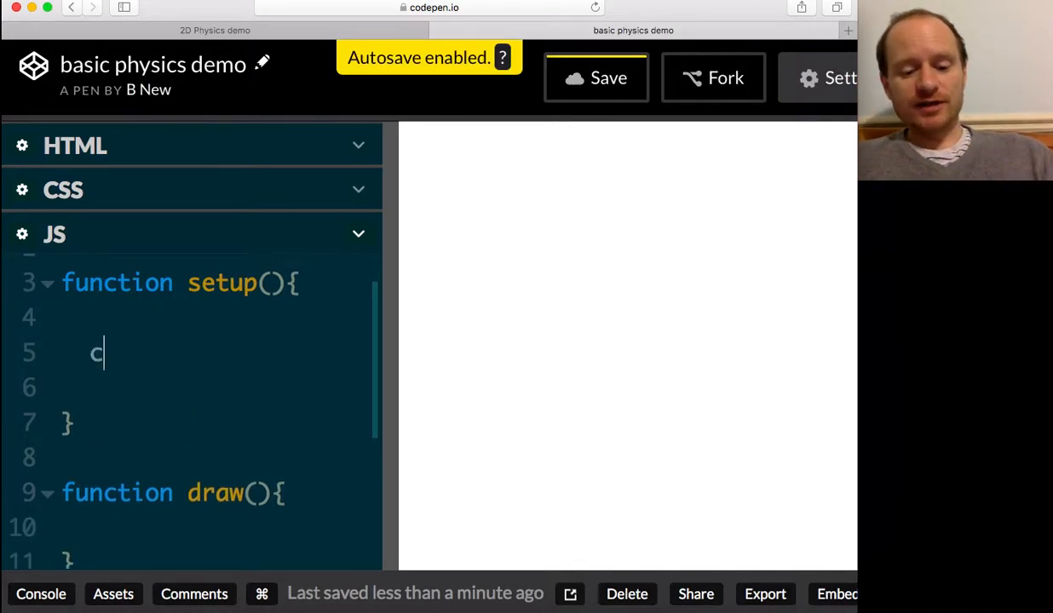
text(reateCanv)
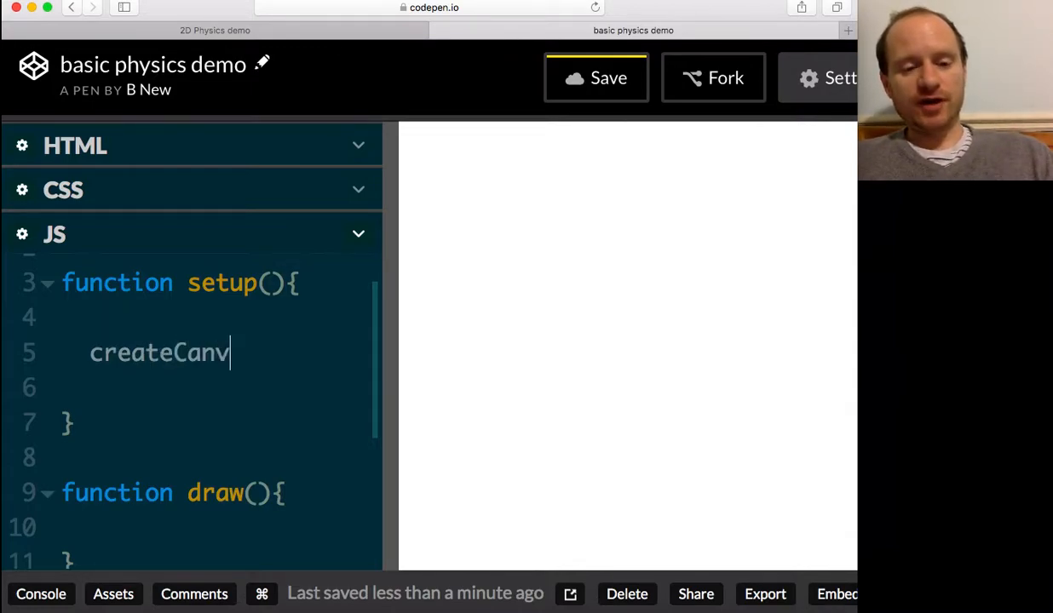
text(as())
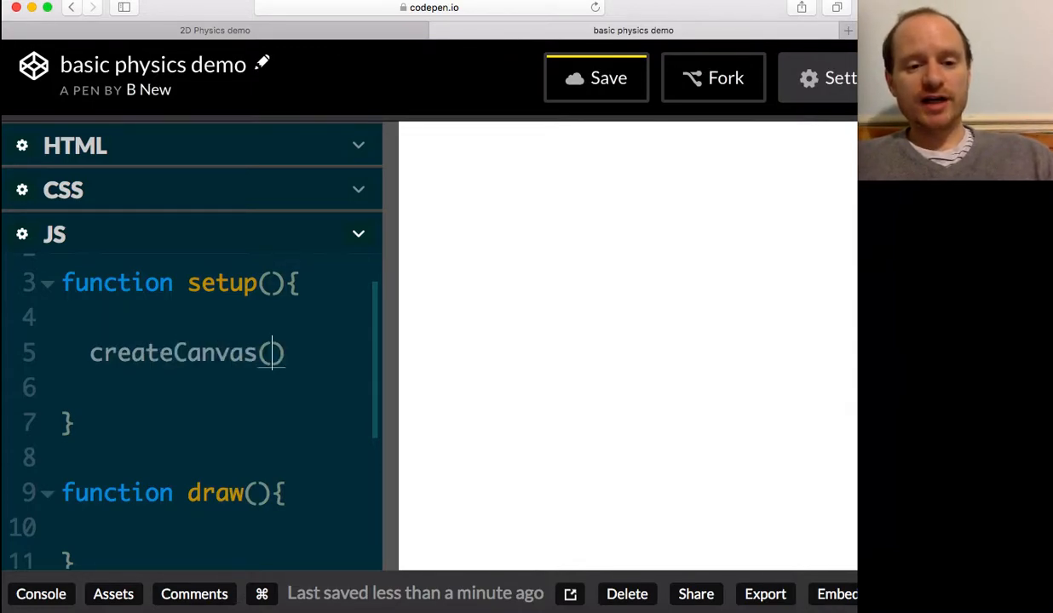
text(400,400)
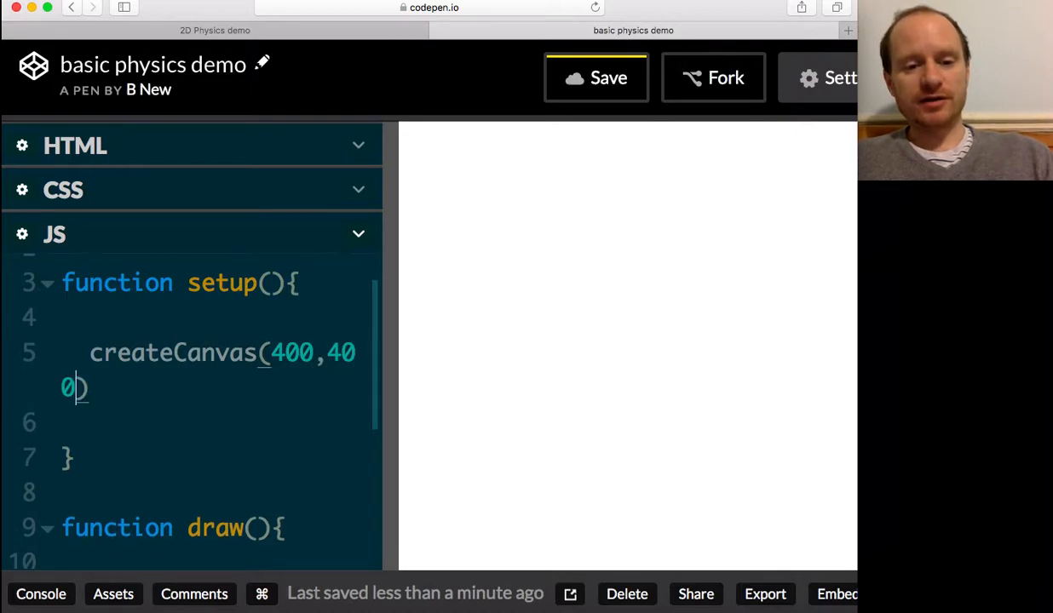
text(;)
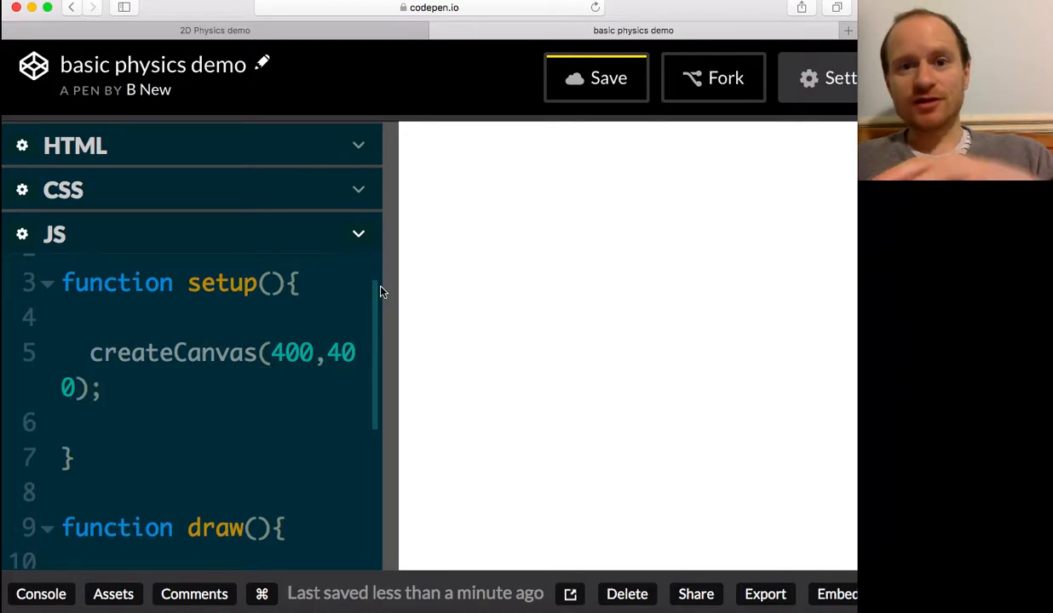
Step: Add background(0,0,255); on the next line for a blue canvas
click(90, 422)
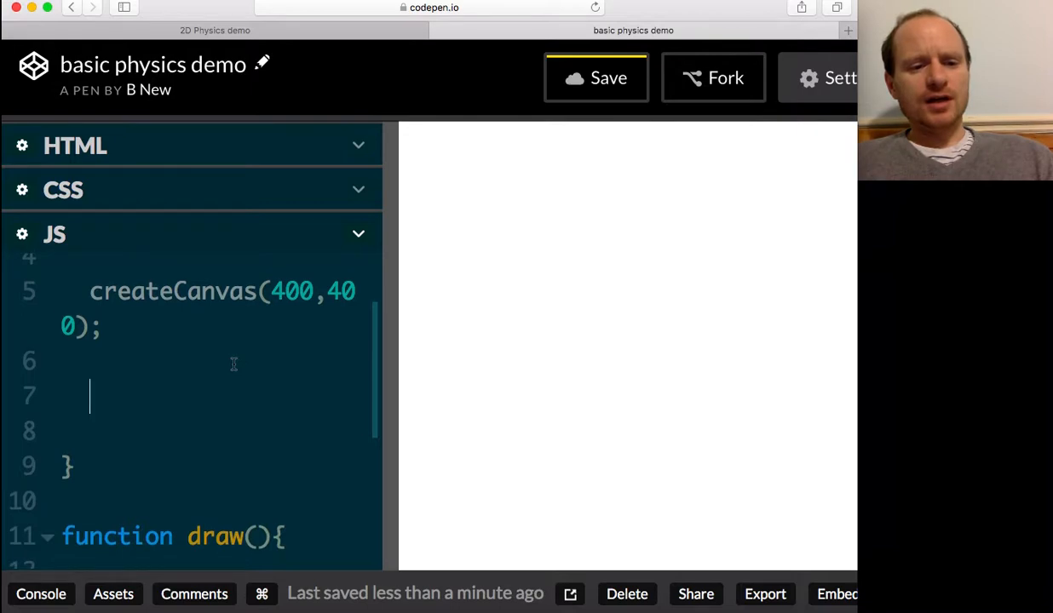
text(backg)
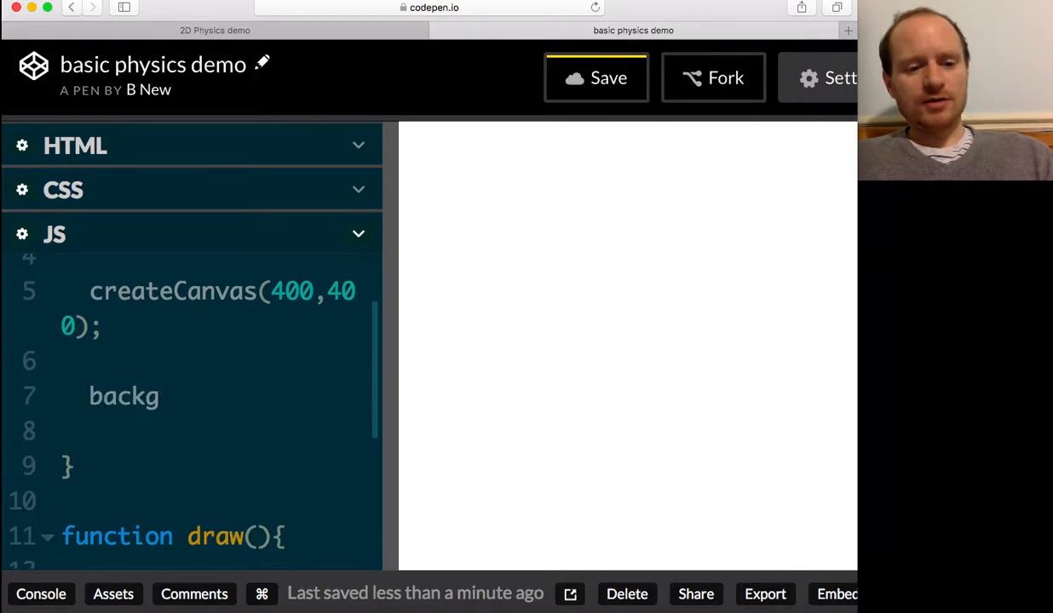
text(round())
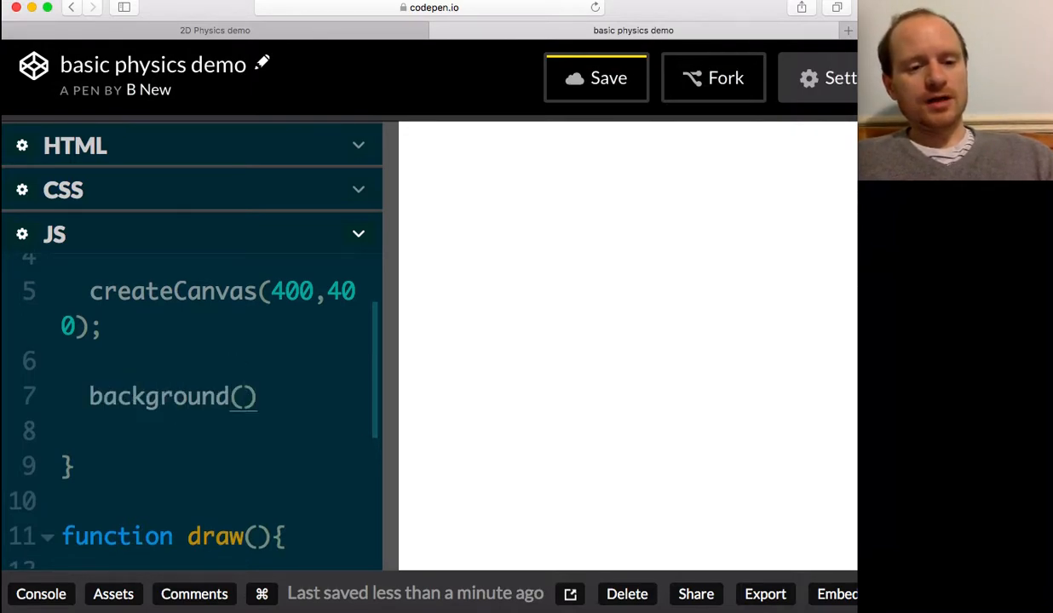
text(0,0,)
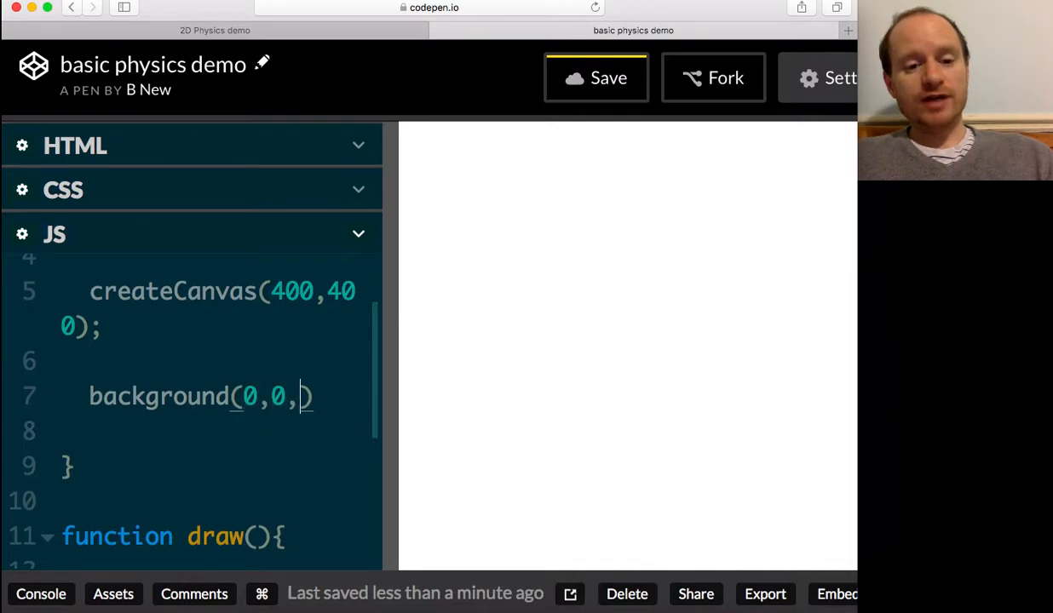
text(0);)
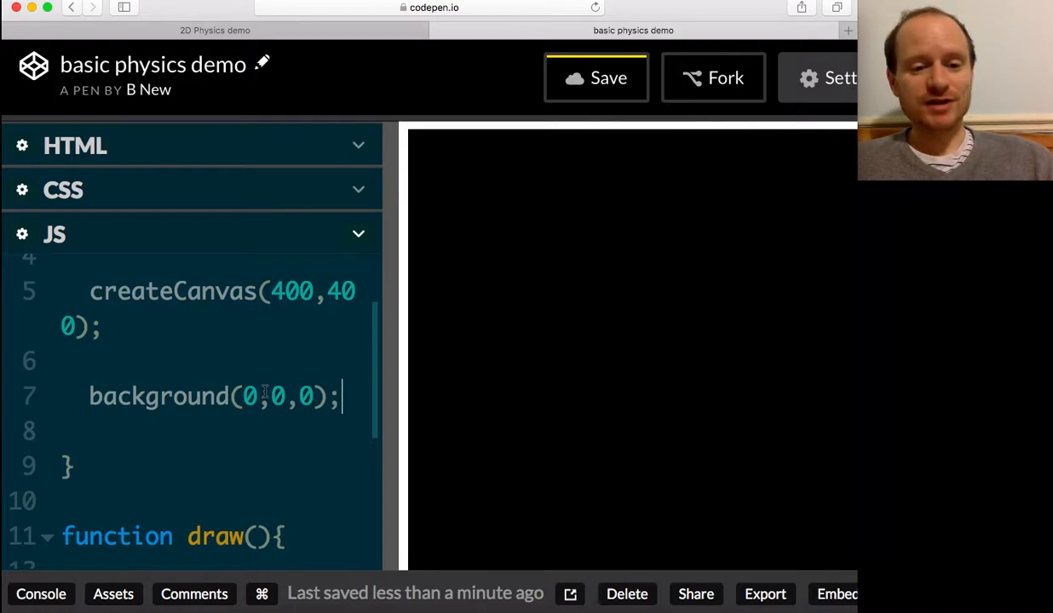
mouse_move(300, 396)
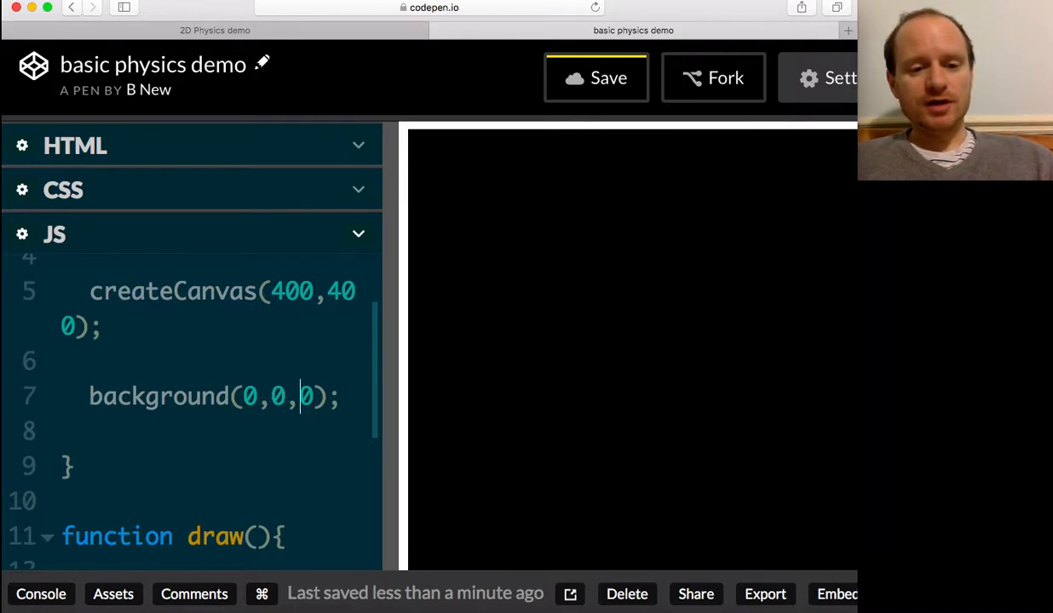
text(00)
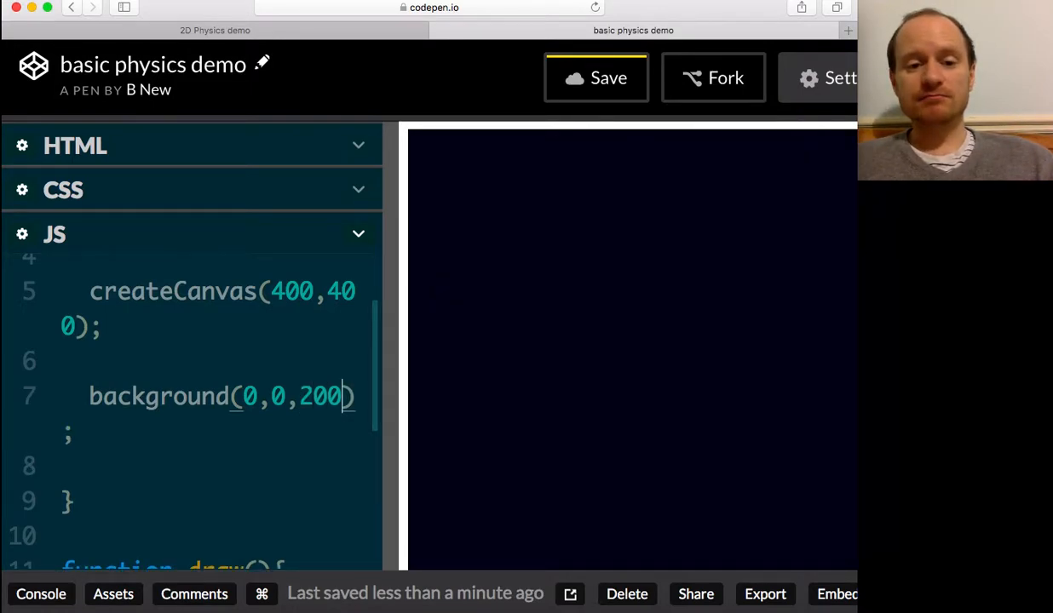
key(Backspace)
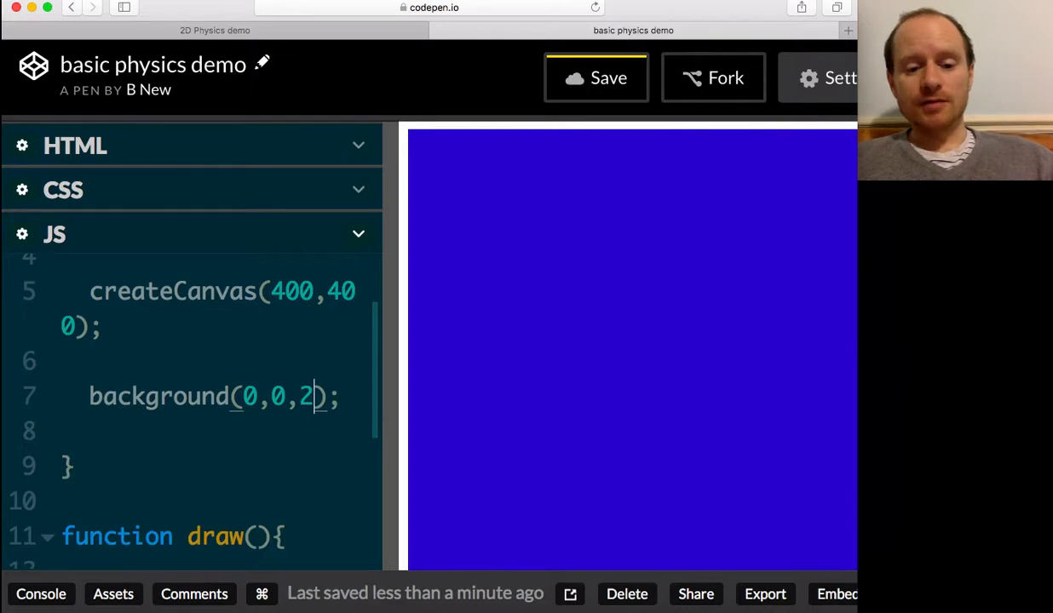
text(55)
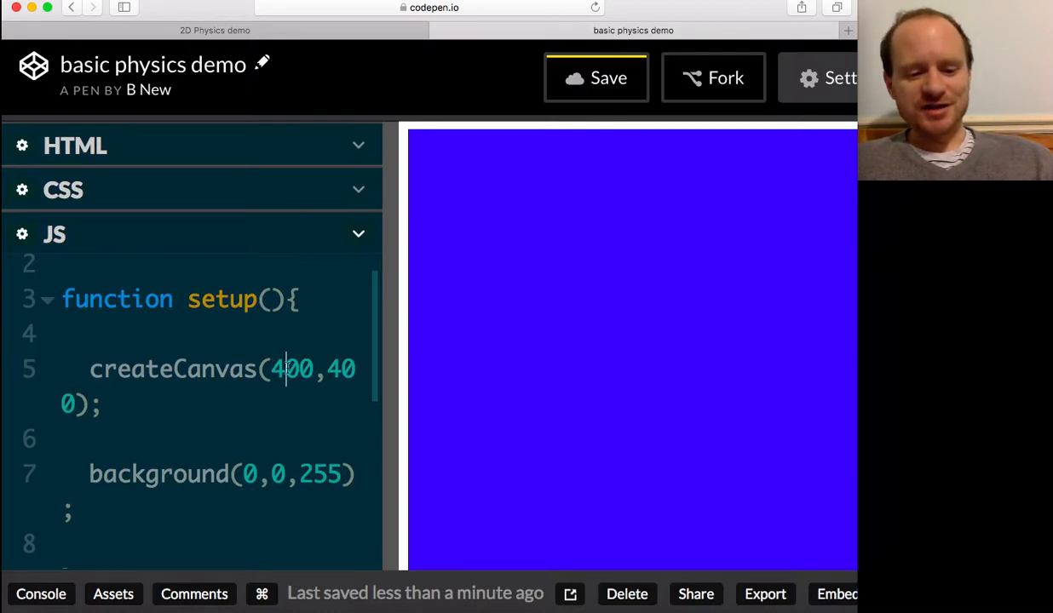
Step: Change the canvas size to 300 by 300 and save the pen
text(200)
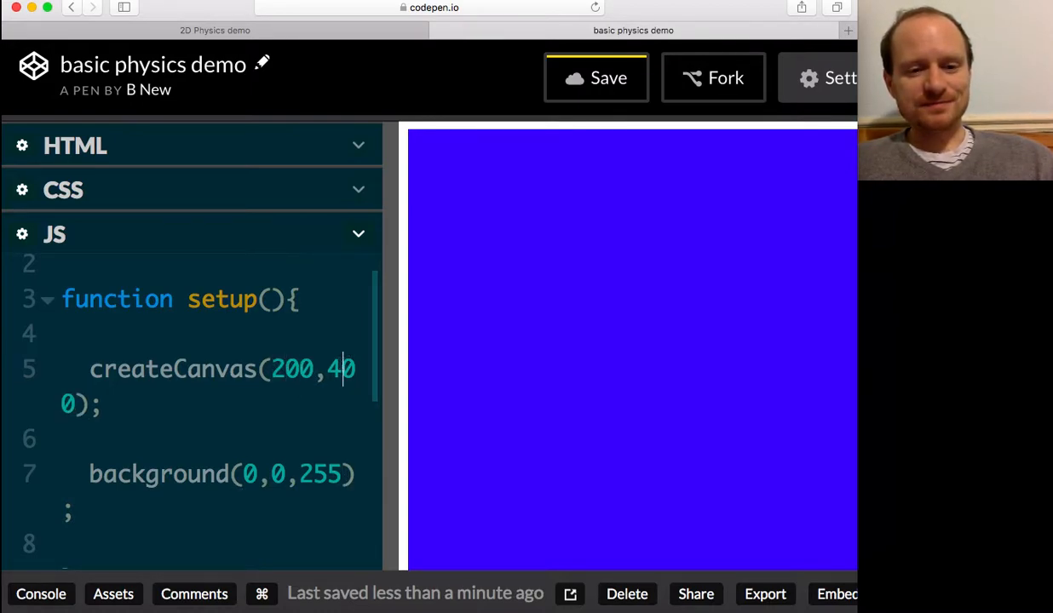
text(200)
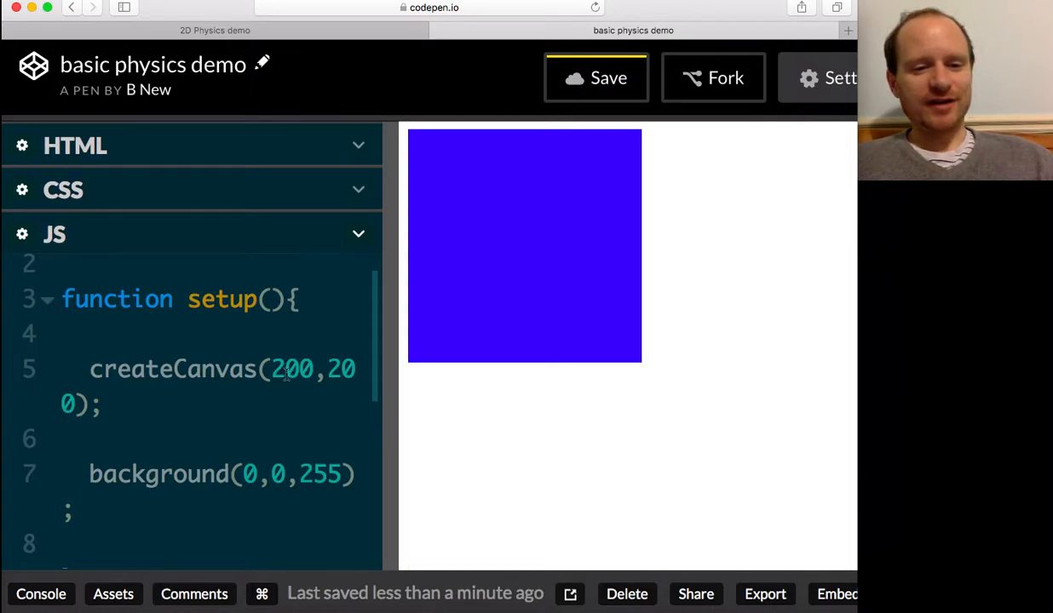
text(300)
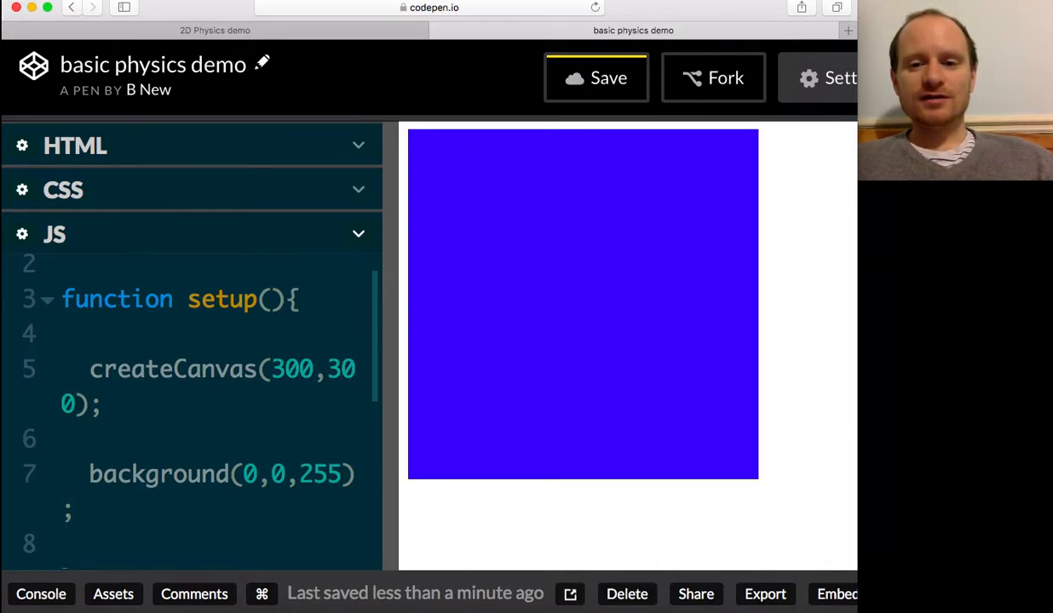
mouse_move(334, 211)
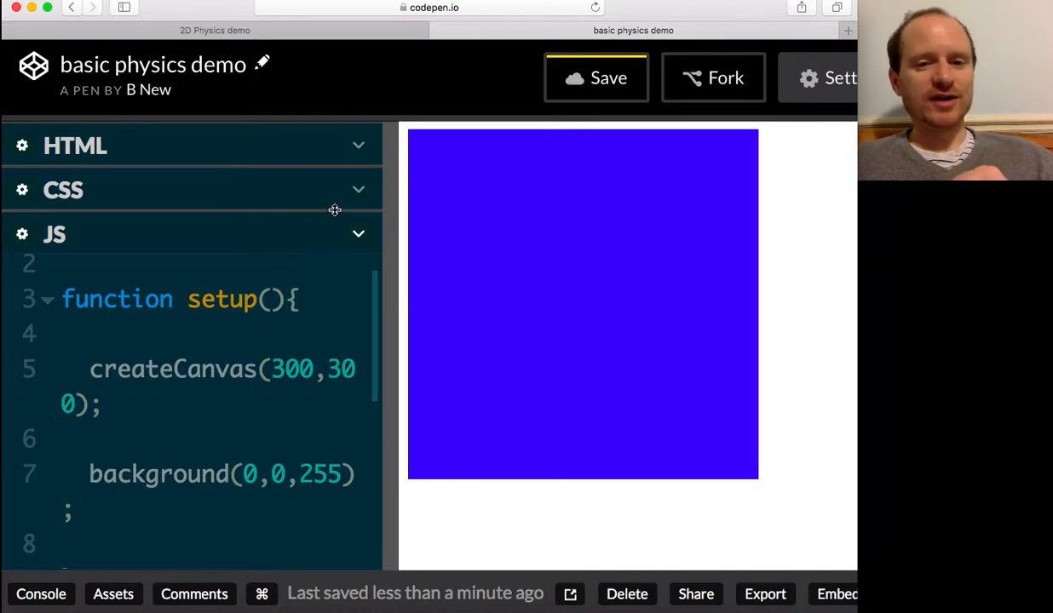
click(595, 77)
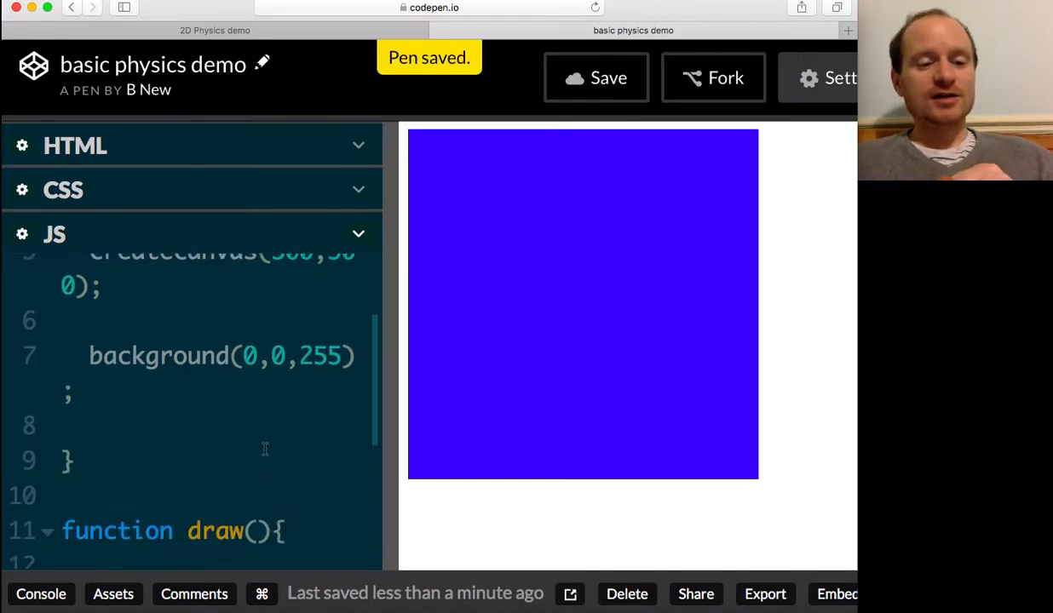
mouse_move(176, 375)
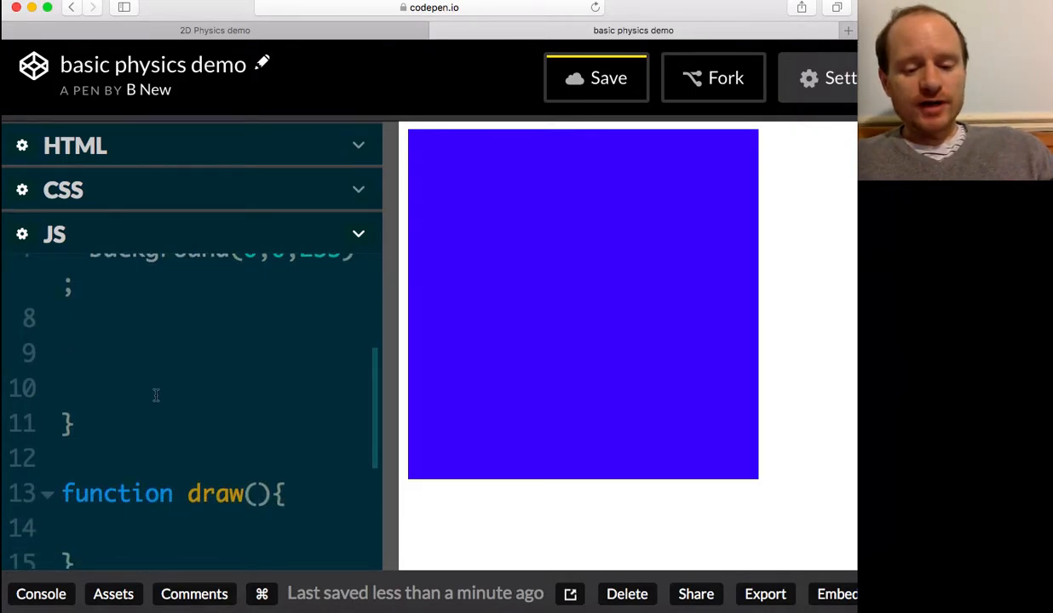
Step: Type RedHen_2DPhysics.setupMatter(); in setup() below the background line
text(RedH)
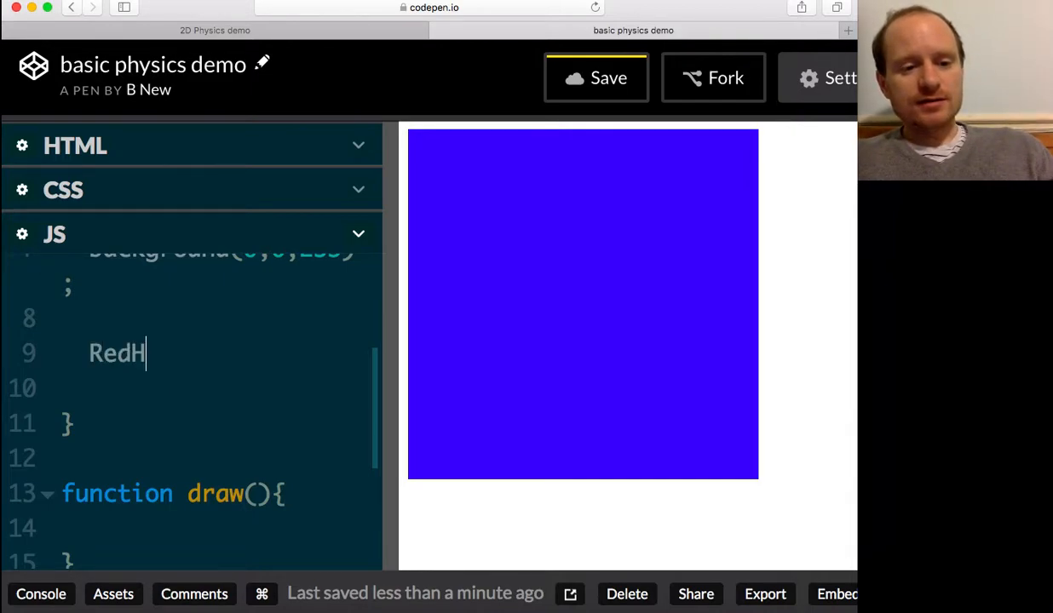
text(en)
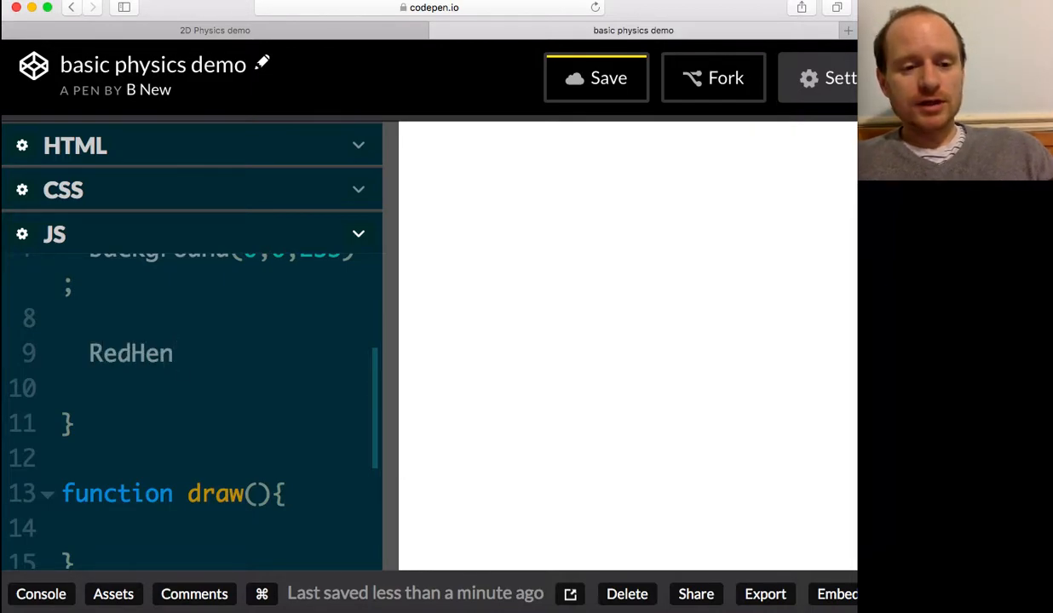
text(_2)
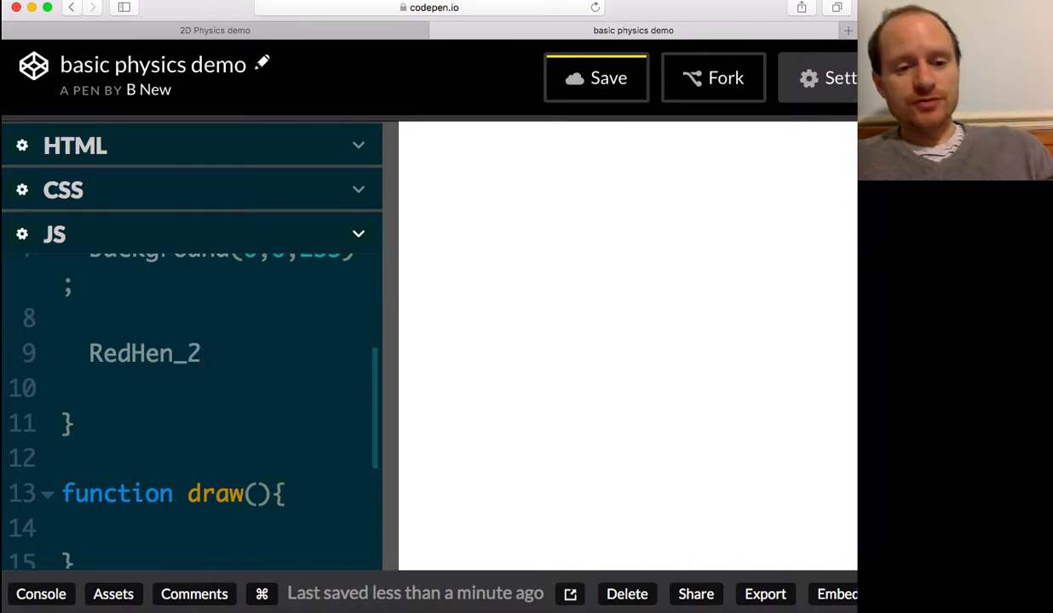
text(DPhysics)
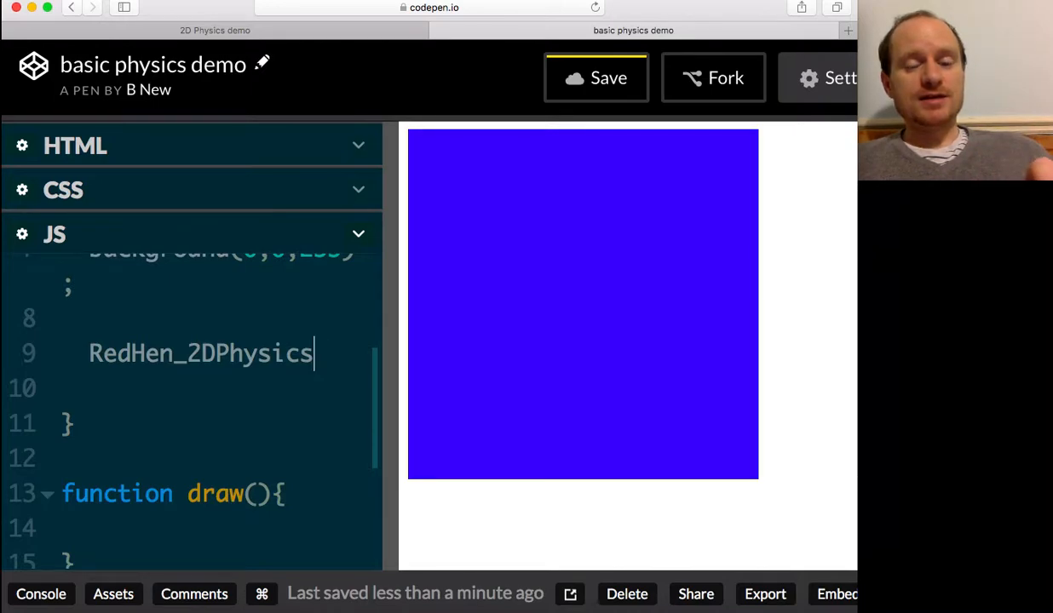
text(.)
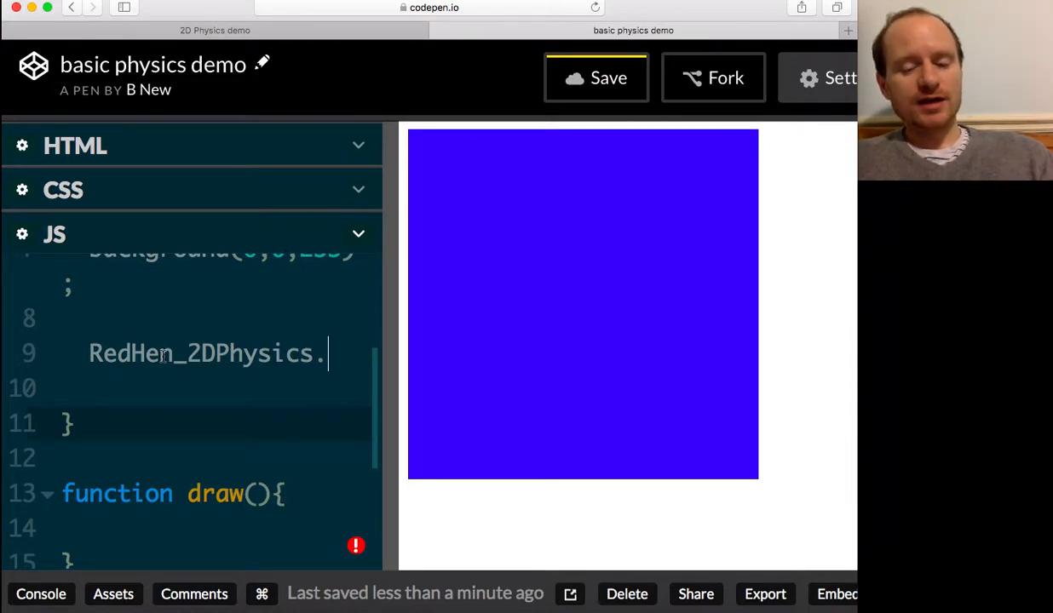
text(set)
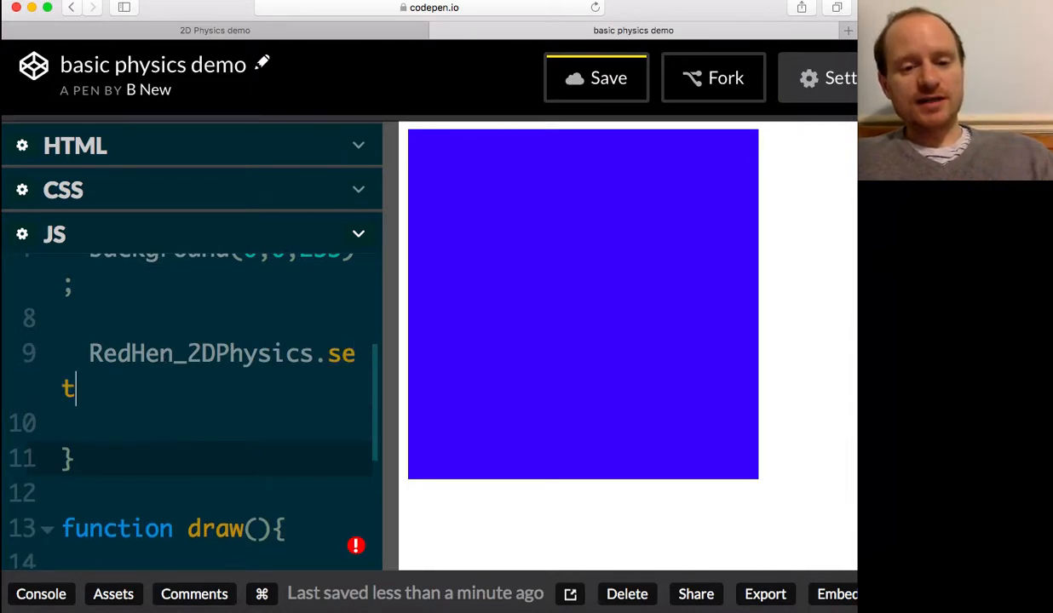
text(upMatt)
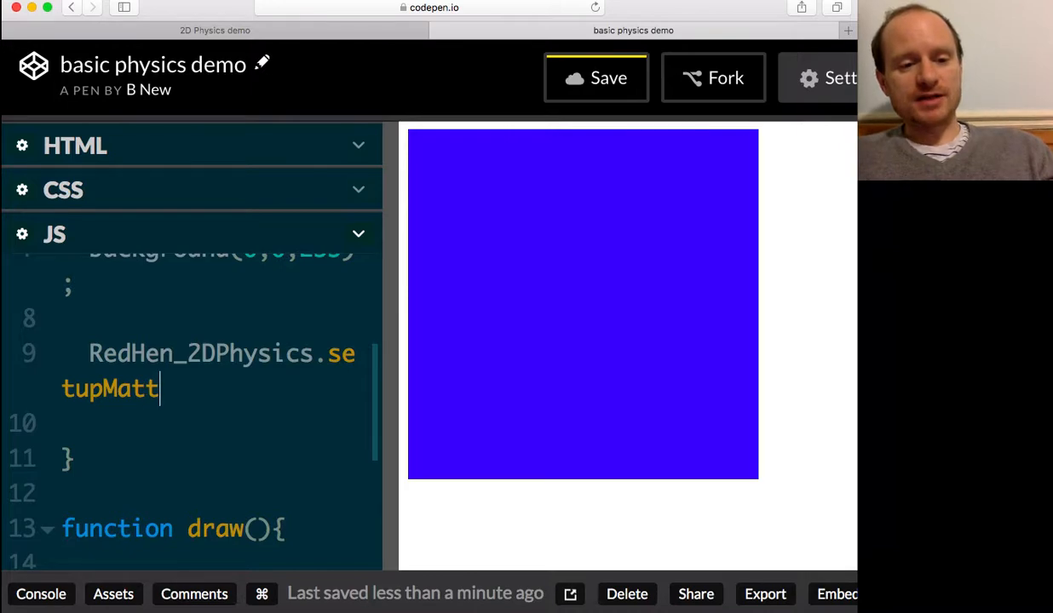
text(er();)
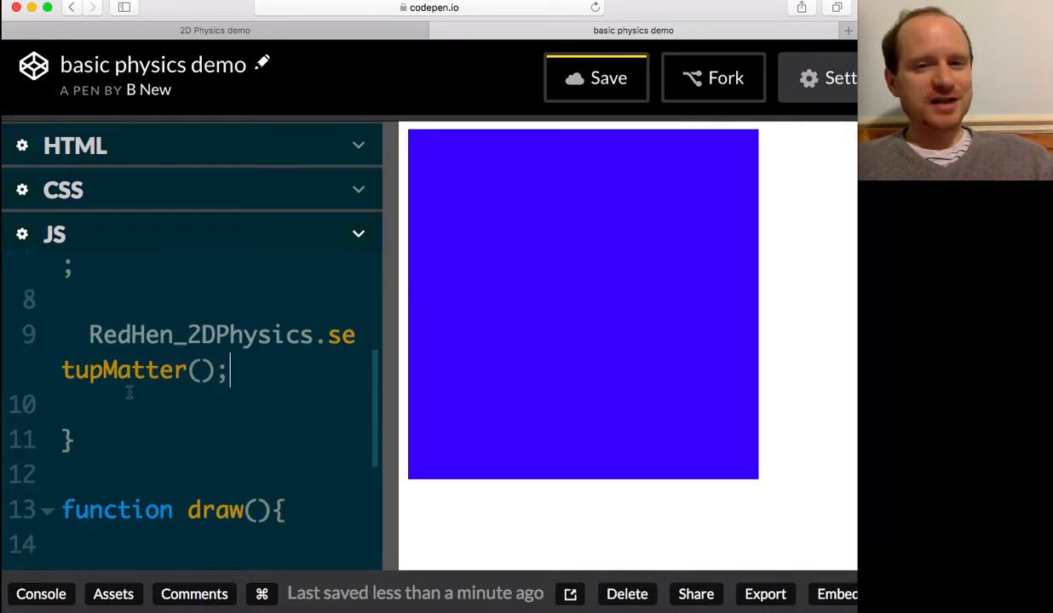
scroll(down, 3)
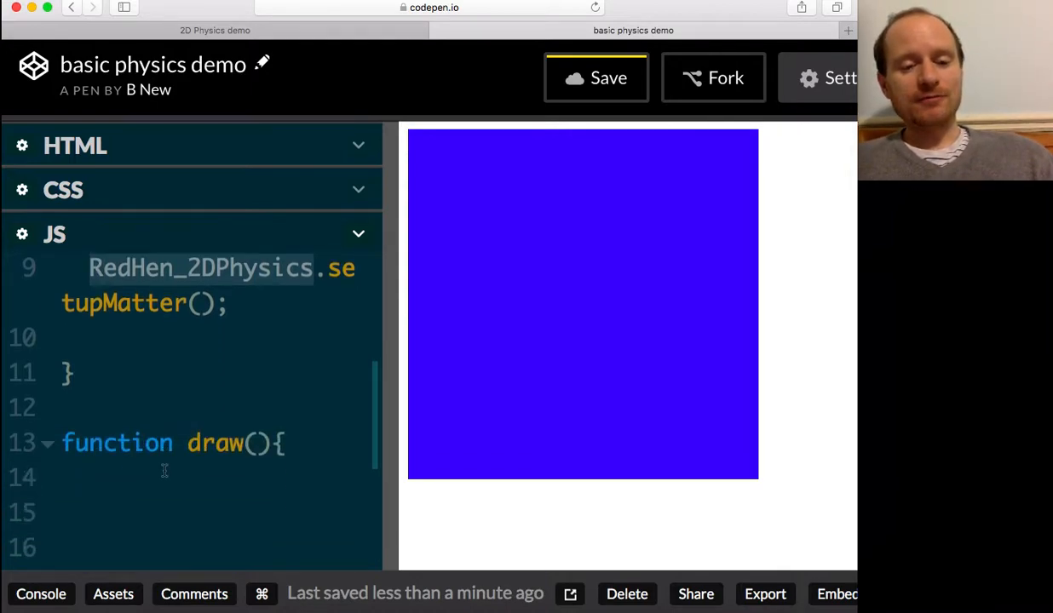
Step: Type RedHen_2DPhysics.updateObjs(); as the first line inside draw()
text(RedHen_2DPhysics)
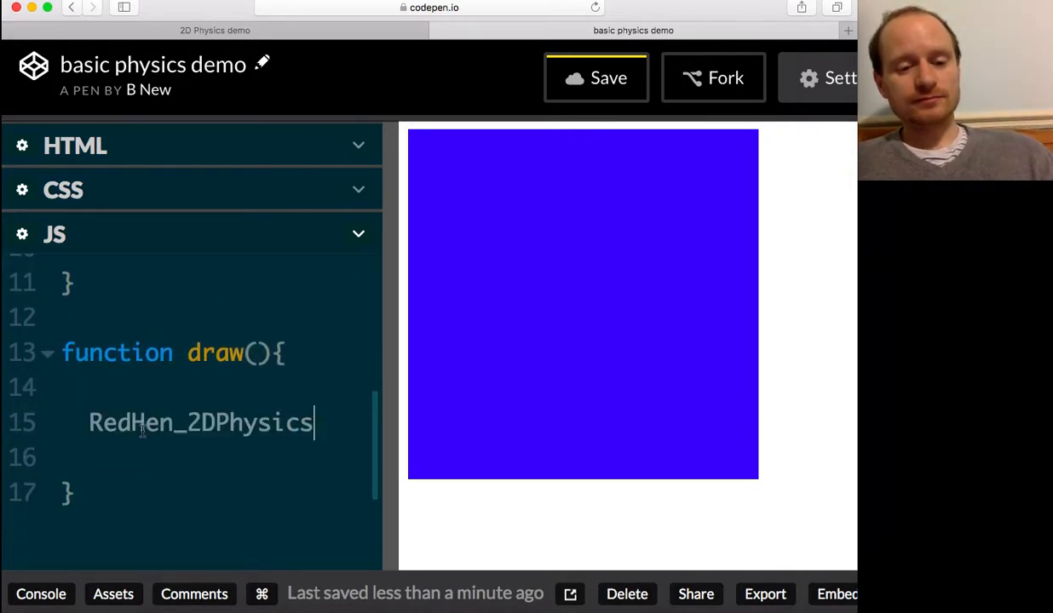
text(.update()
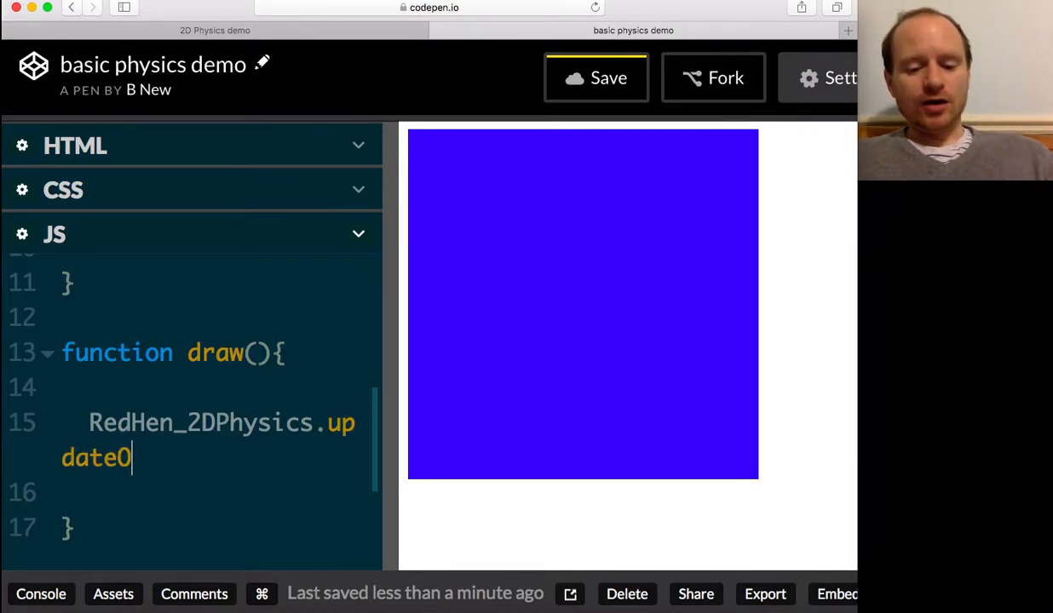
text(bjs)
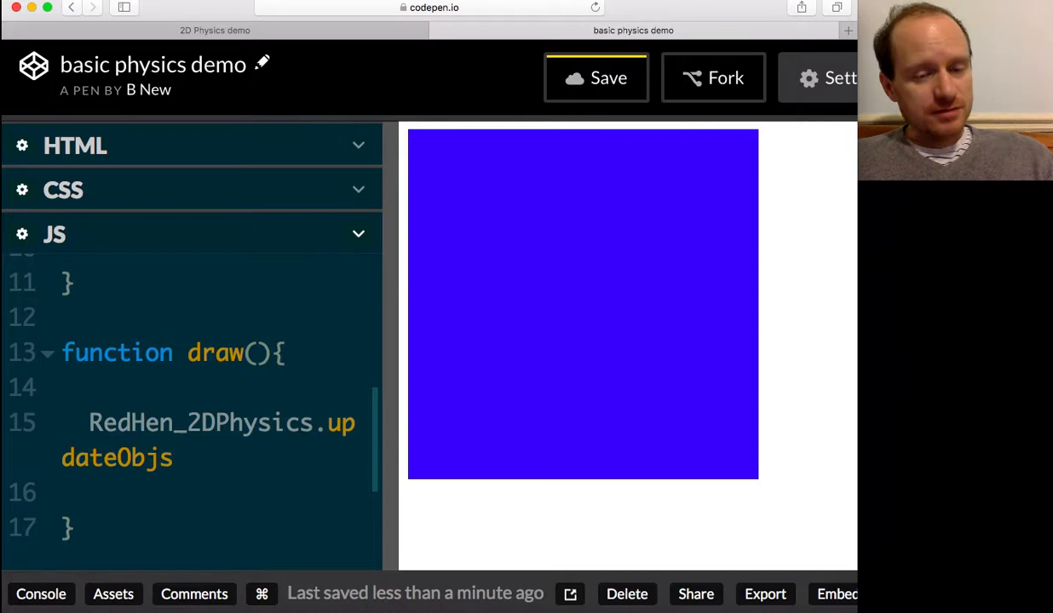
text();)
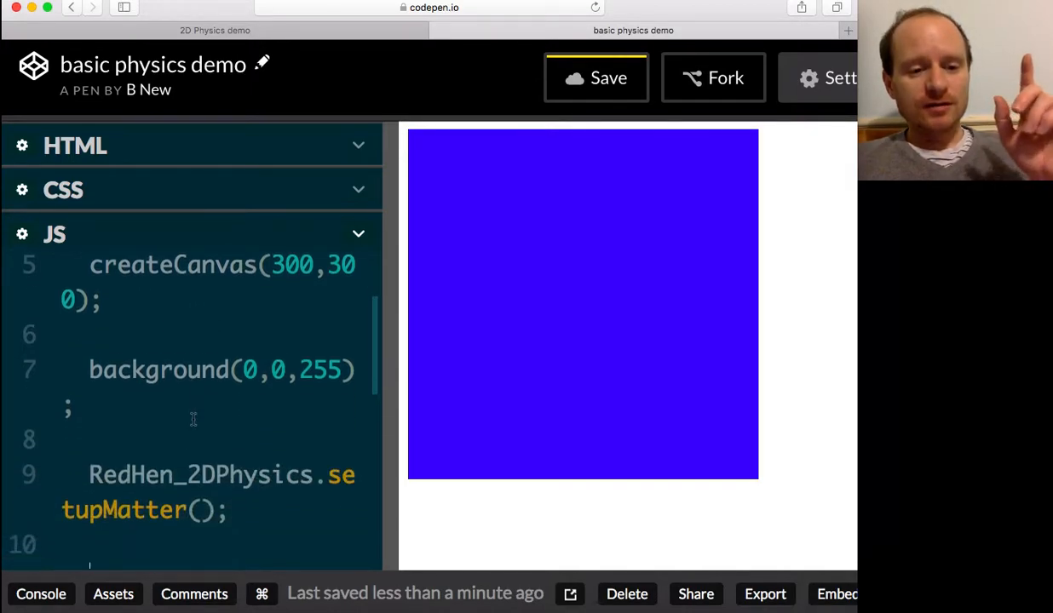
scroll(down, 3)
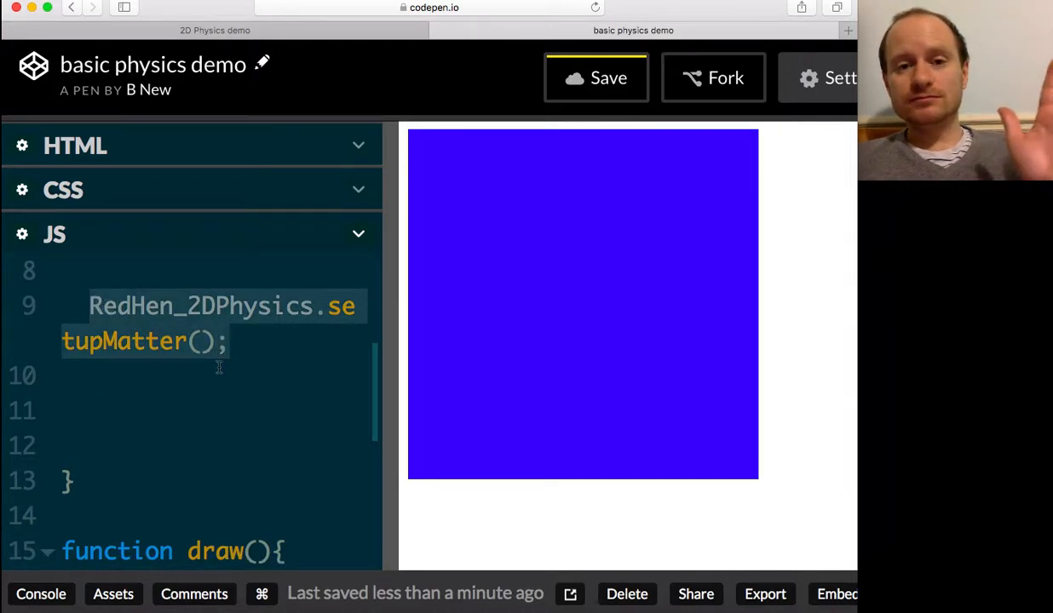
scroll(down, 3)
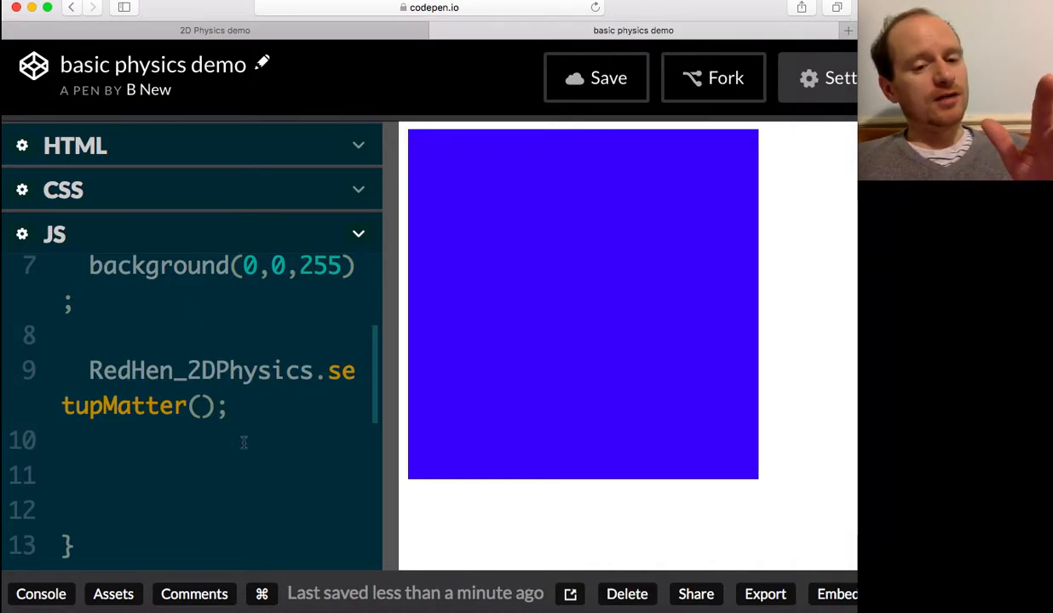
scroll(down, 3)
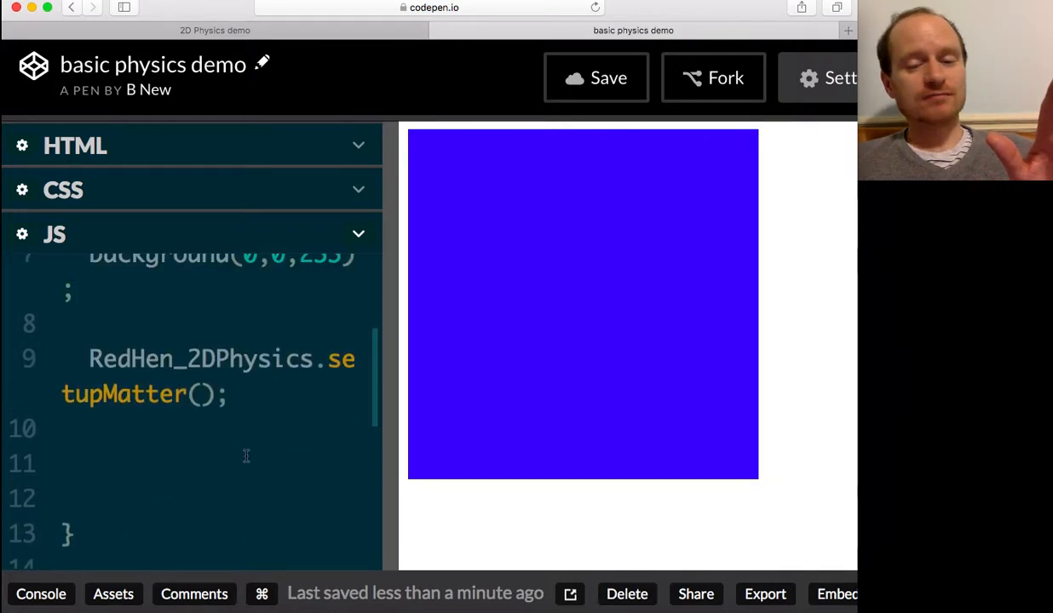
scroll(down, 3)
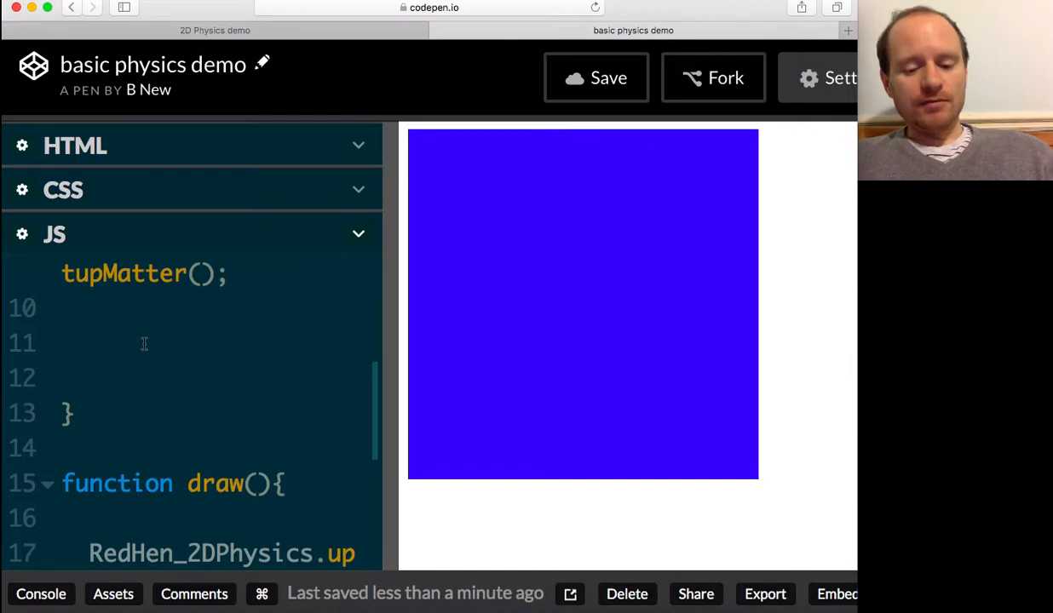
Step: Add RedHen_2DPhysics.newObj('circle', 150, 150, 40); to setup() and watch the circle fall
text(RedHen_2DPhysics)
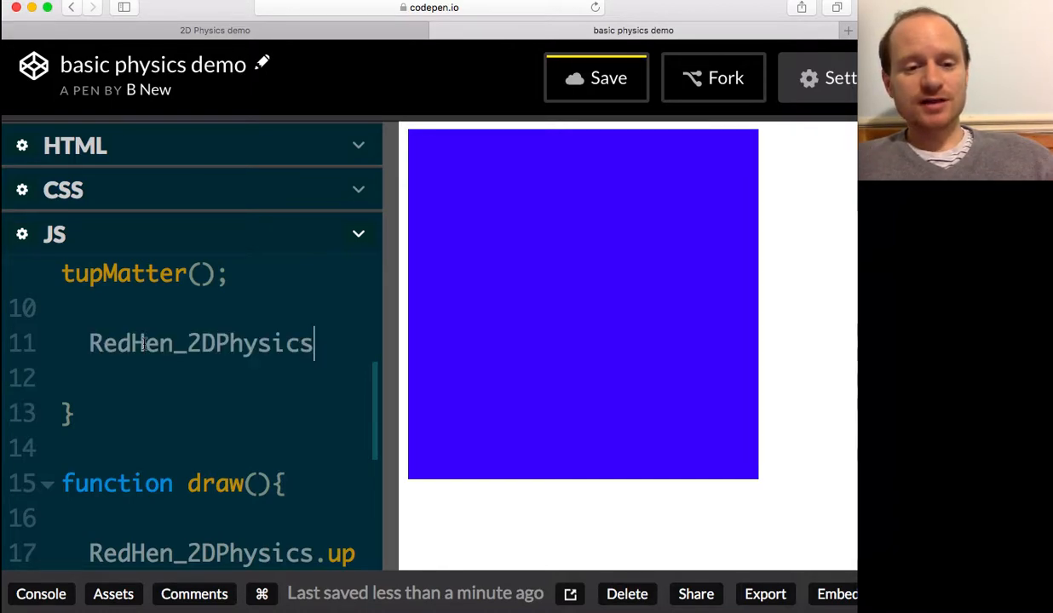
text(.newO)
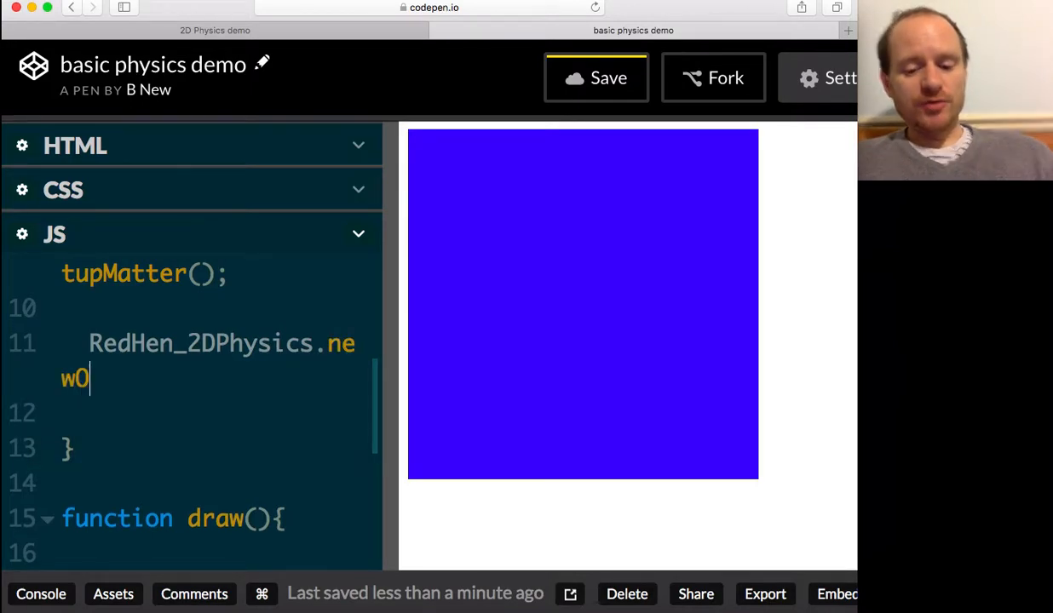
text(bj)
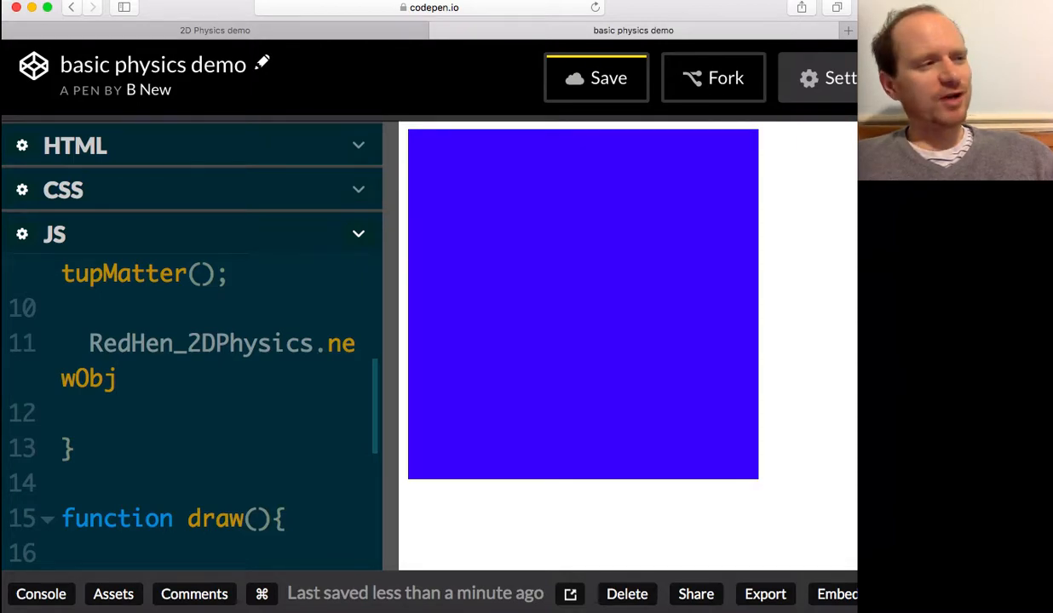
text((''))
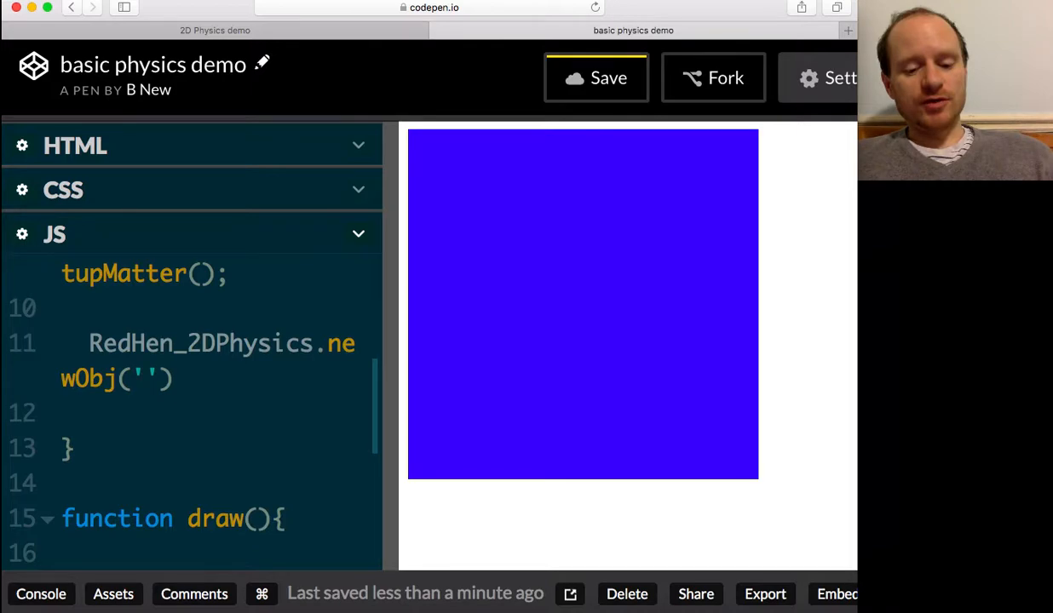
text(circle)
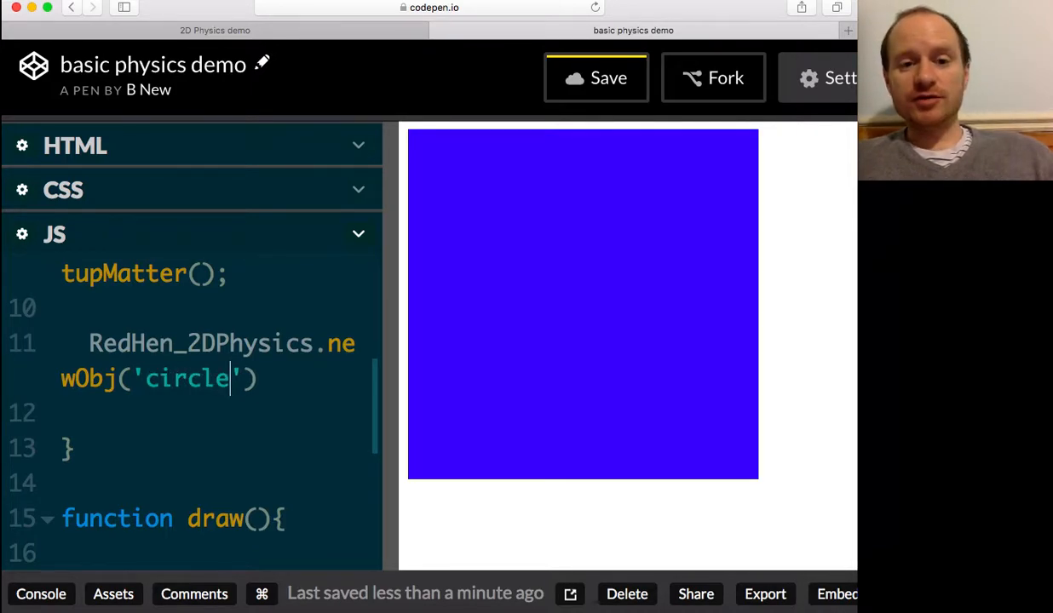
text(,)
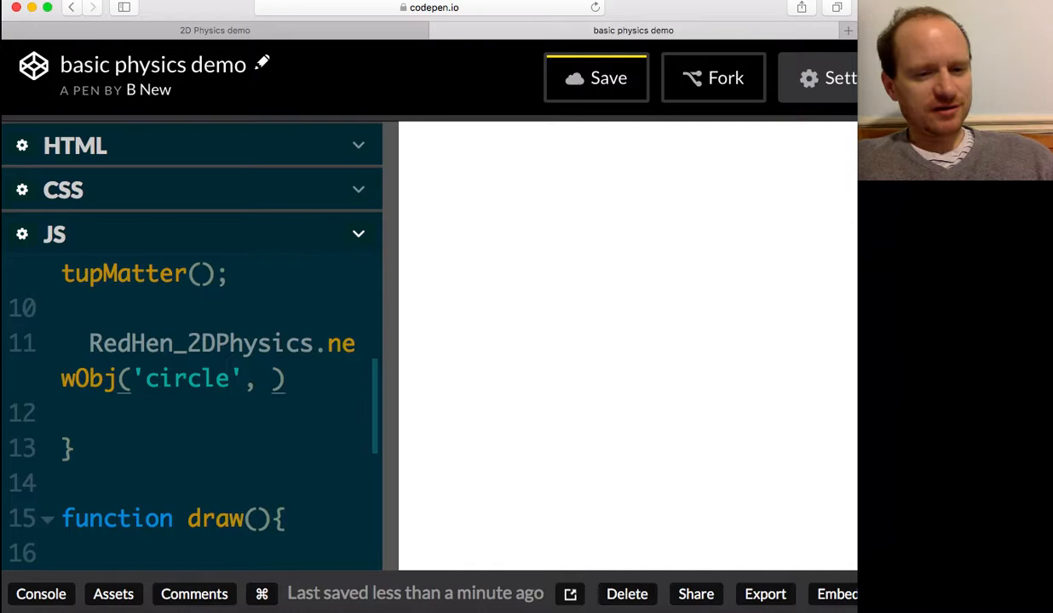
text(1)
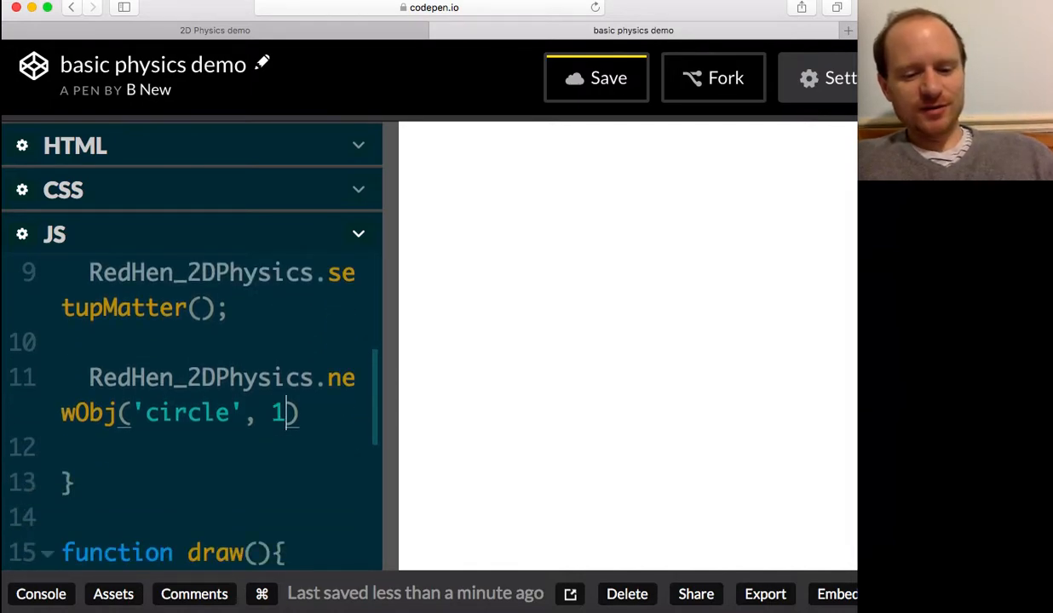
text(50,)
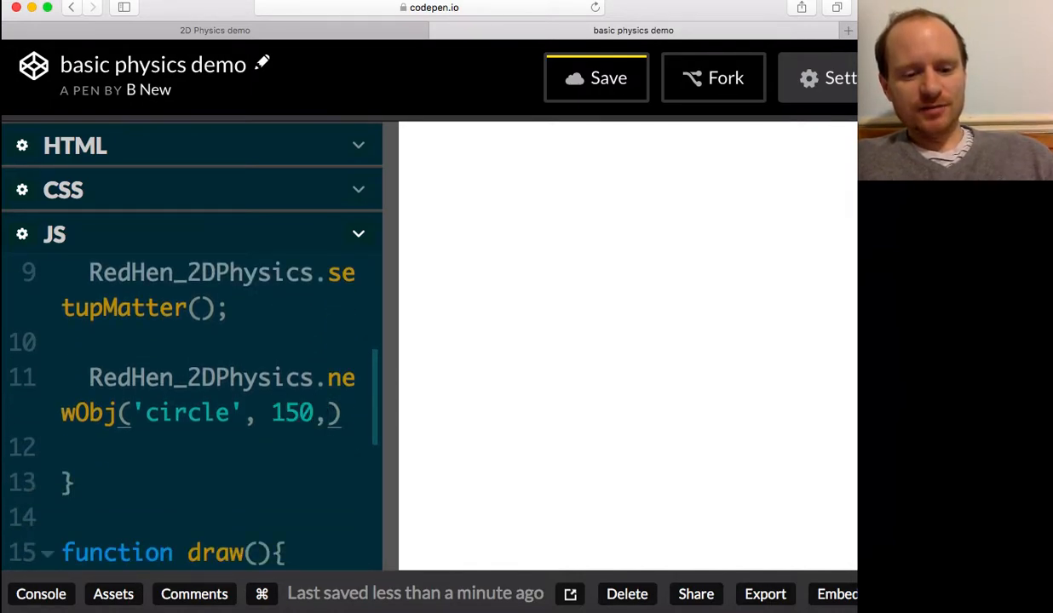
text(150,)
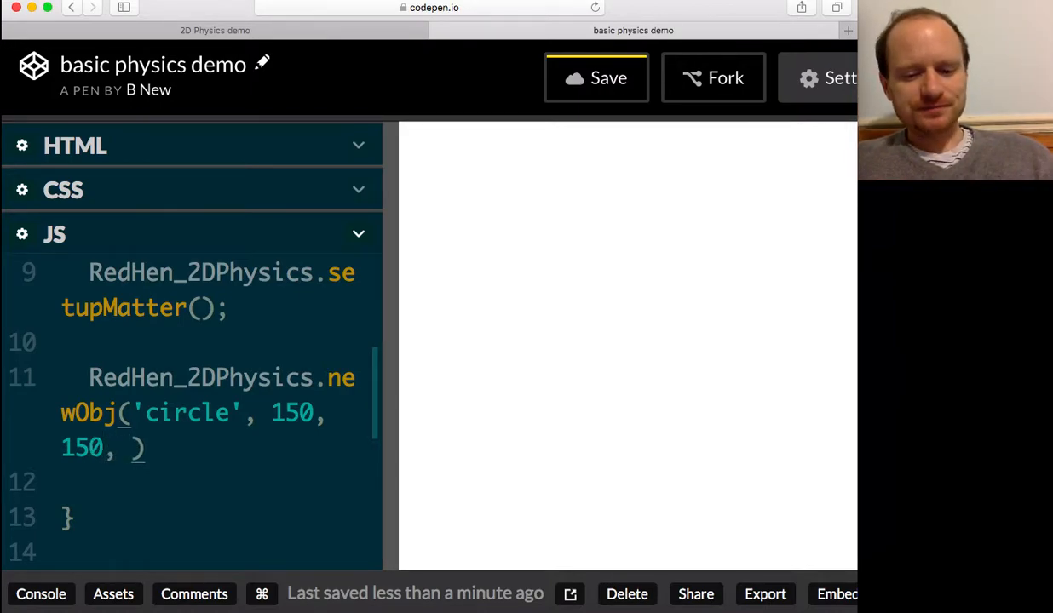
text(40)
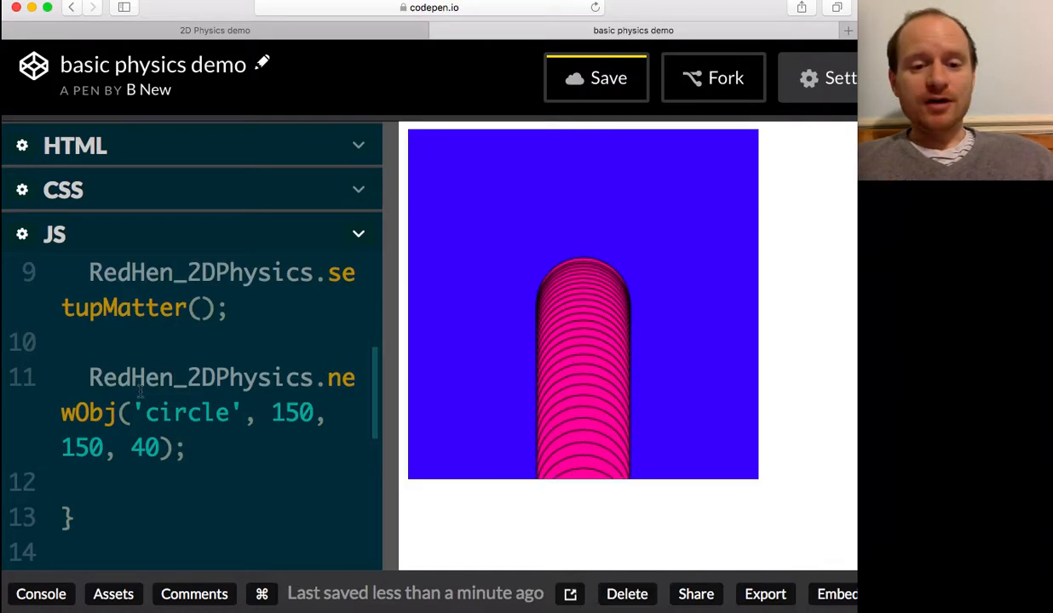
scroll(down, 3)
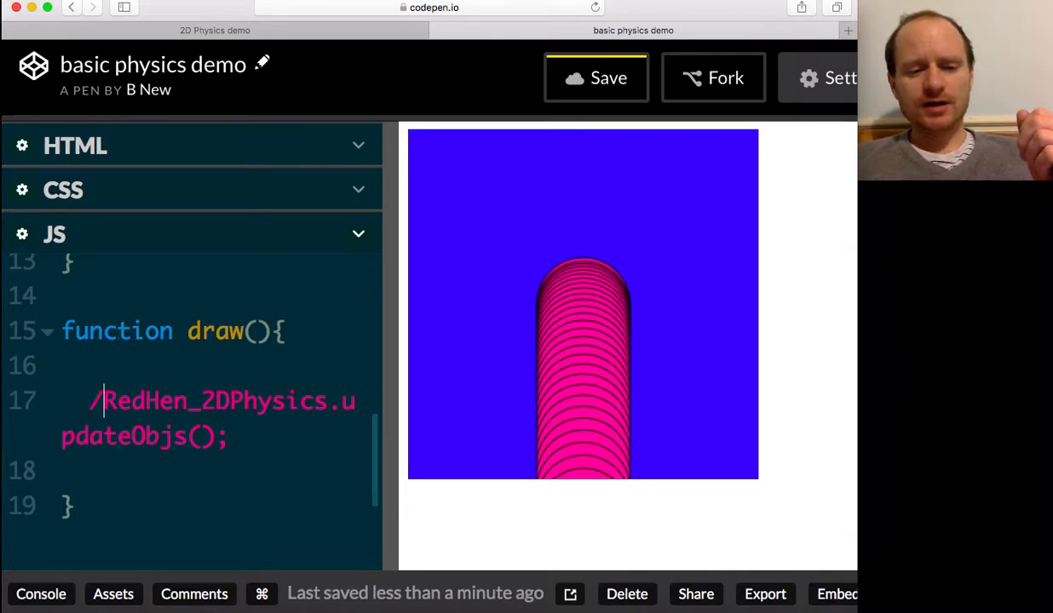
Step: Type a slash before RedHen_2DPhysics.updateObjs() in draw() to begin commenting it out
text(/)
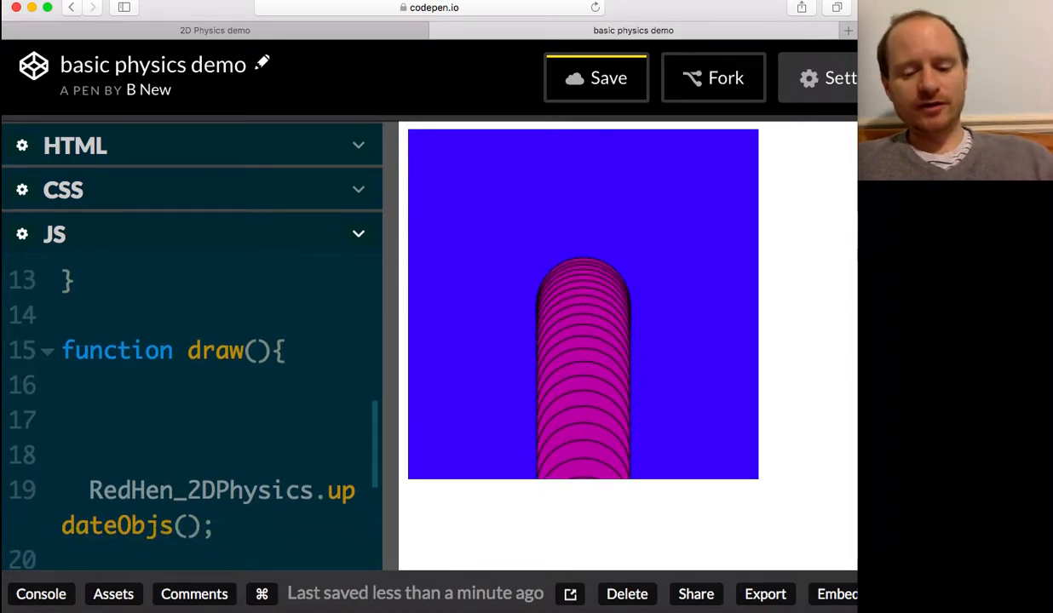
Step: Add background(0,0,255) at the top of draw() and comment out setup()'s background line
text(backg)
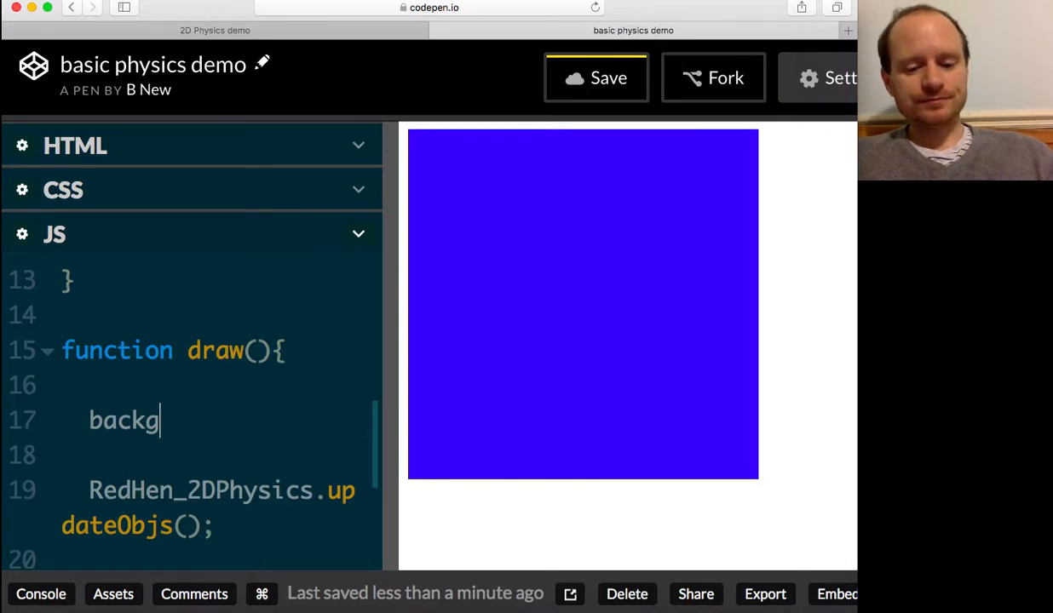
text(round())
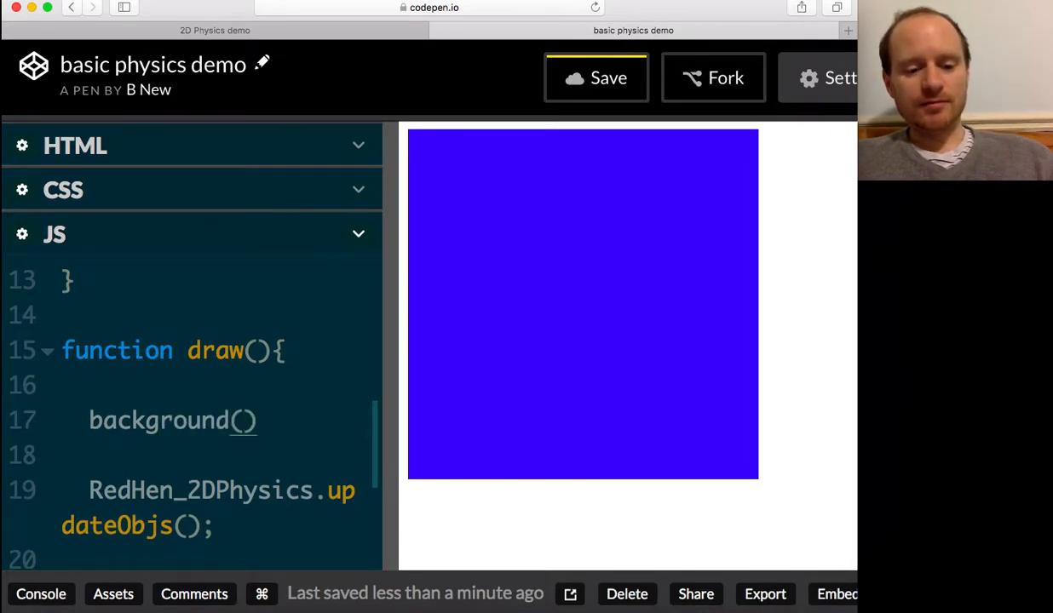
text(0,0,2)
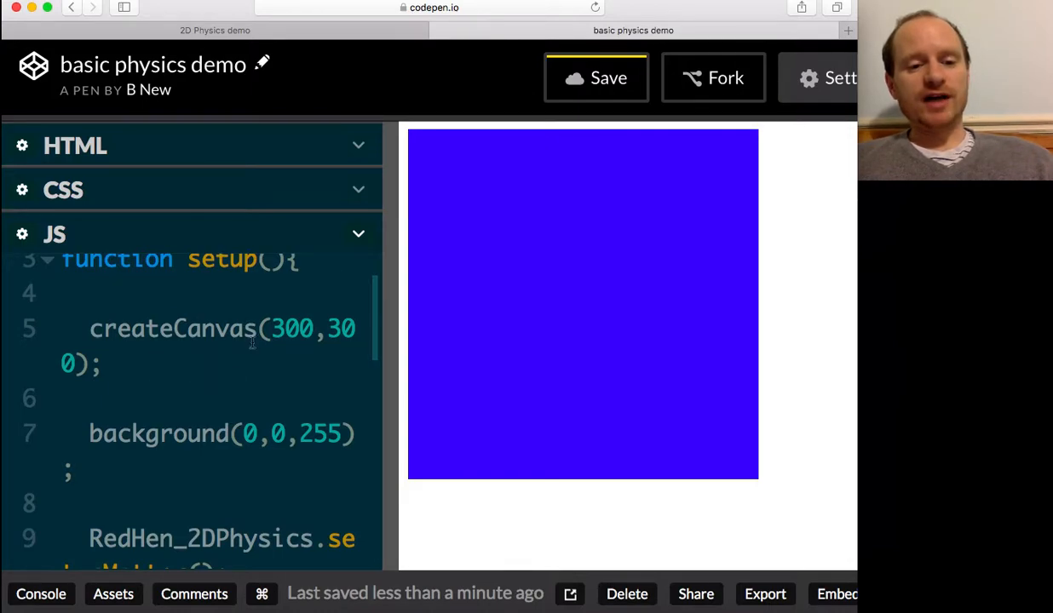
click(595, 78)
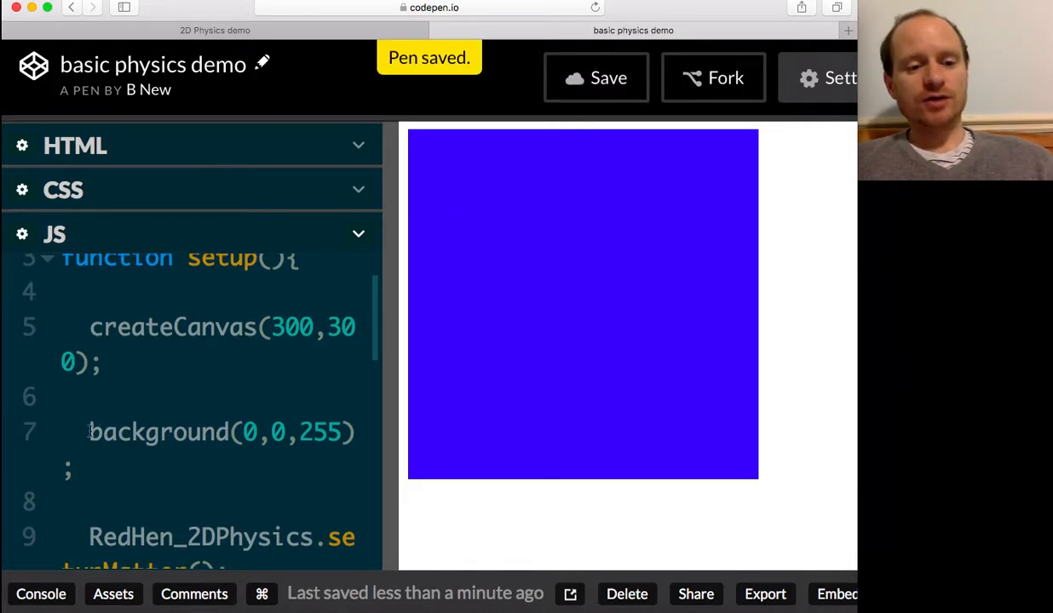
text(//)
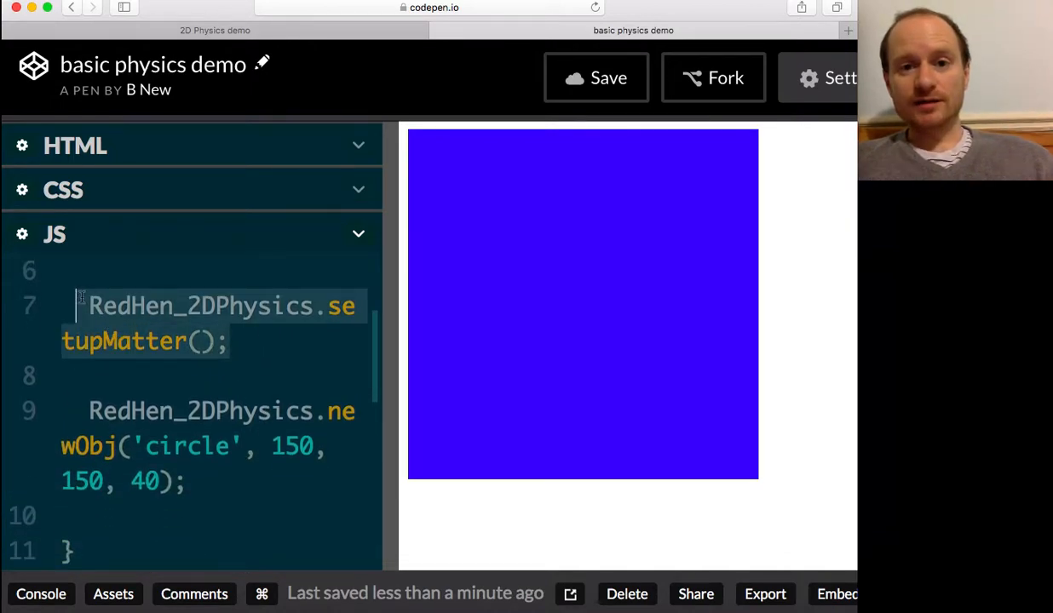
Step: Add a RedHen_2DPhysics.setupMatter(); call below the circle code in setup()
scroll(down, 3)
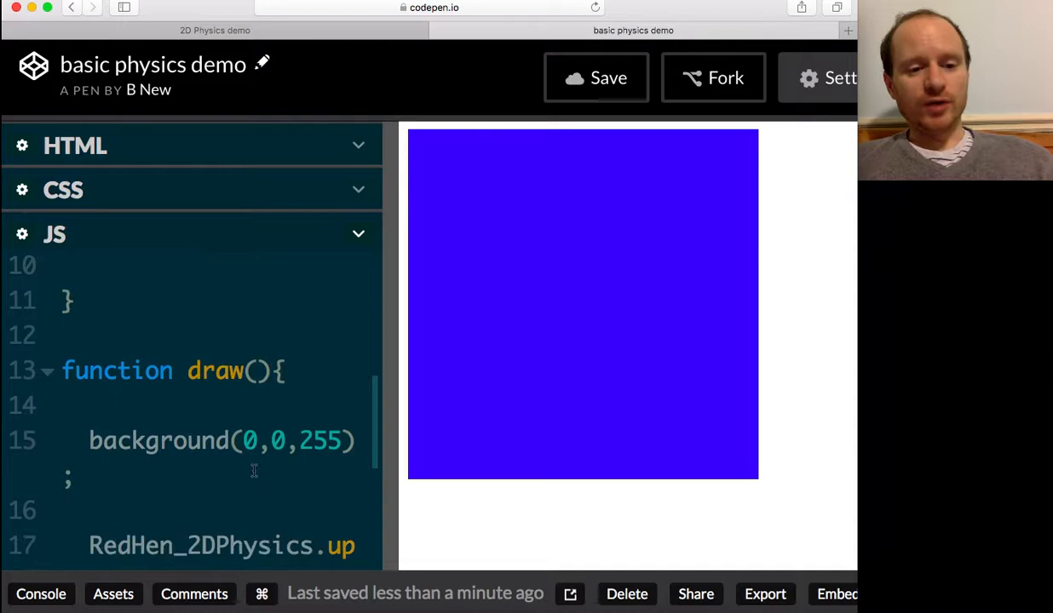
scroll(down, 3)
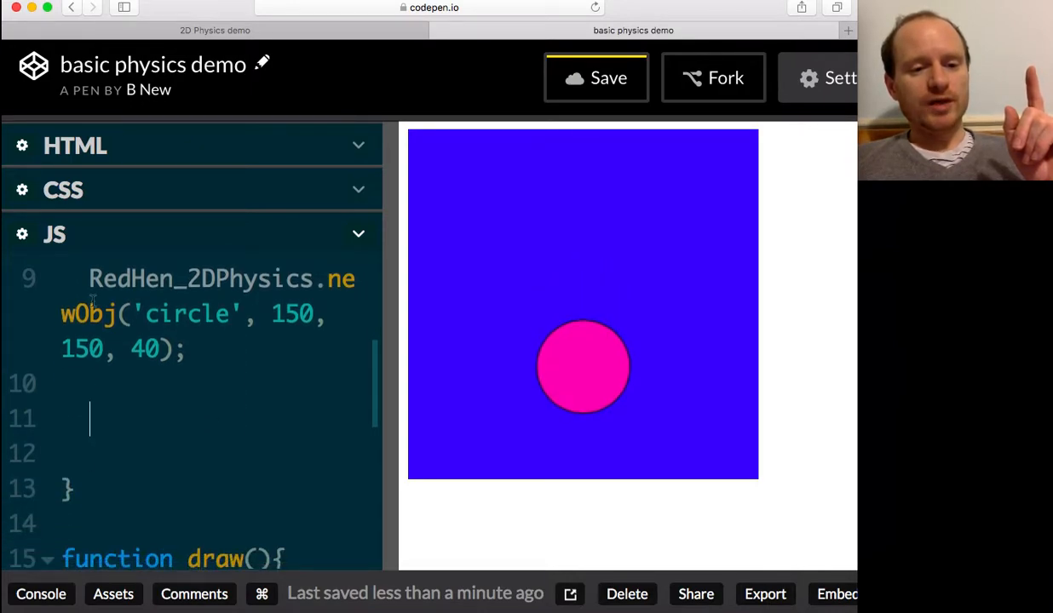
text(RedHen_2DPhysics.setupMatter();)
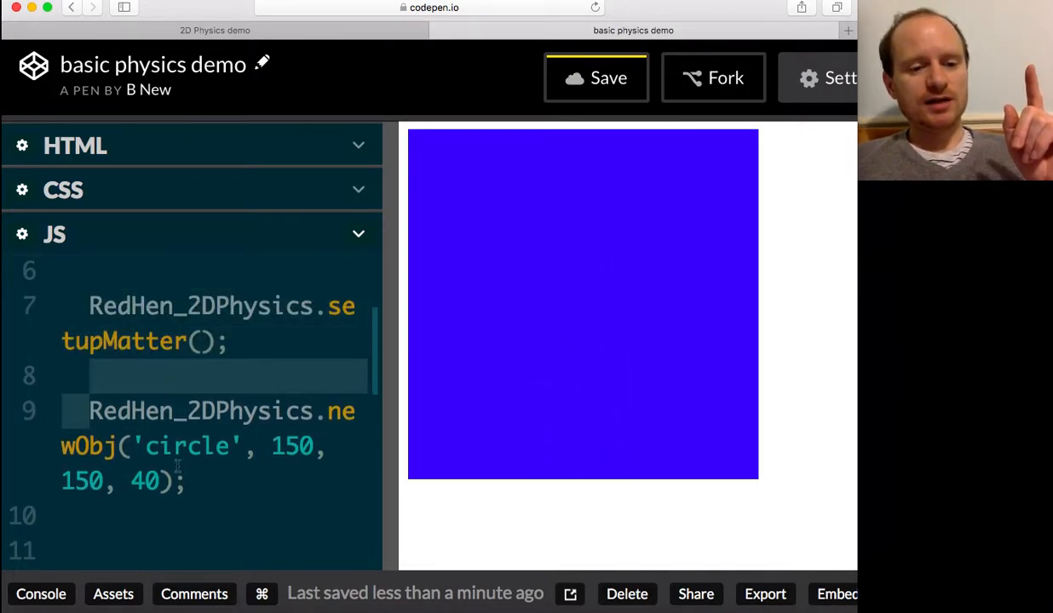
scroll(down, 3)
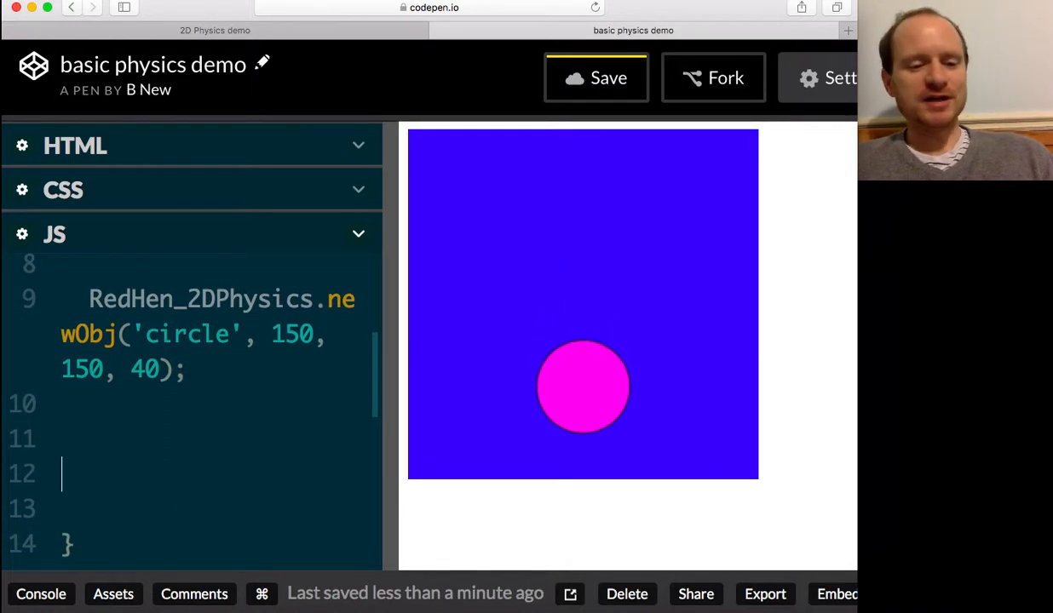
Step: Start a RedHen_2DPhysics.newObj('rectangle', ...) call on a new line in setup()
text(R)
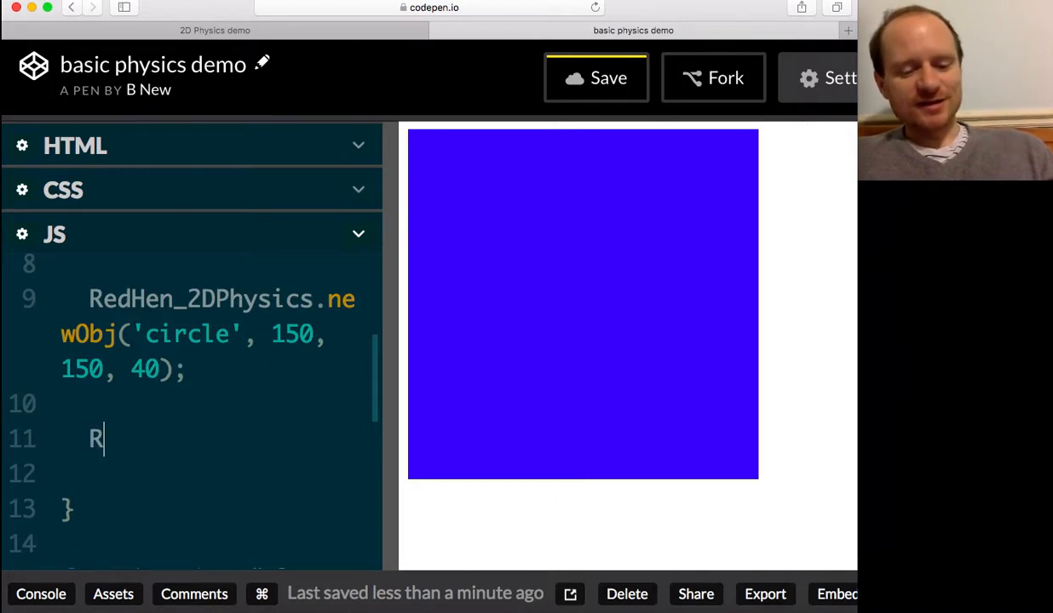
text(edh)
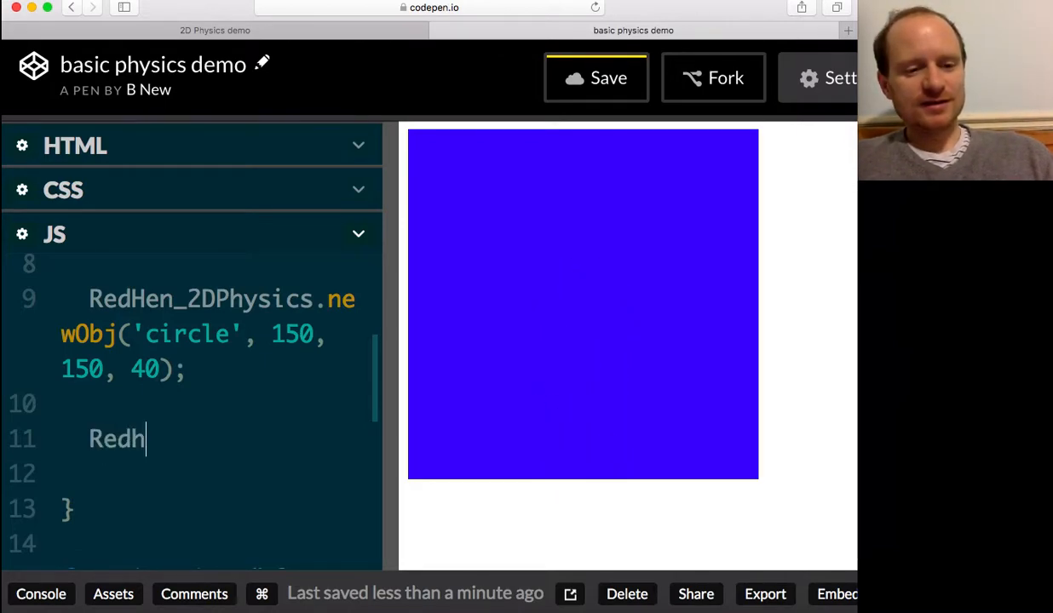
text(Hen_)
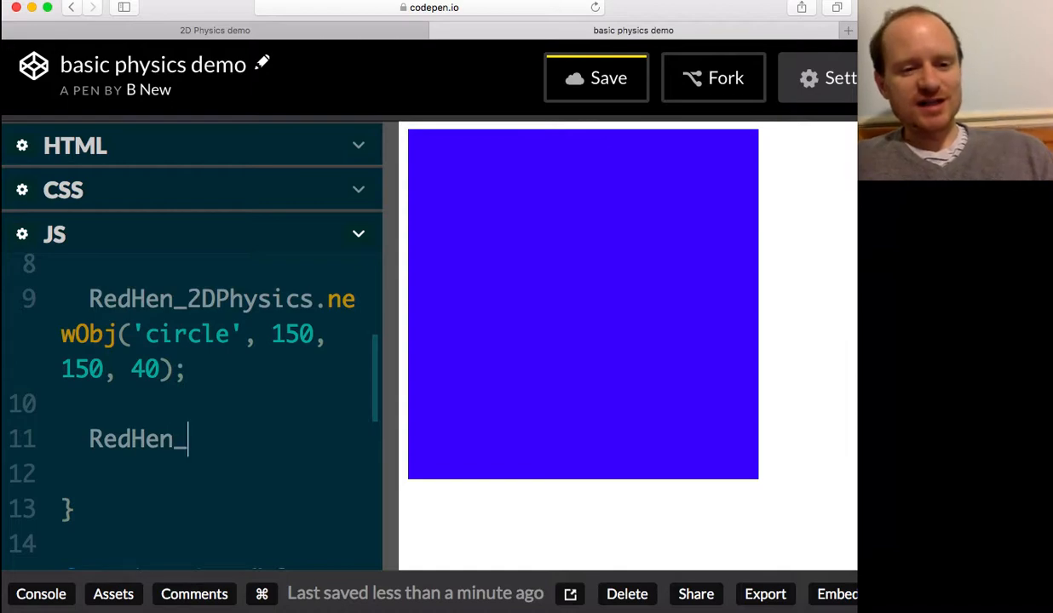
text(2DPhysics.)
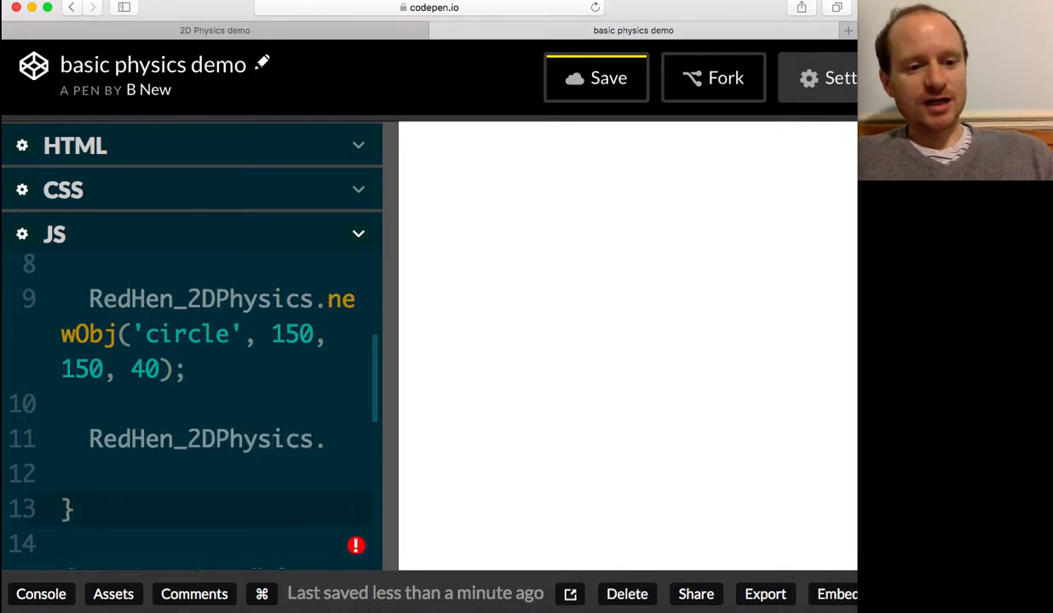
text(newObj)
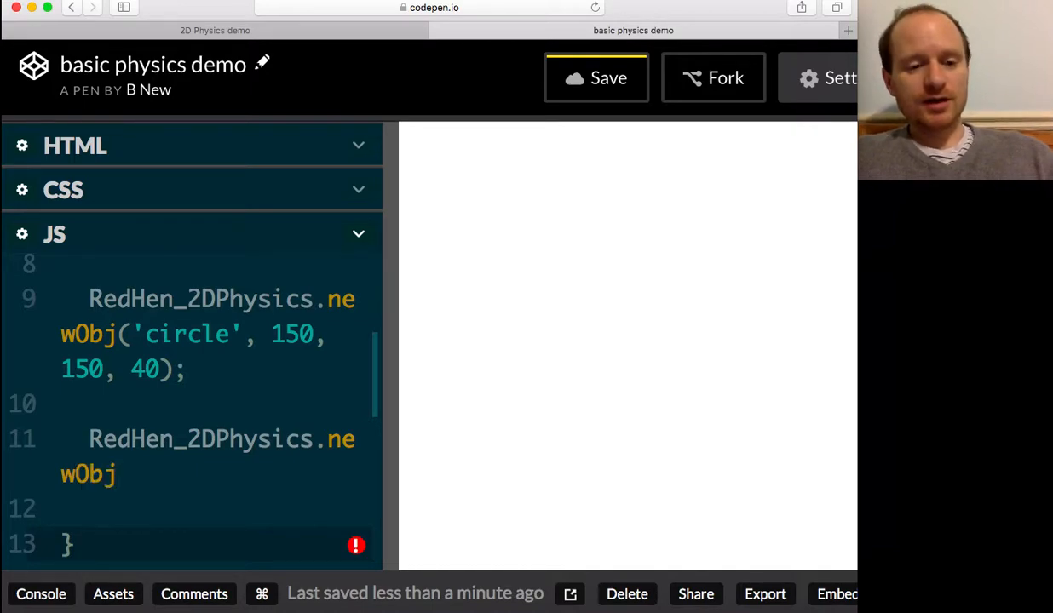
text(('re'))
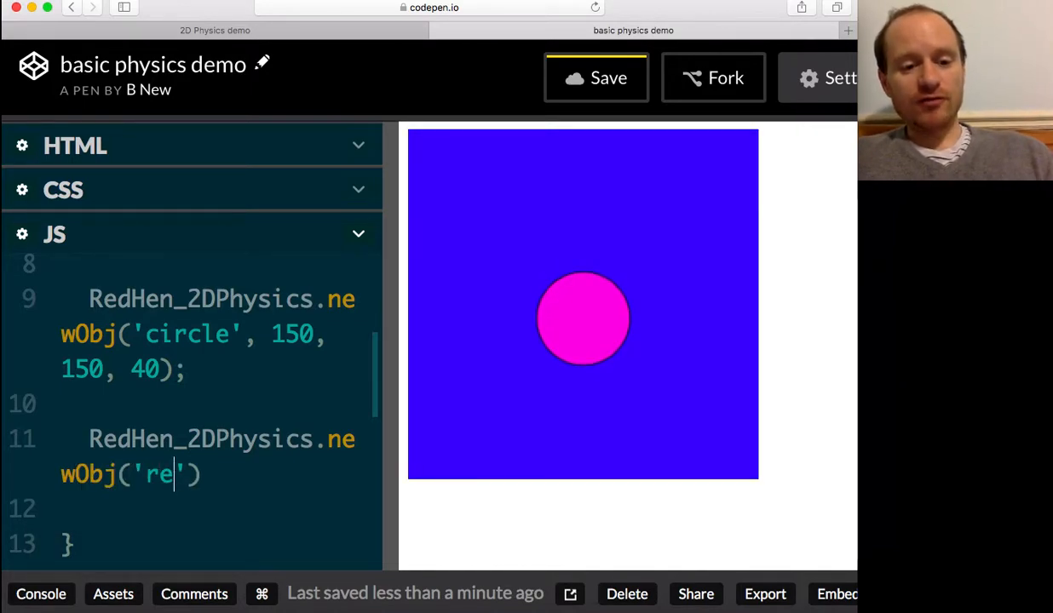
text(ctangle)
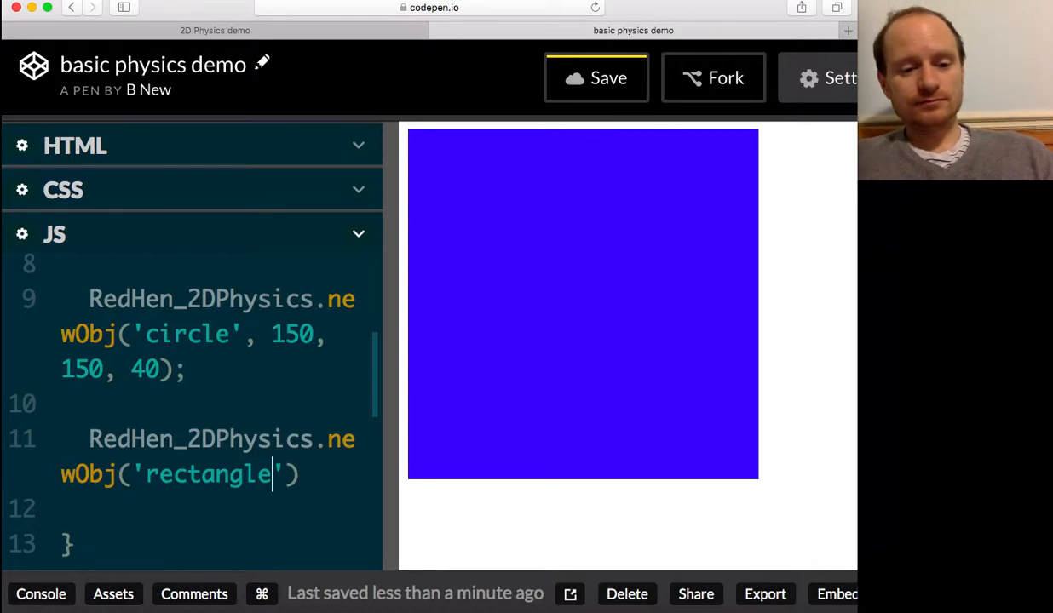
text(,)
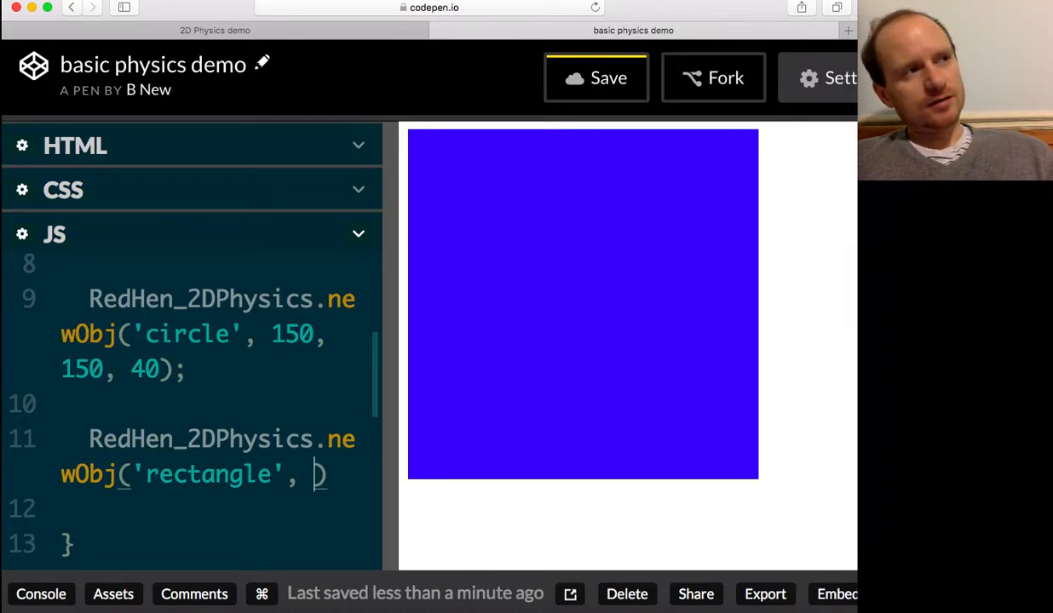
Step: Set the rectangle's arguments to 150, 260, 300, 30, followed by a blank line
text(2)
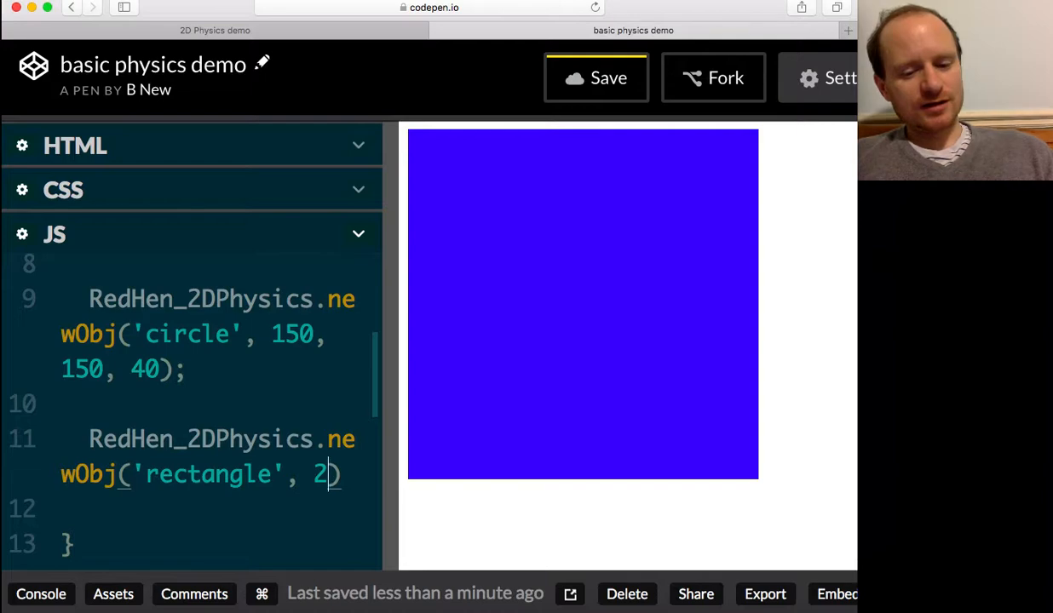
text(60)
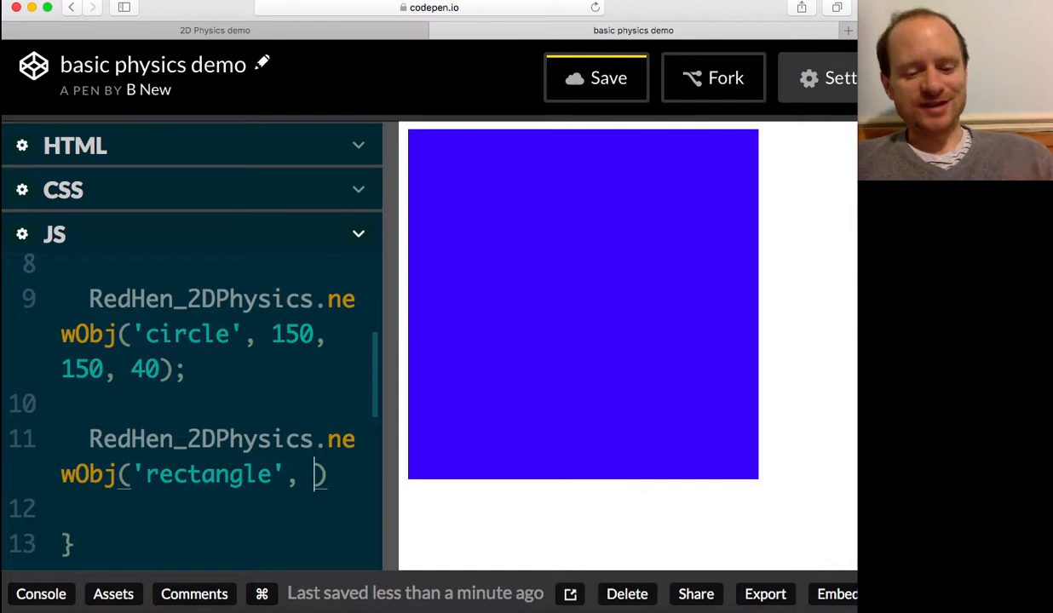
text(150,)
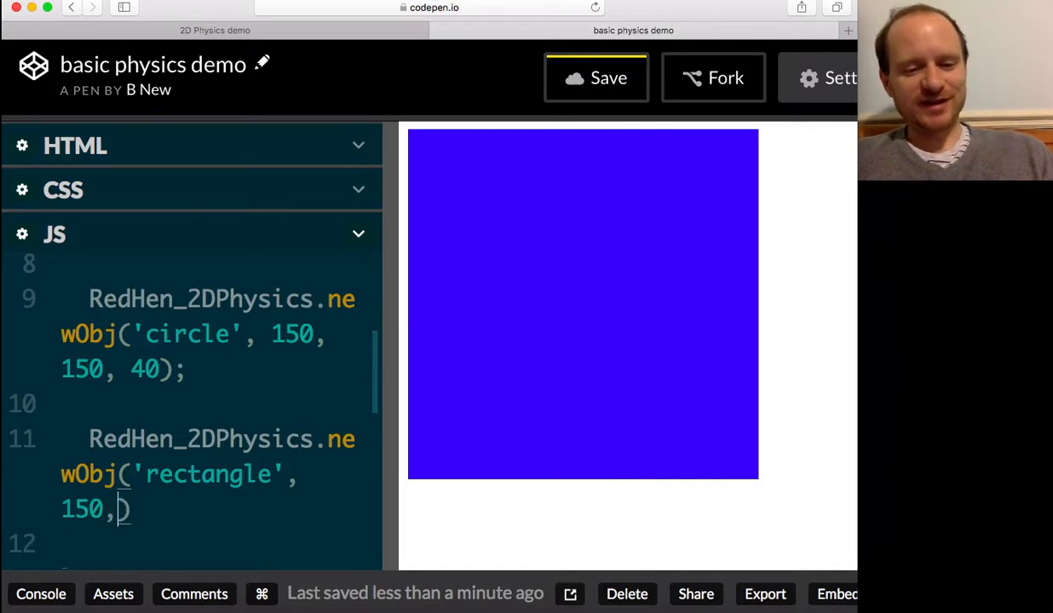
text(260,)
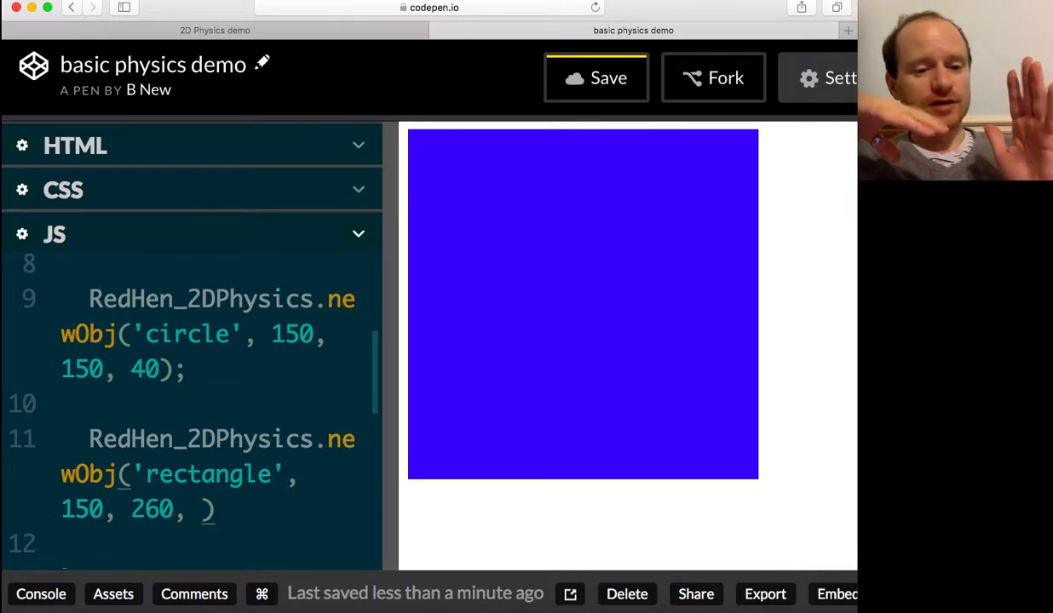
text(43)
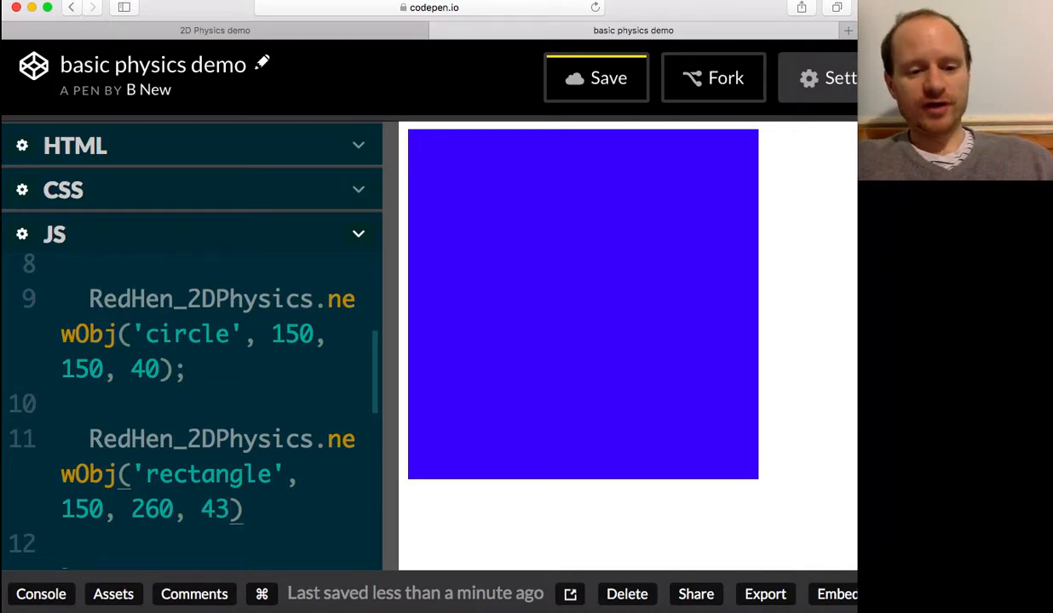
text(;)
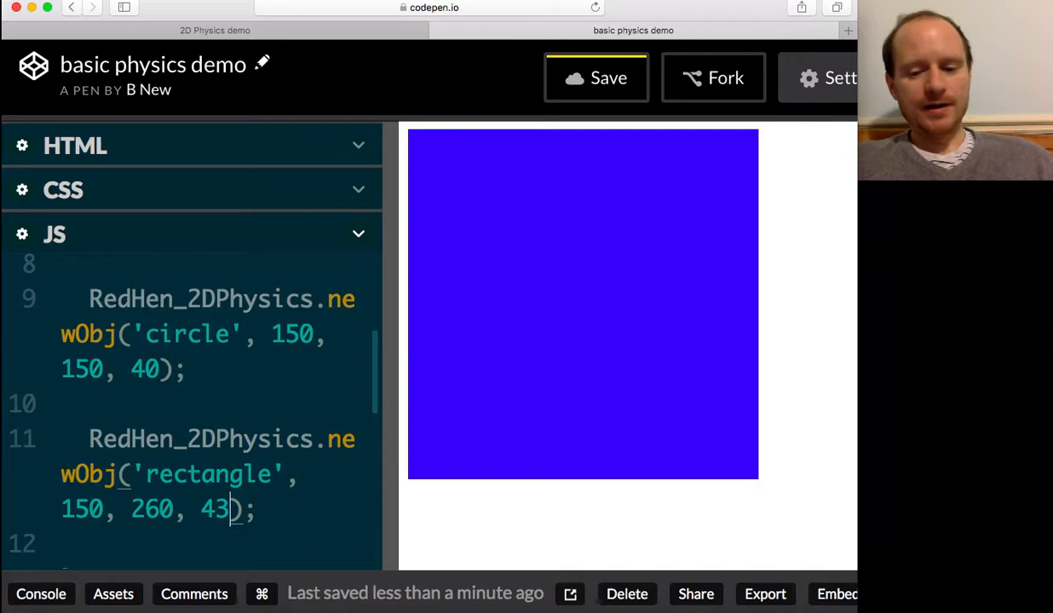
key(Backspace)
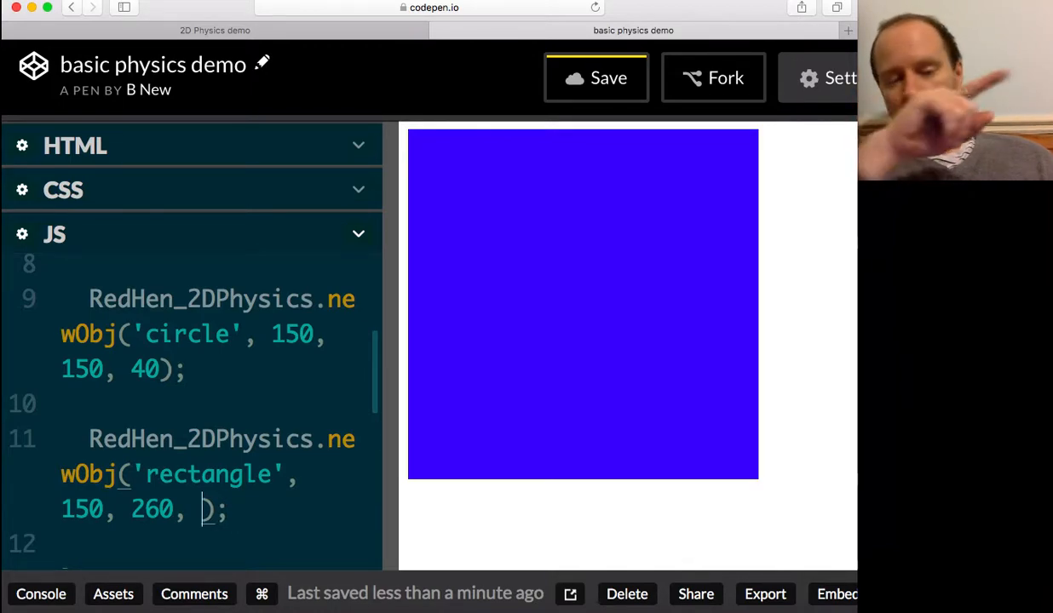
text(300,)
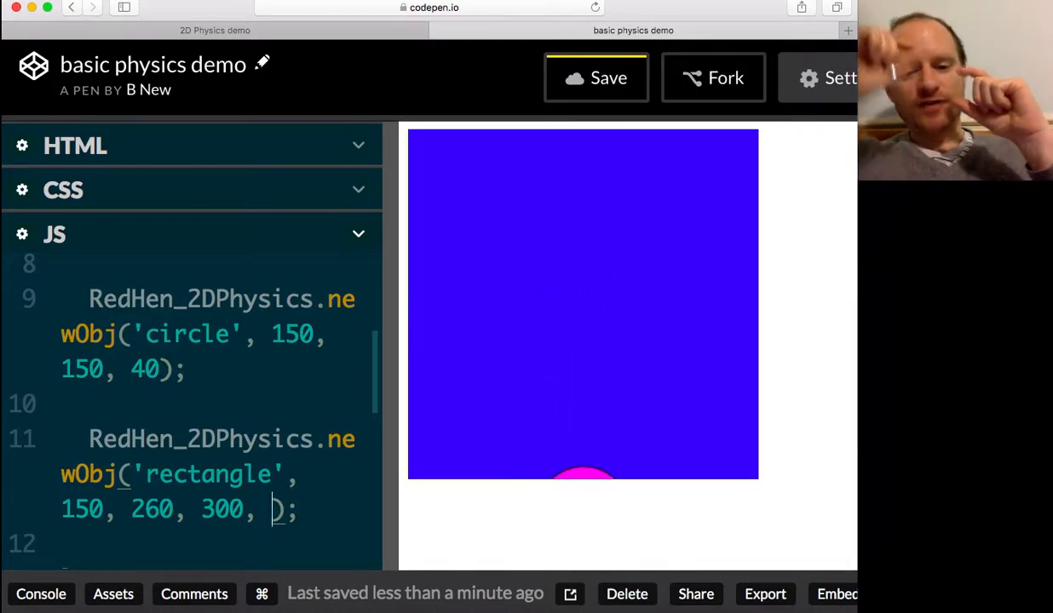
text(30)
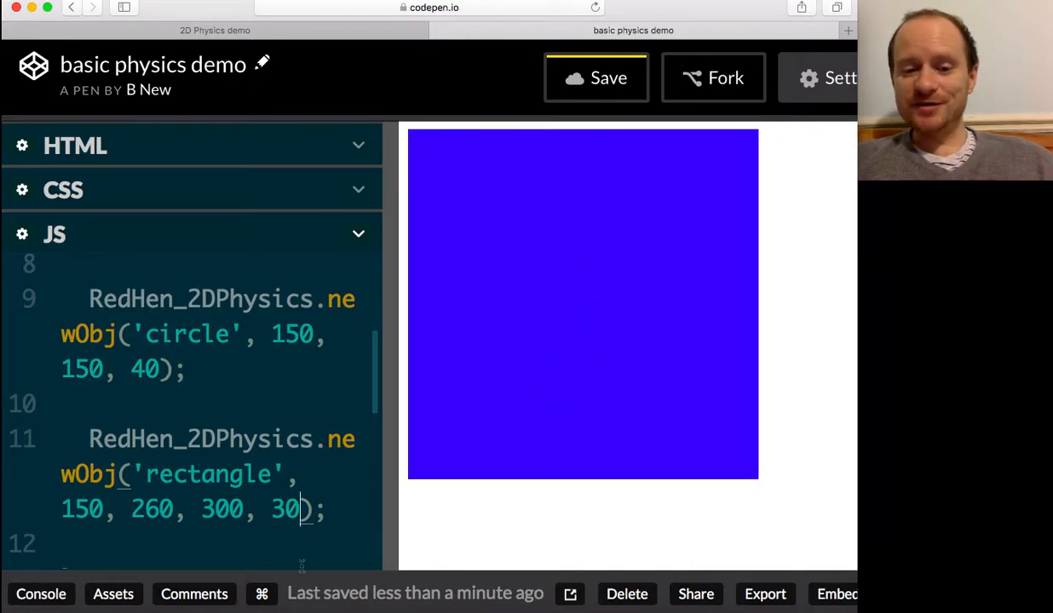
scroll(down, 3)
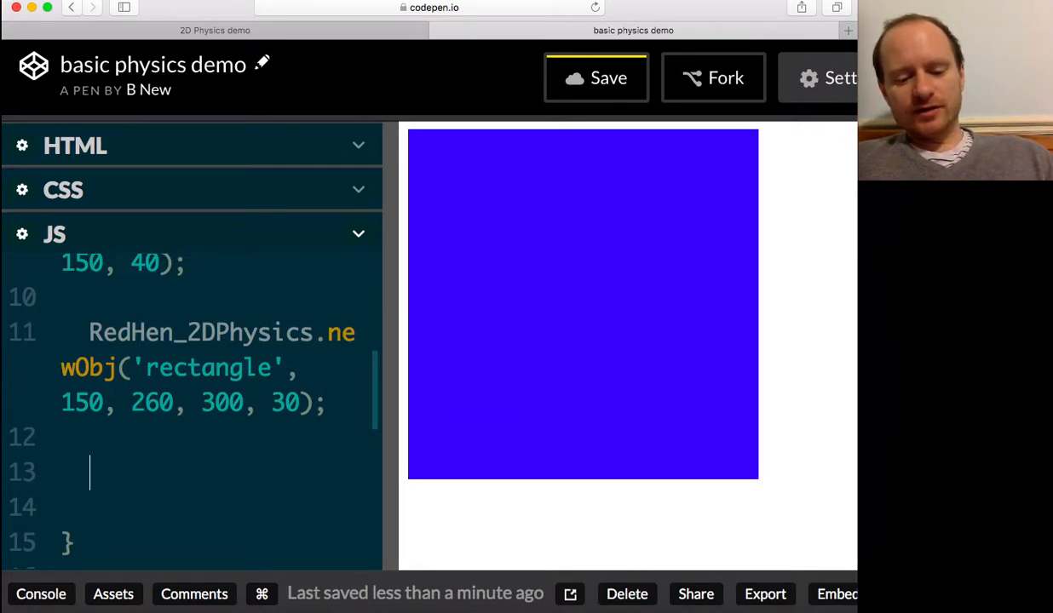
Step: Add RedHen_2DPhysics.lastObjectCreated().makeStatic(true); on the line after the rectangle
click(316, 332)
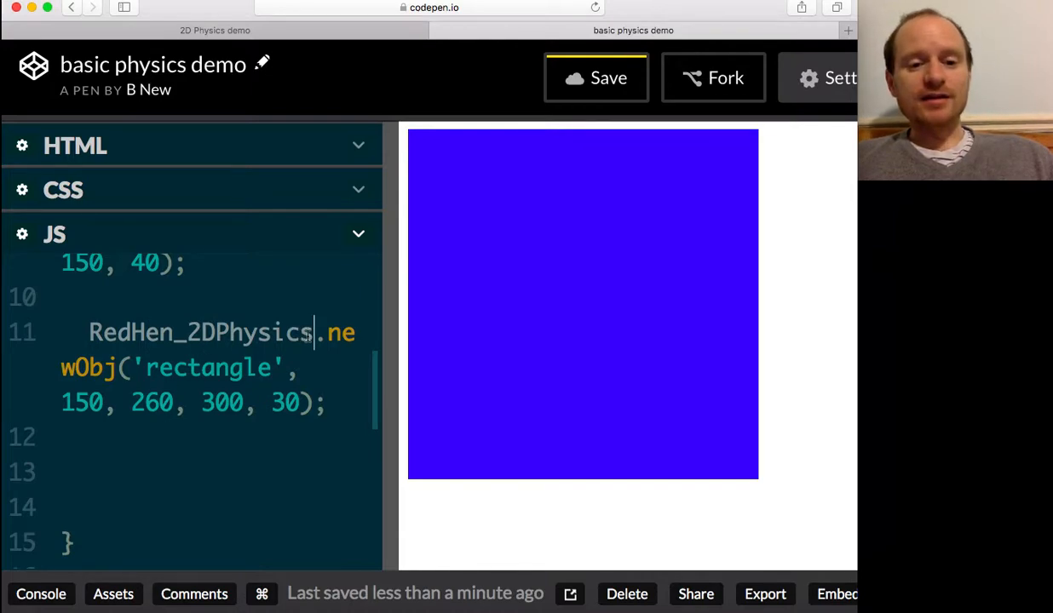
double_click(200, 332)
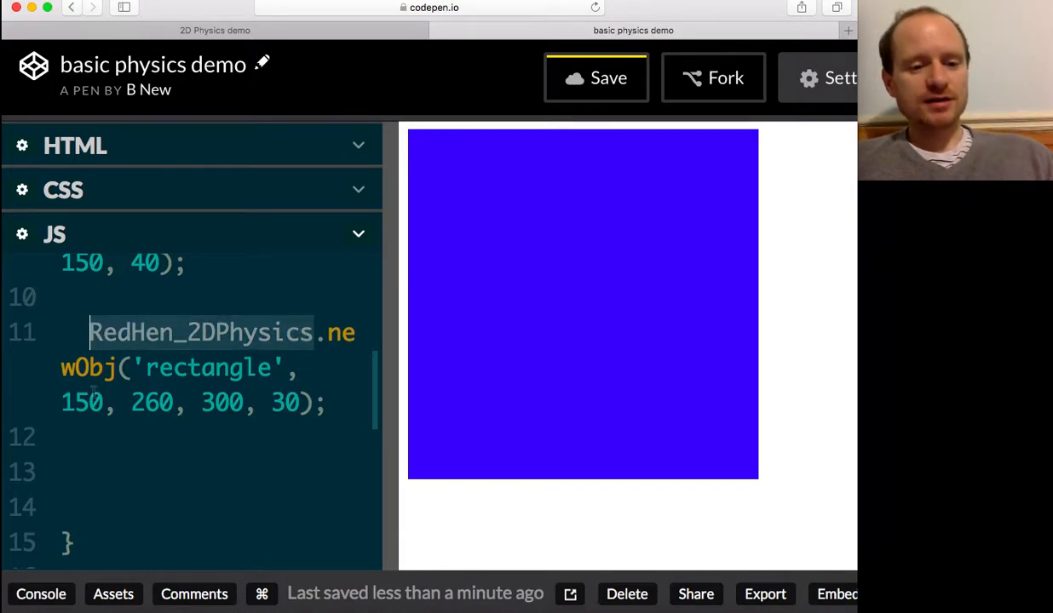
text(RedHen_2DPhysics)
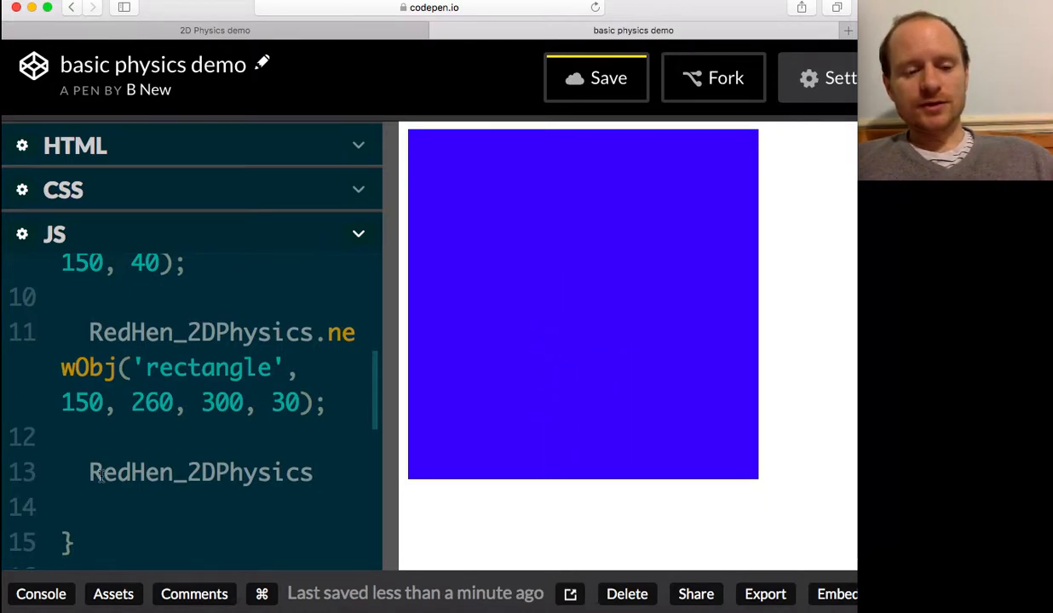
text(.)
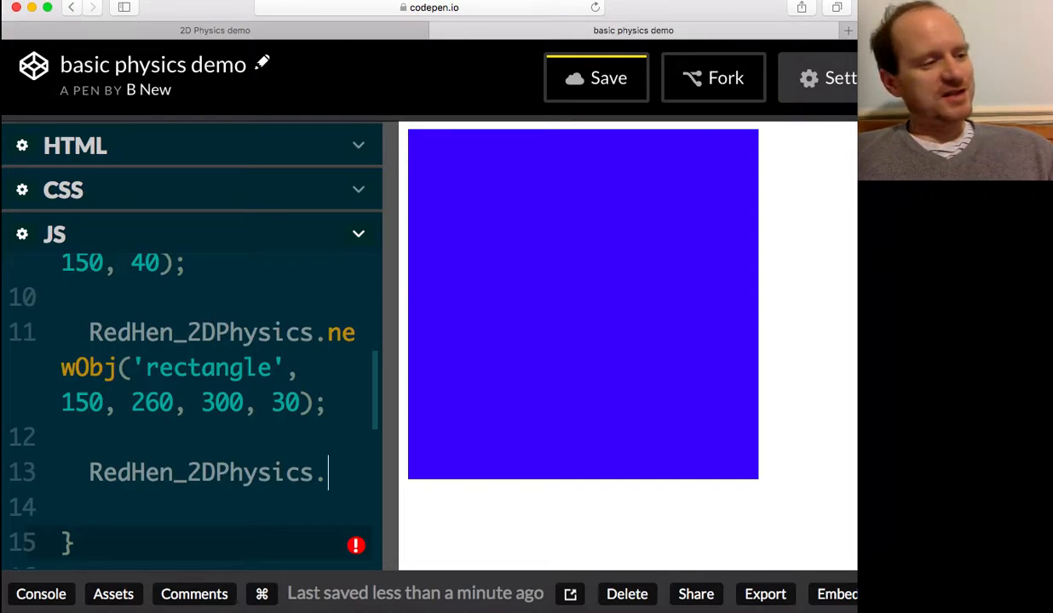
text(last)
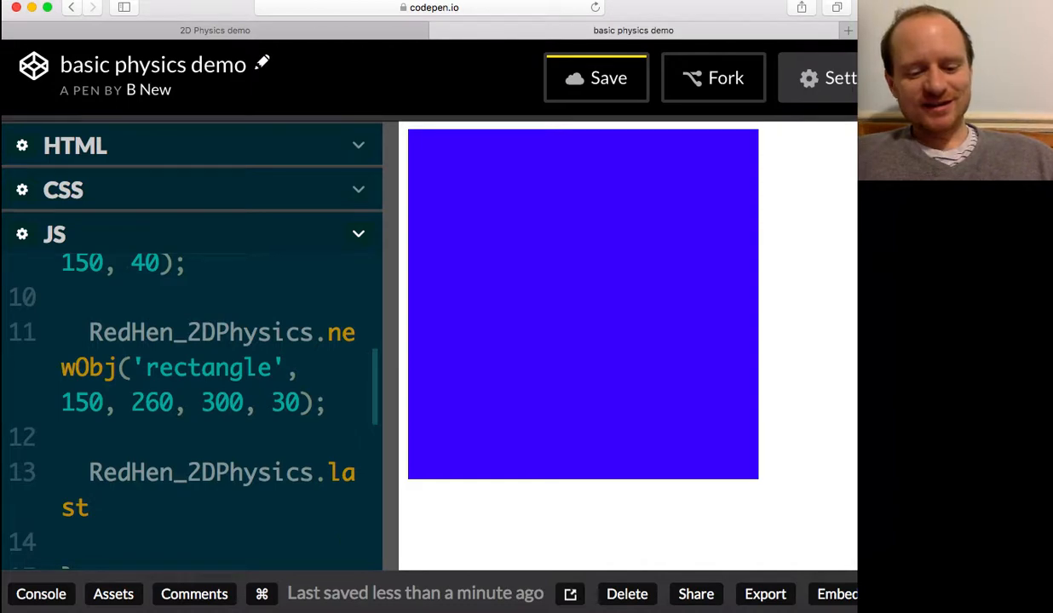
text(Object)
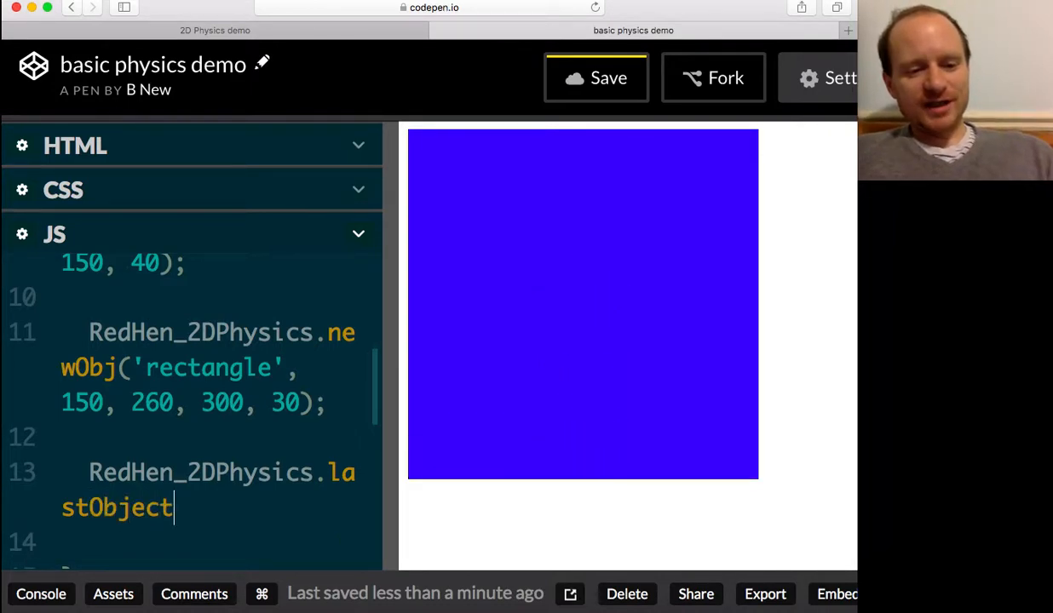
text(Created)
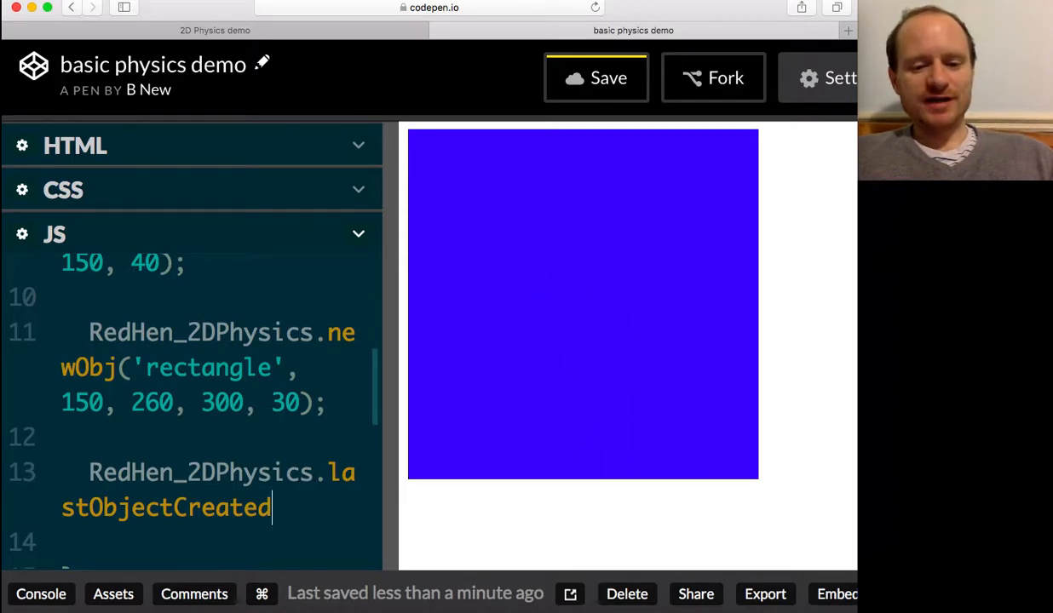
text(().)
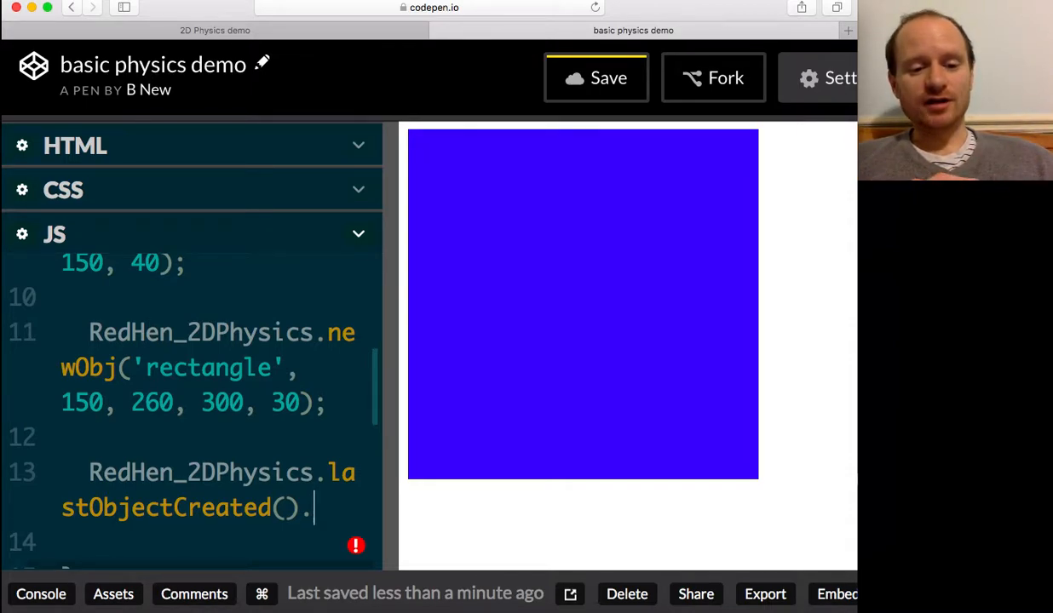
text(make)
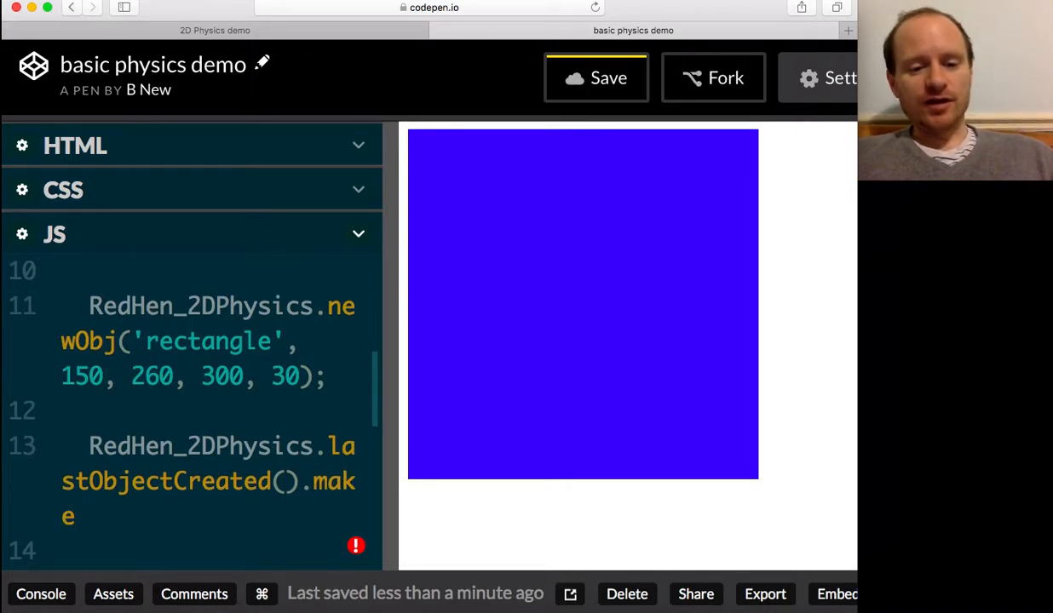
text(Stac)
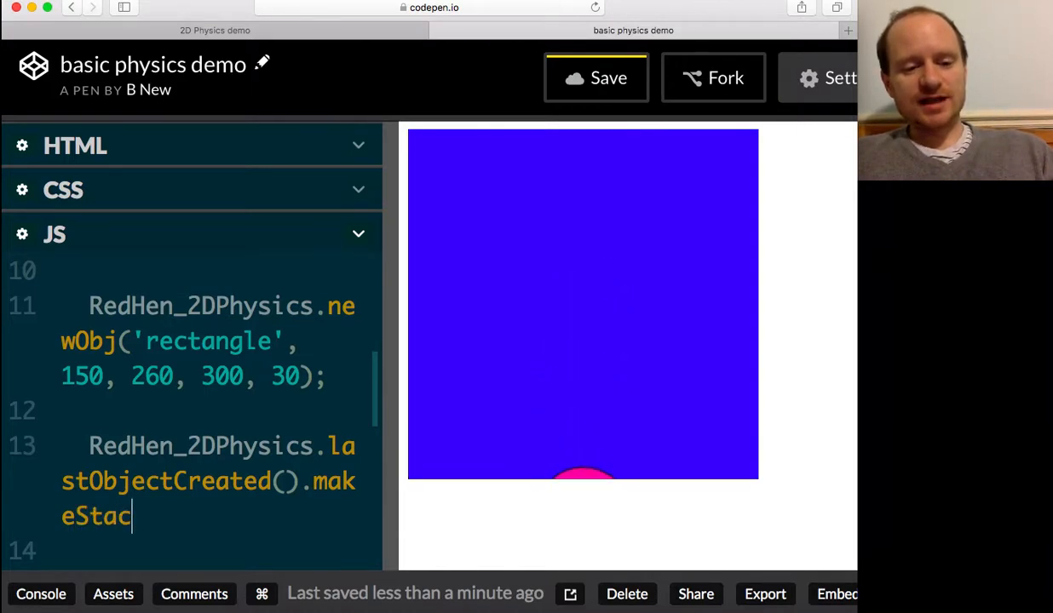
text(tic)
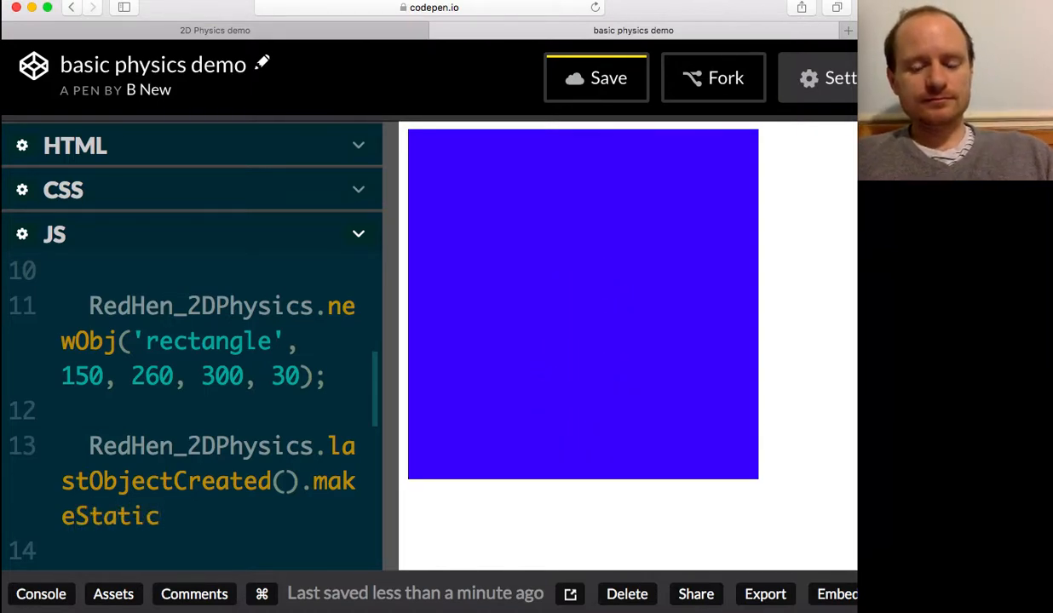
text((true);)
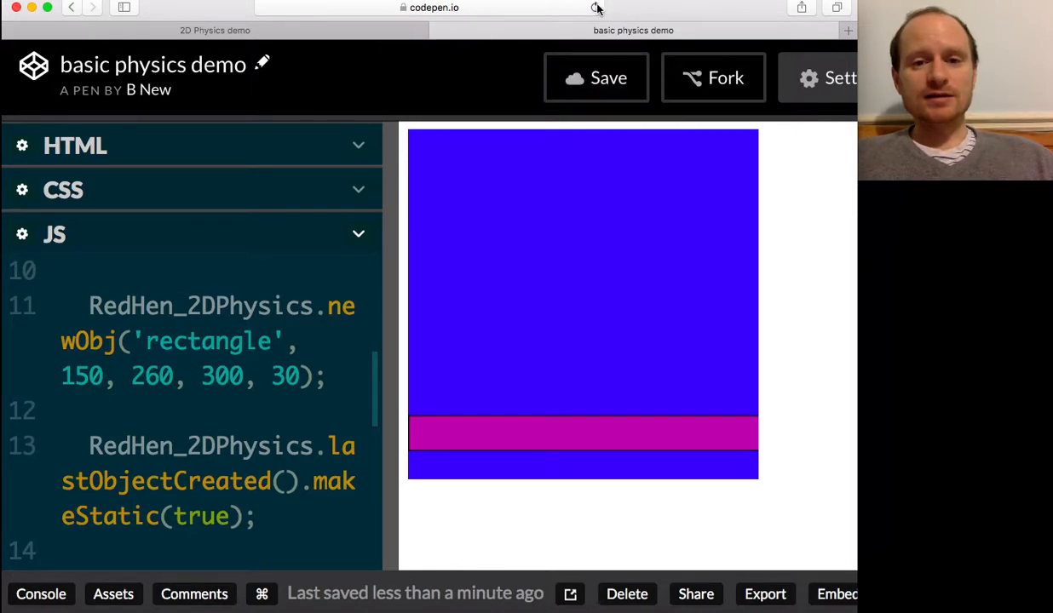
Step: Reload the pen and watch the pink circle settle on the static pink bar
click(595, 8)
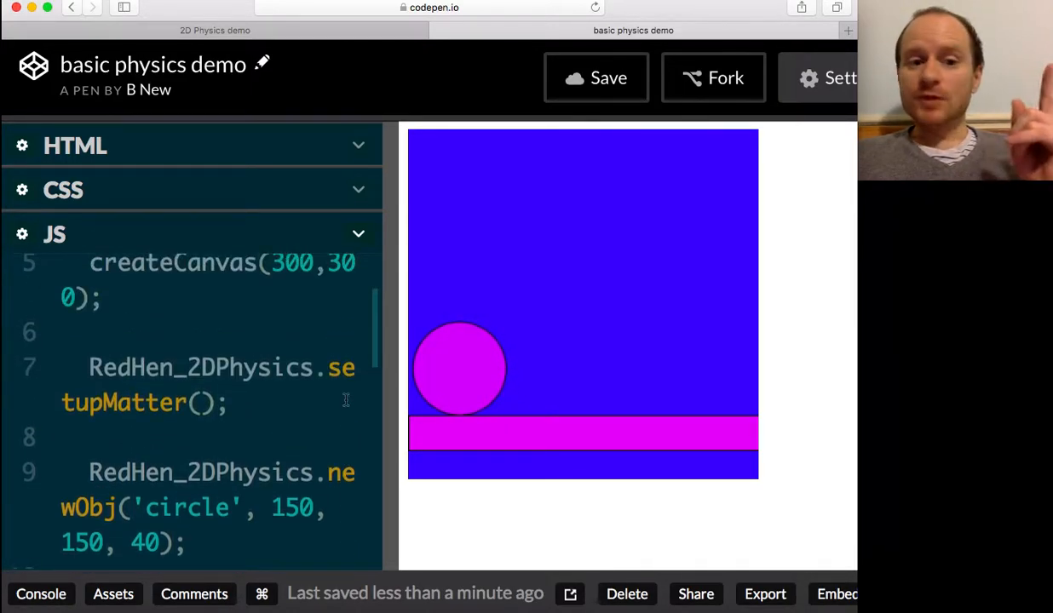
Step: Change setupMatter() to setupMatter(true) to add the green ground strip
scroll(down, 3)
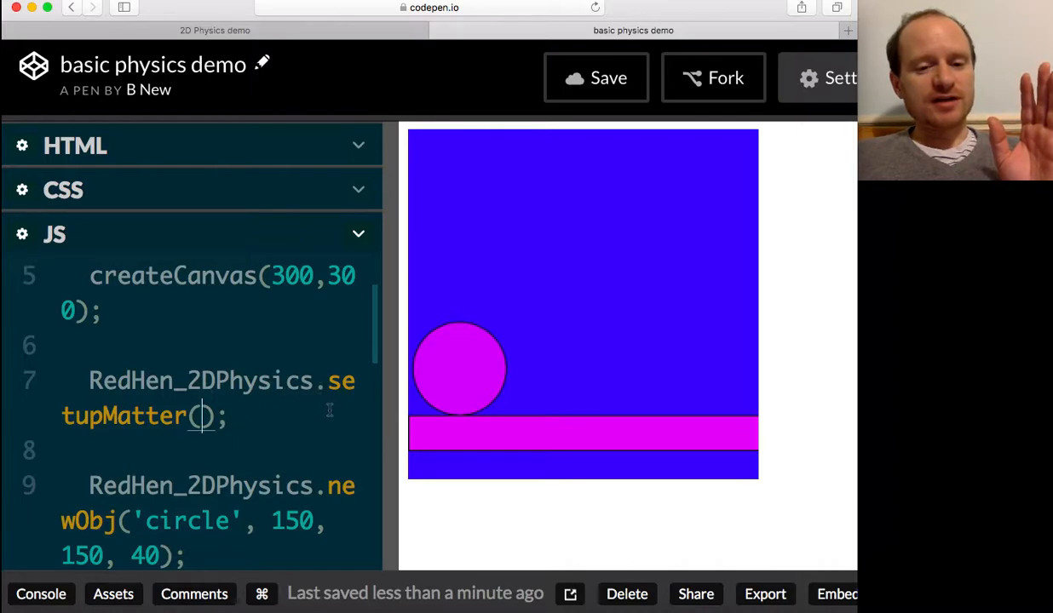
text(true)
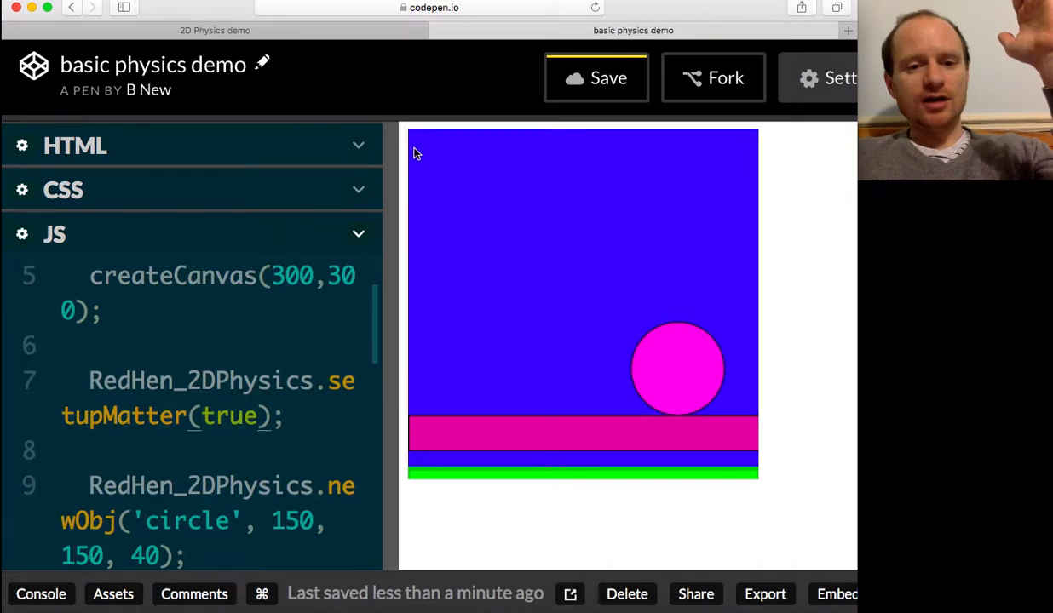
mouse_move(616, 132)
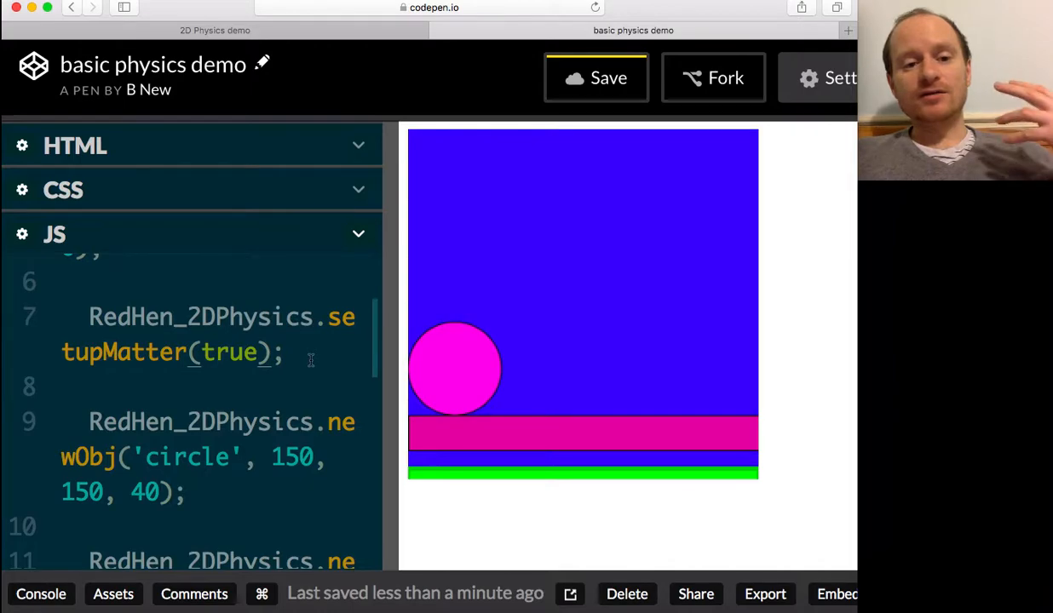
mouse_move(471, 372)
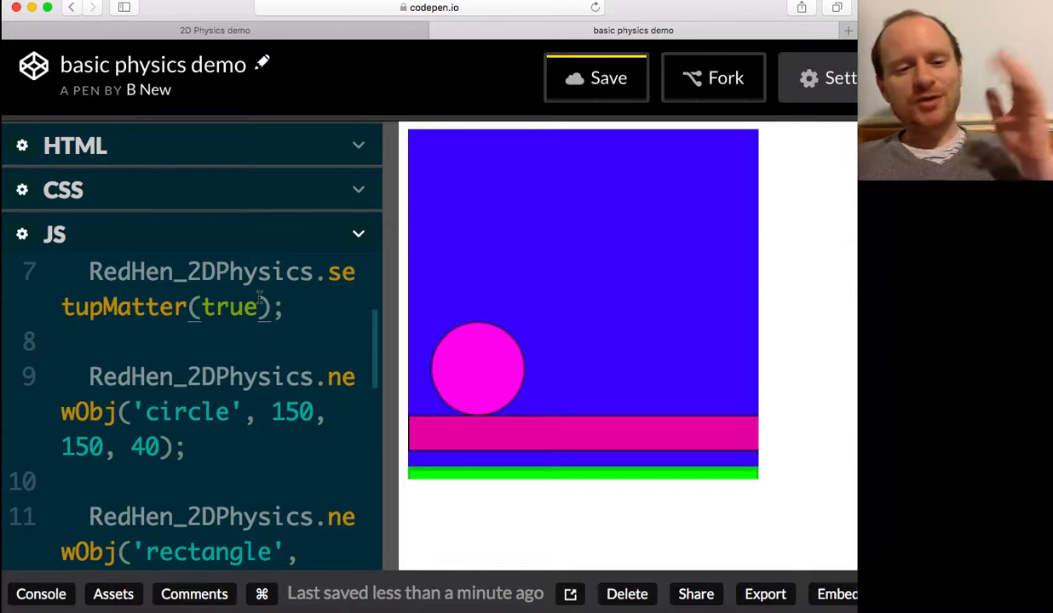
mouse_move(390, 12)
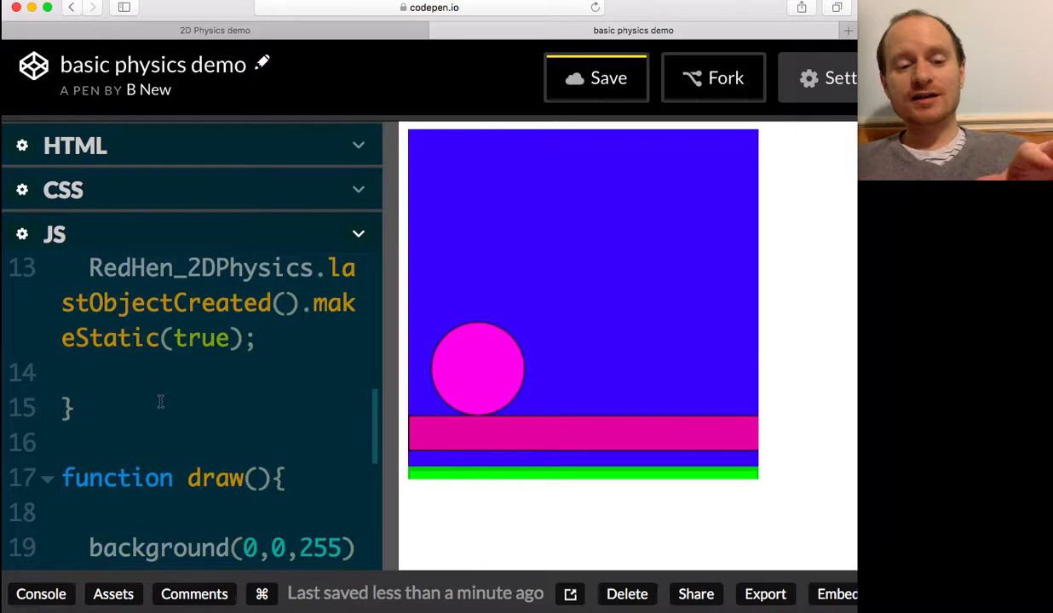
scroll(down, 3)
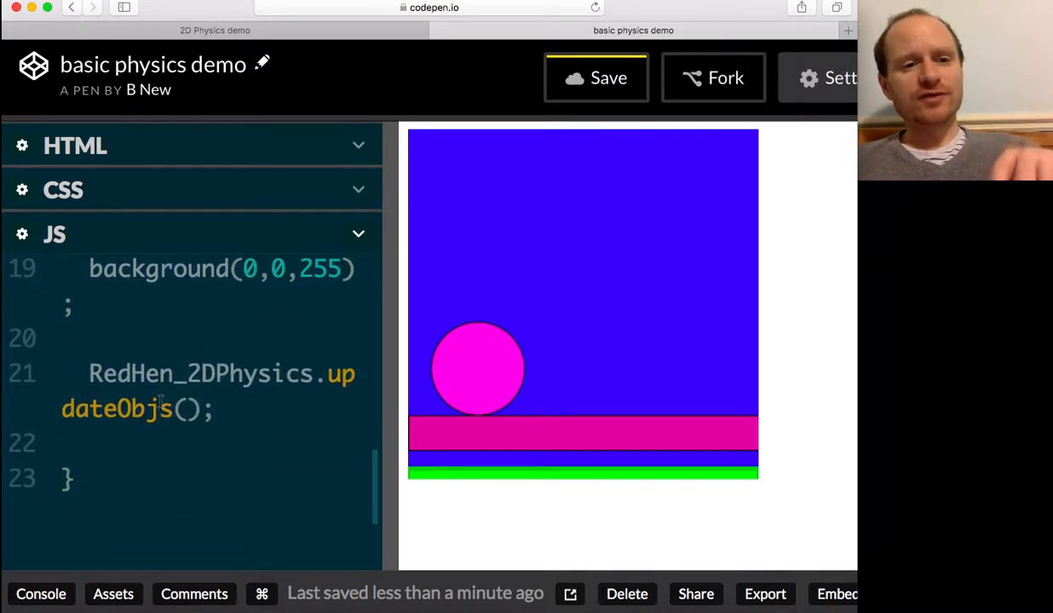